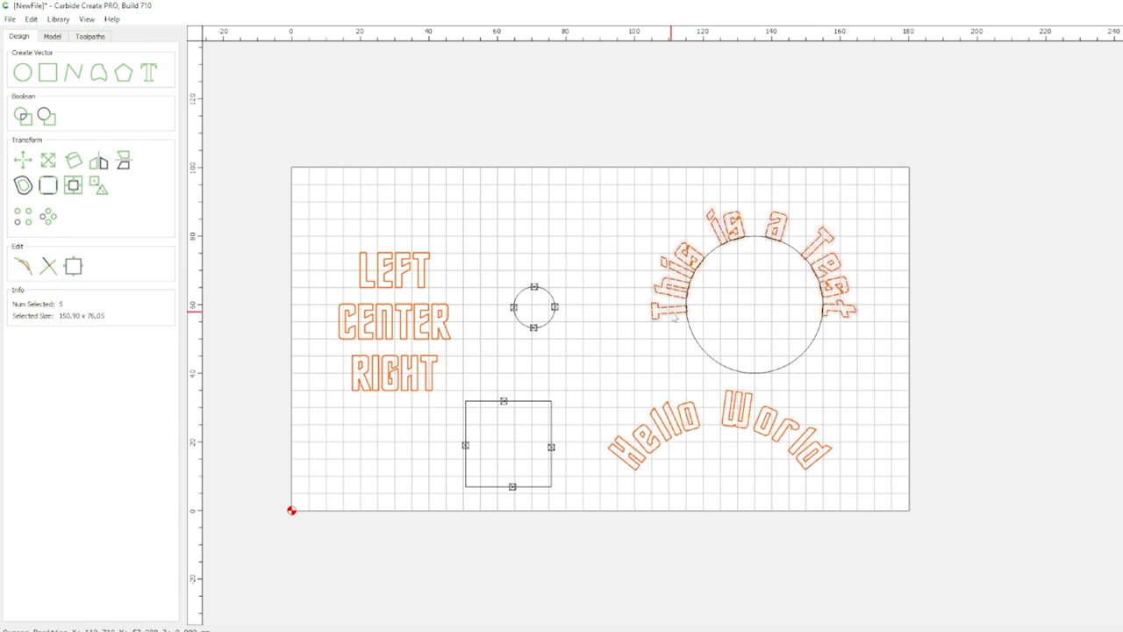
{"action": "mouse_move", "coordinate": [672, 316]}
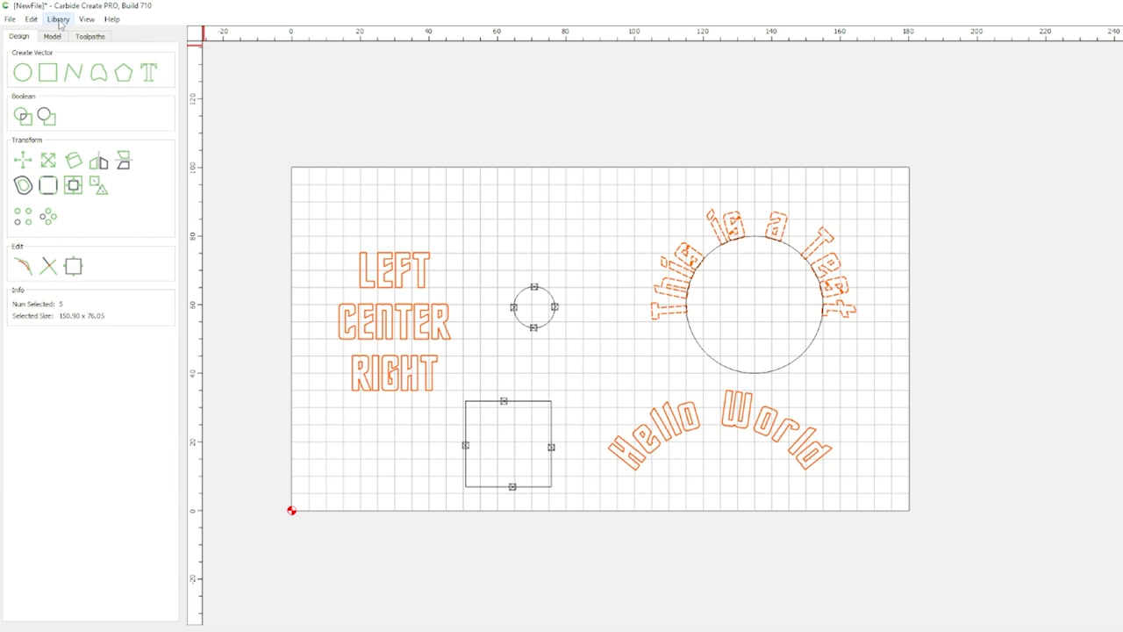
Lay out four squares as a 2×2 linear array with 36 spacing, then draw a circle over them
{"action": "left_click", "coordinate": [31, 18]}
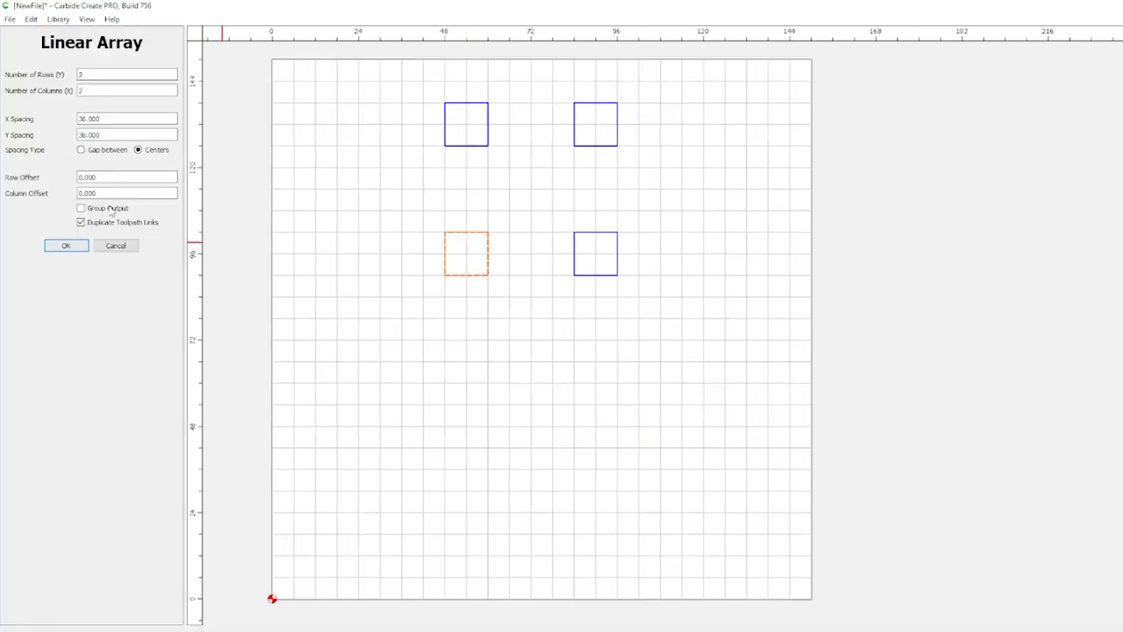
{"action": "left_click", "coordinate": [66, 245]}
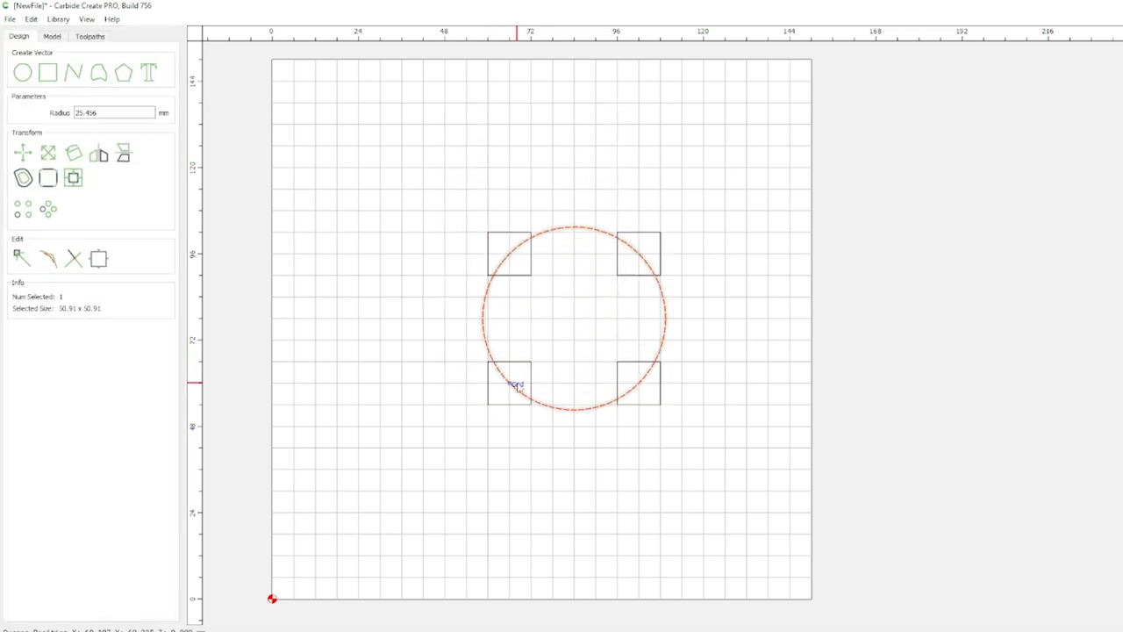
{"action": "left_click", "coordinate": [22, 72]}
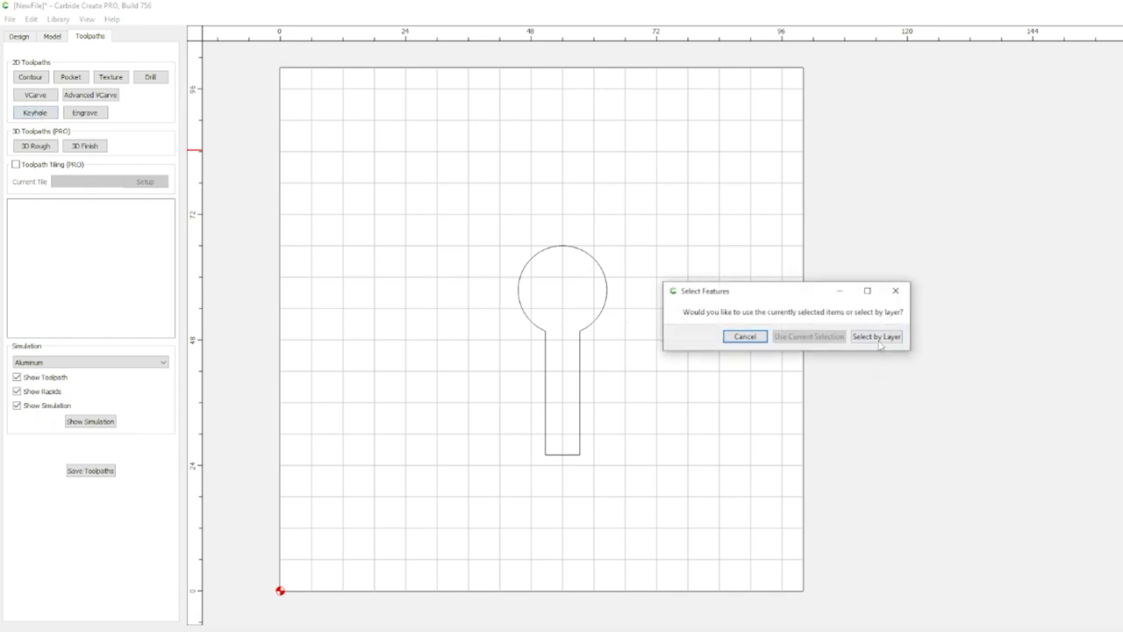
Create a keyhole toolpath with the keyhole vectors selected by layer
{"action": "left_click", "coordinate": [875, 336]}
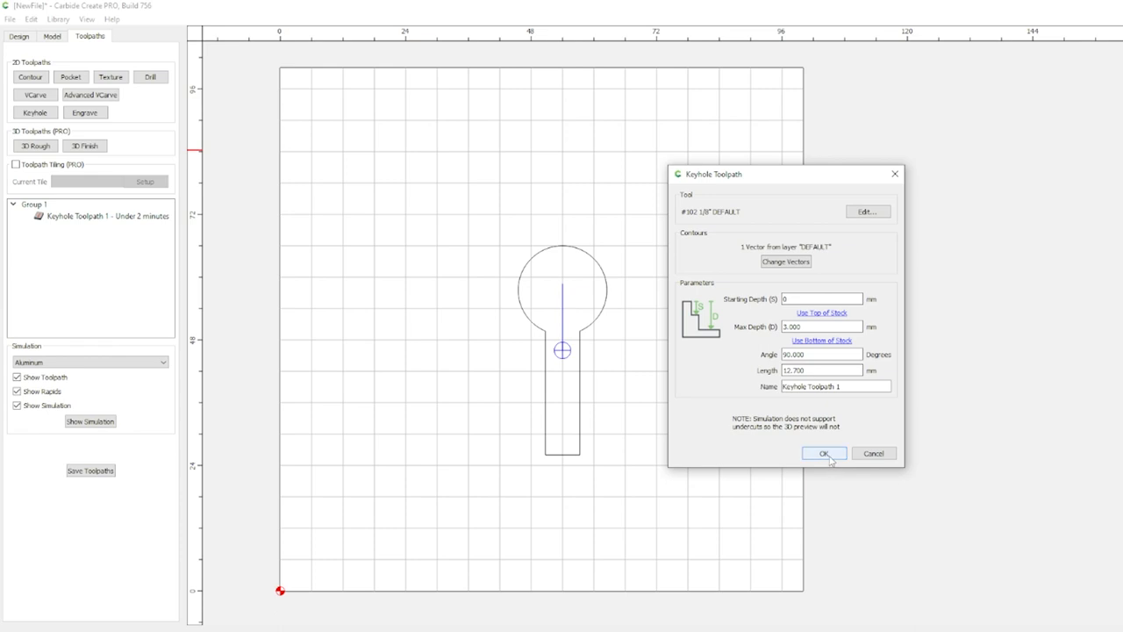
{"action": "left_click", "coordinate": [823, 454]}
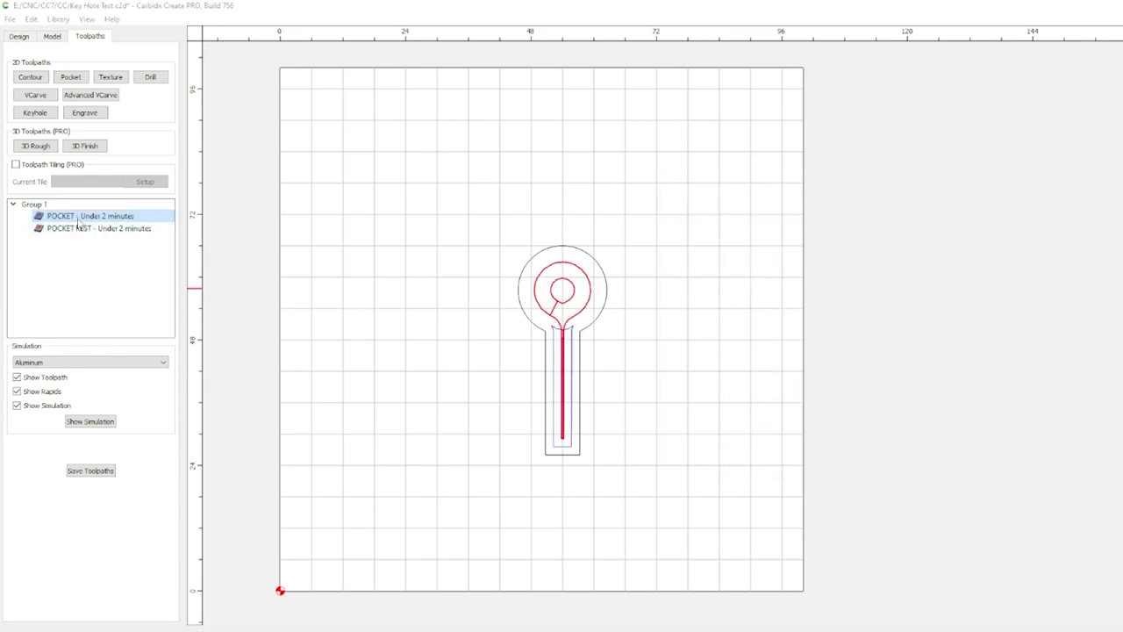
Enable ramping on the POCKET toolpath
{"action": "double_click", "coordinate": [62, 215]}
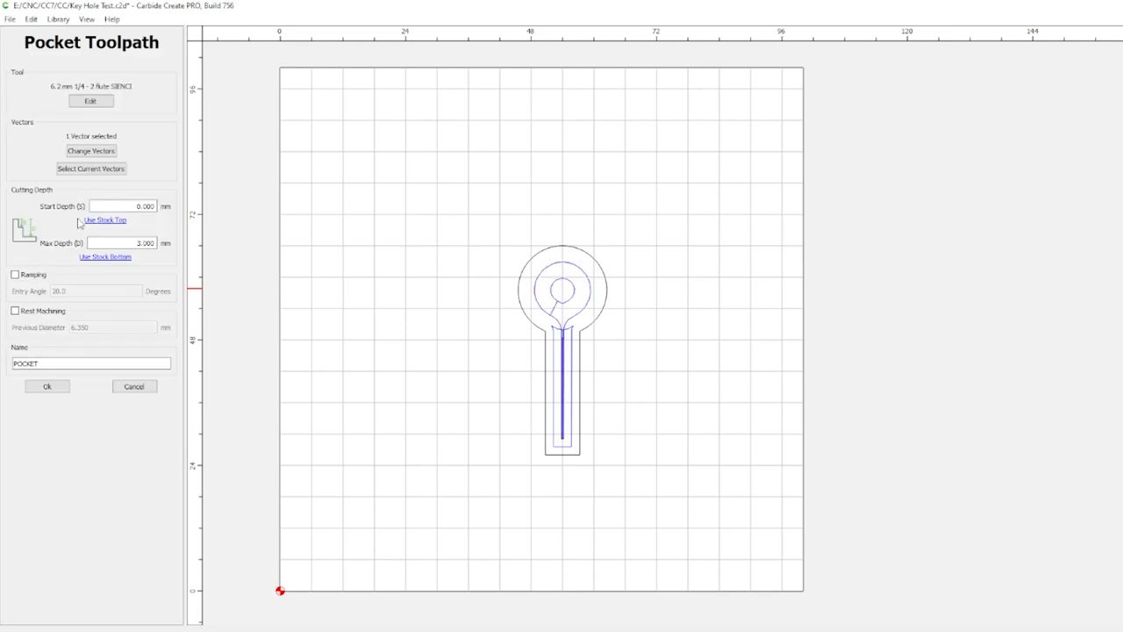
{"action": "mouse_move", "coordinate": [79, 225]}
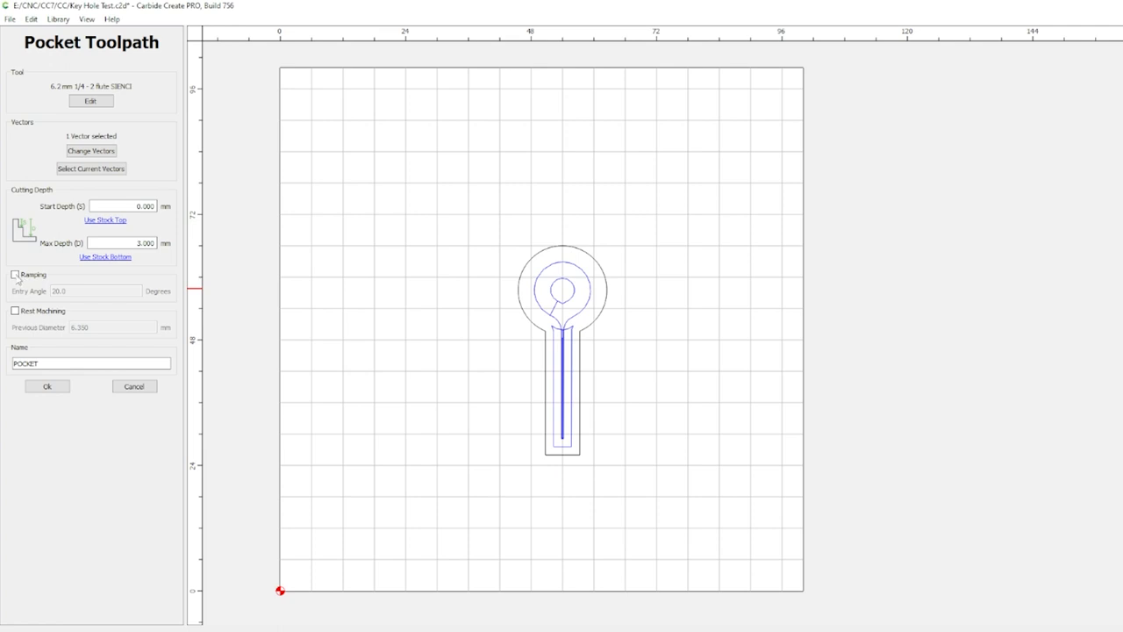
{"action": "left_click", "coordinate": [15, 273]}
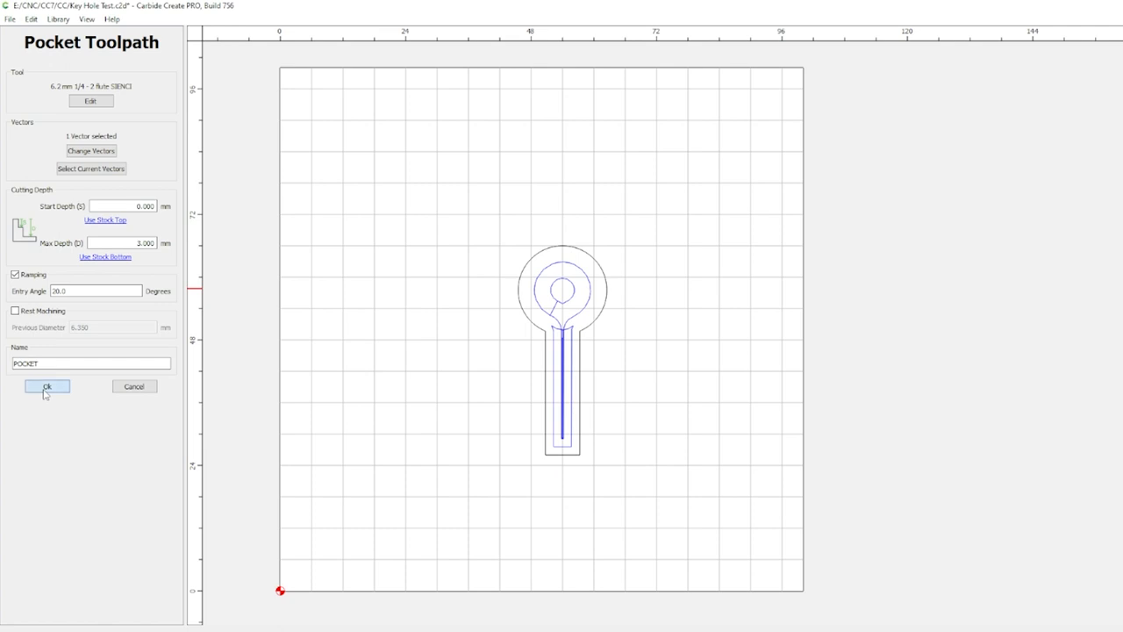
{"action": "left_click", "coordinate": [48, 386]}
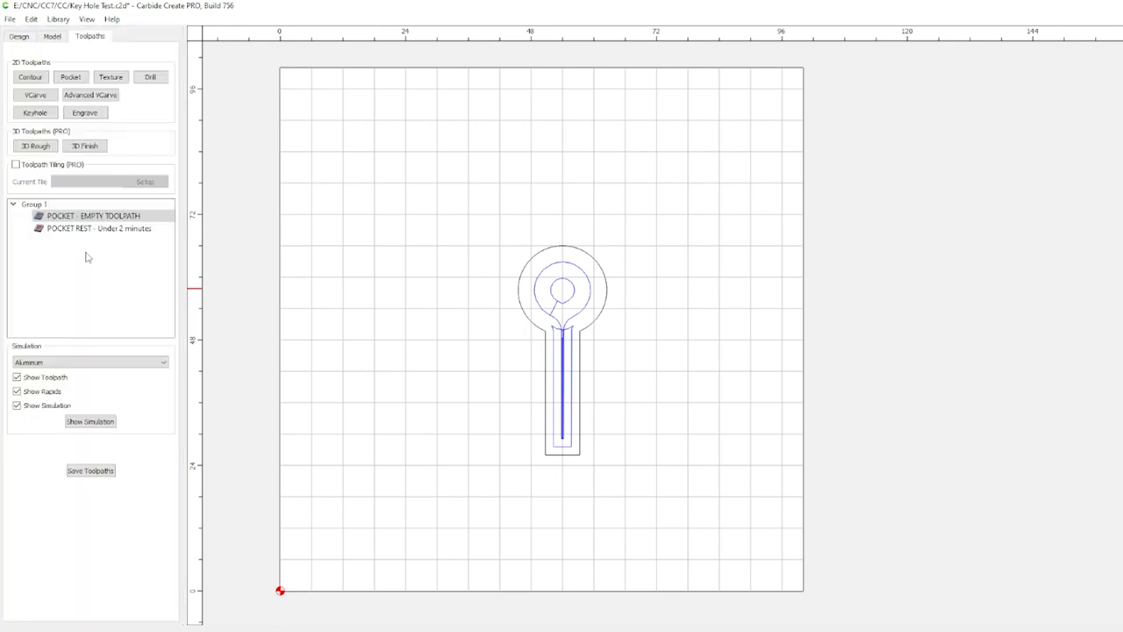
Enable ramping on the POCKET REST toolpath and toggle the simulation preview
{"action": "double_click", "coordinate": [82, 228]}
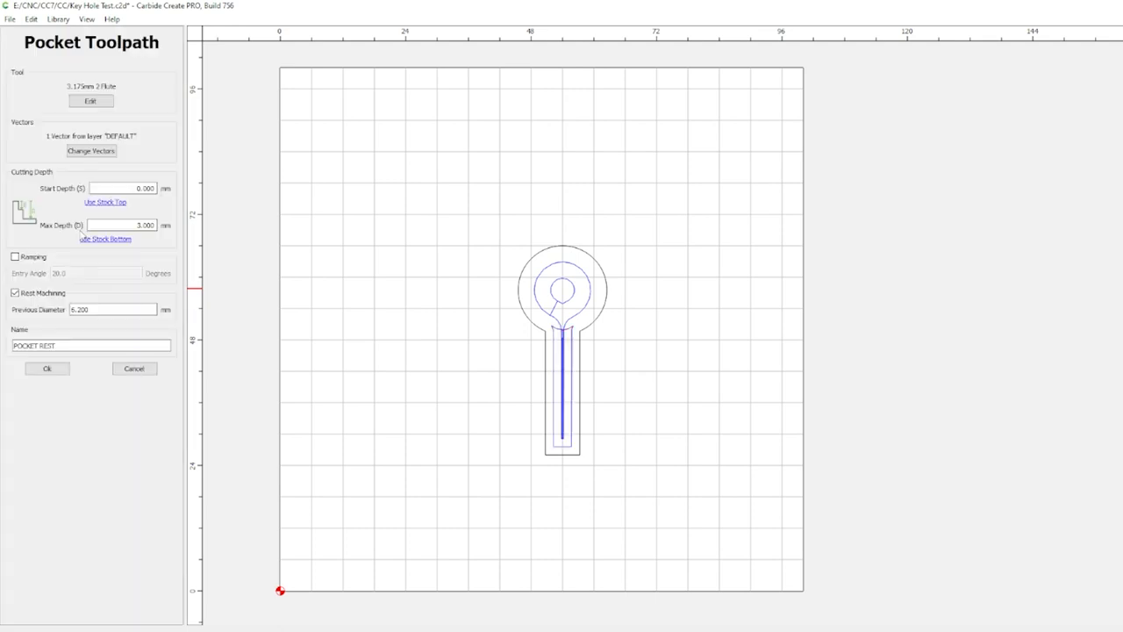
{"action": "mouse_move", "coordinate": [70, 211]}
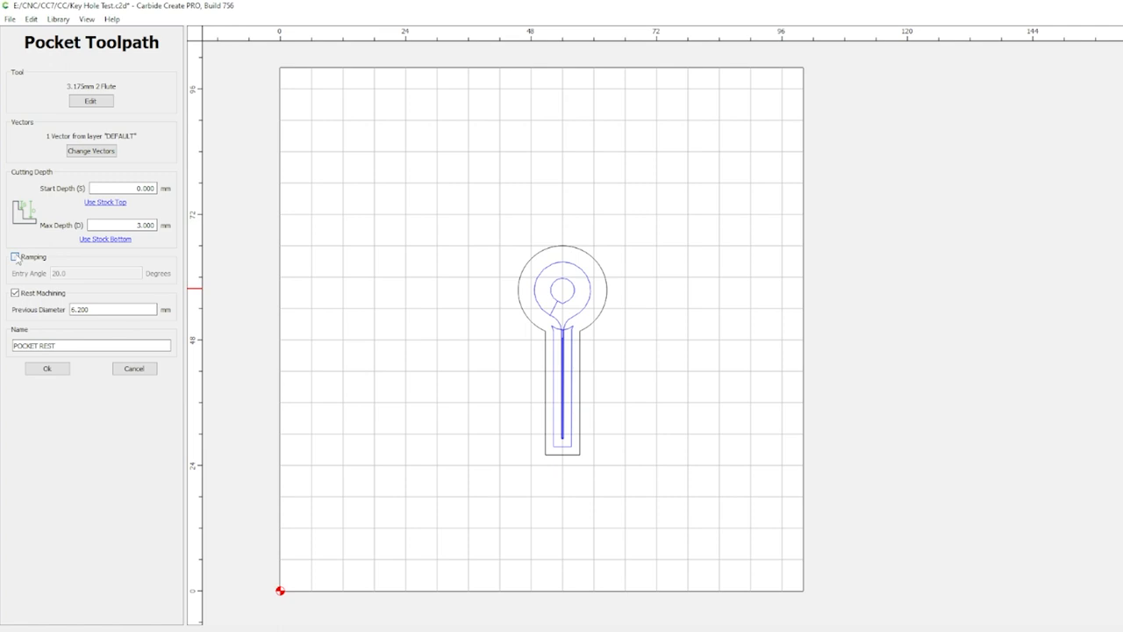
{"action": "left_click", "coordinate": [15, 256]}
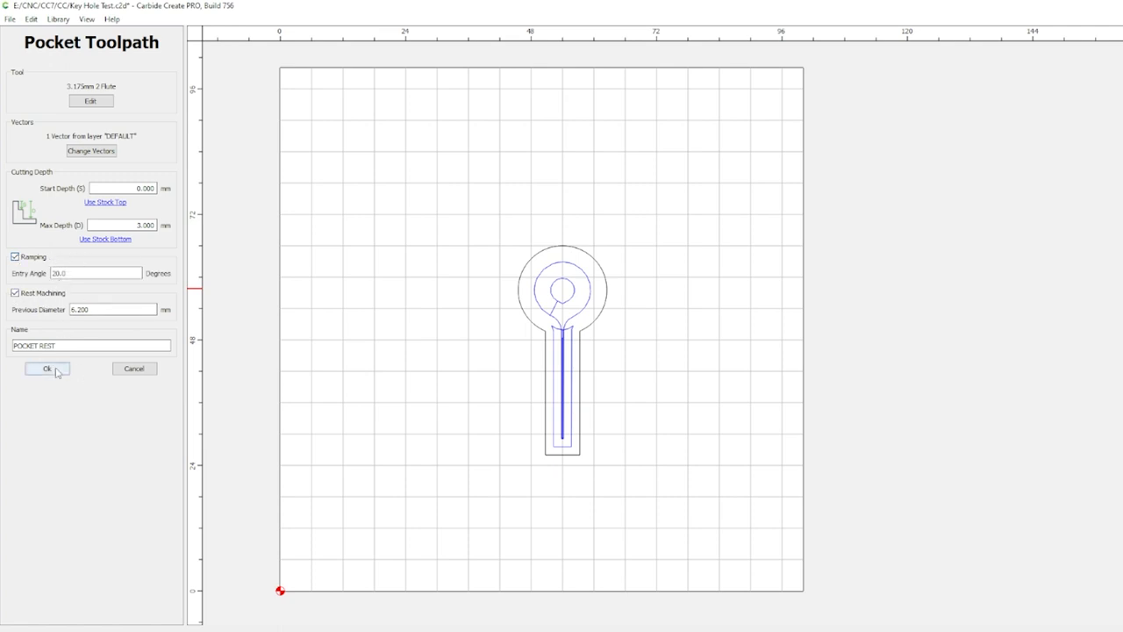
{"action": "left_click", "coordinate": [47, 369]}
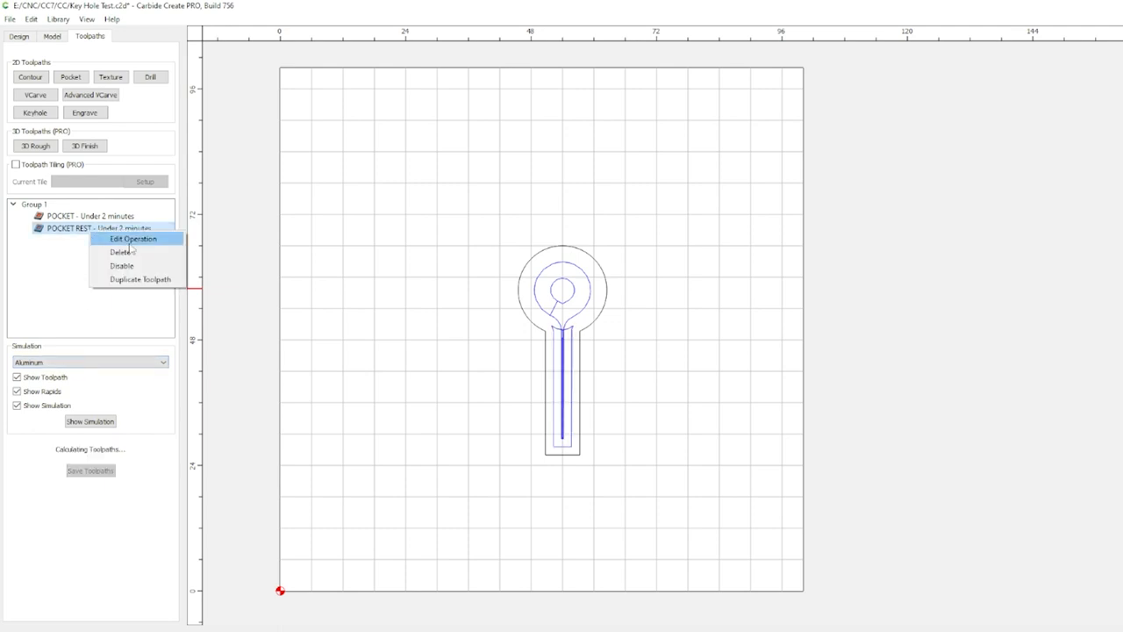
{"action": "left_click", "coordinate": [90, 420]}
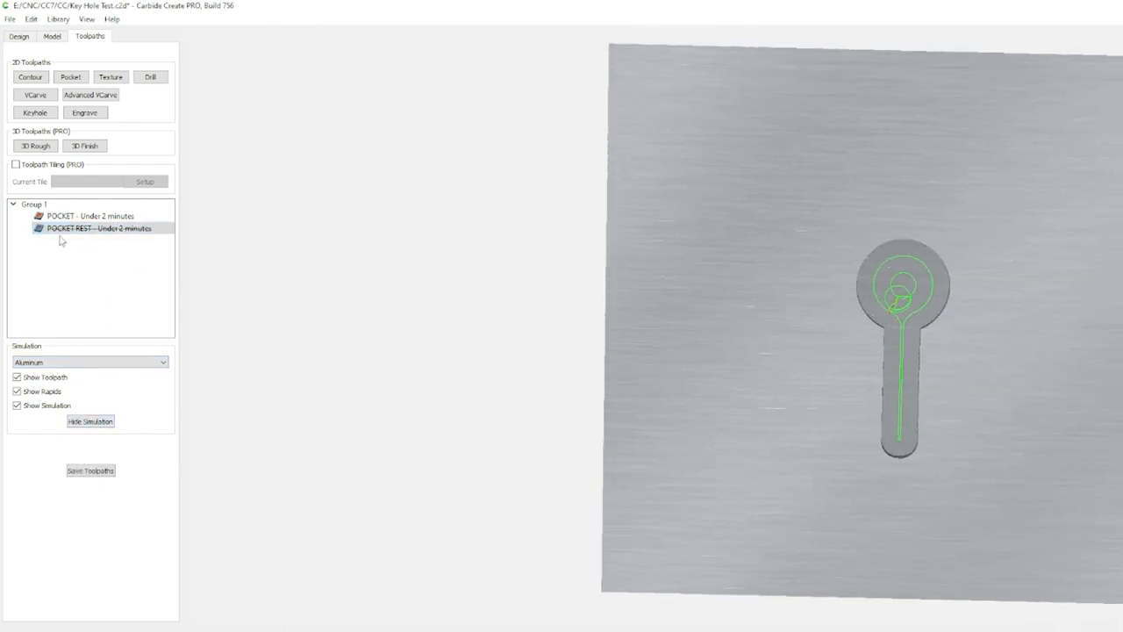
{"action": "left_click", "coordinate": [89, 421]}
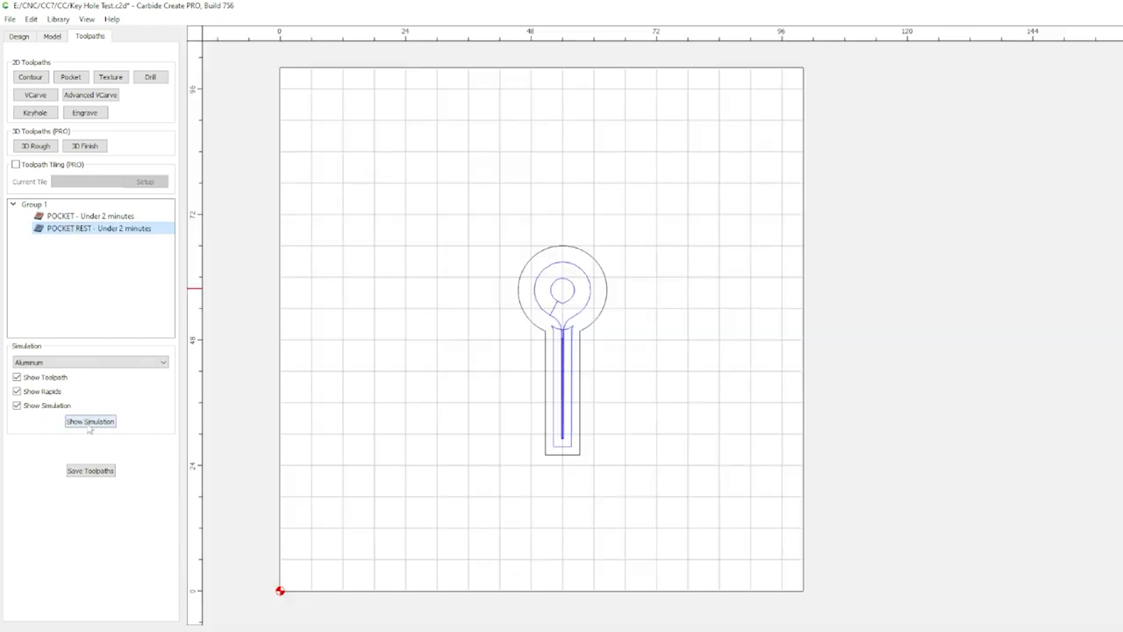
{"action": "left_click", "coordinate": [90, 422]}
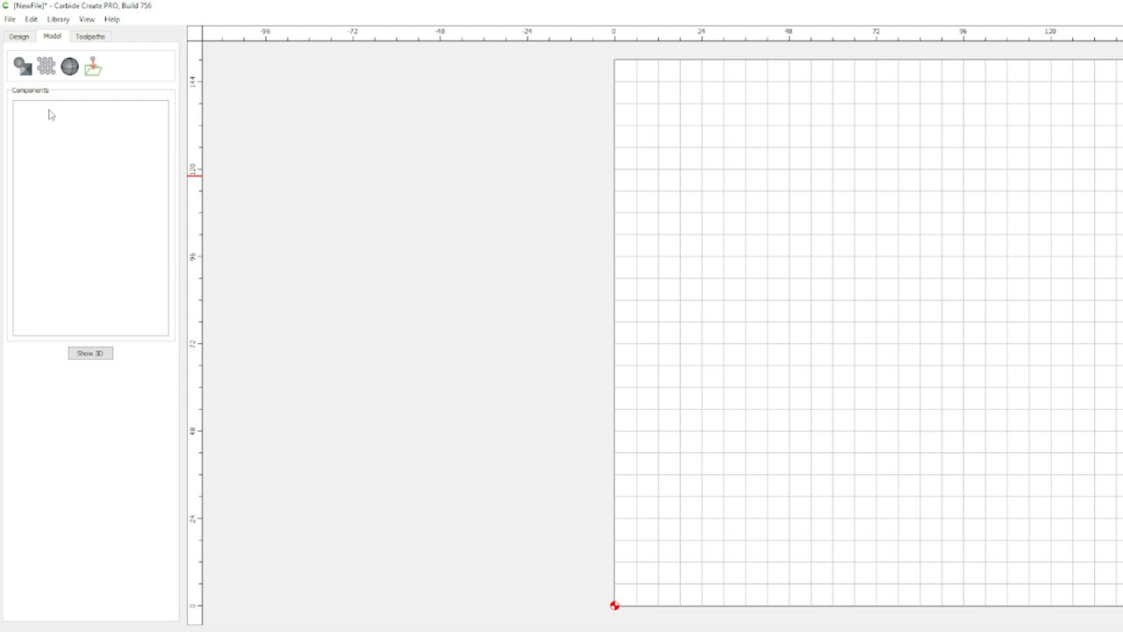
{"action": "mouse_move", "coordinate": [75, 81]}
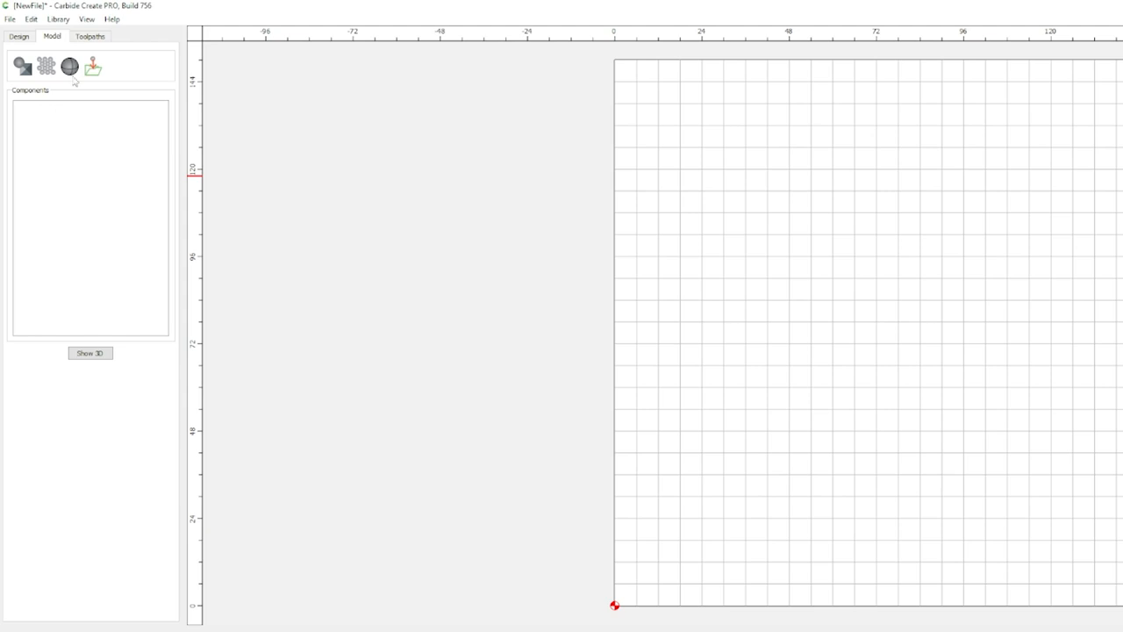
{"action": "mouse_move", "coordinate": [92, 68]}
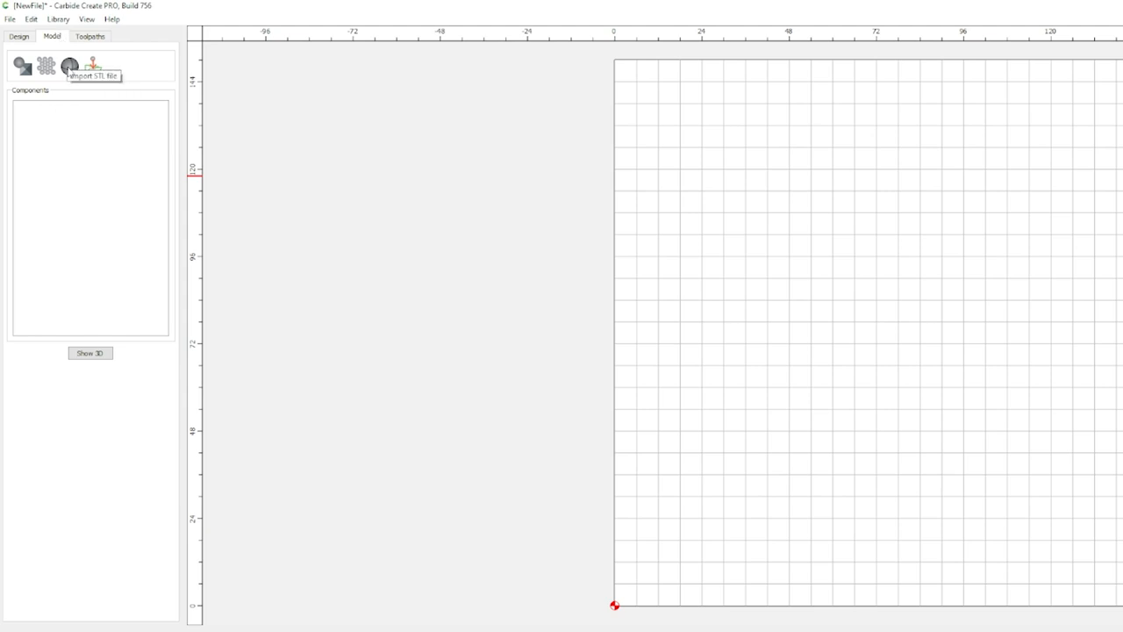
Import the Oldman-splash-final STL model from the Melt_Face_651829 folder
{"action": "left_click", "coordinate": [68, 66]}
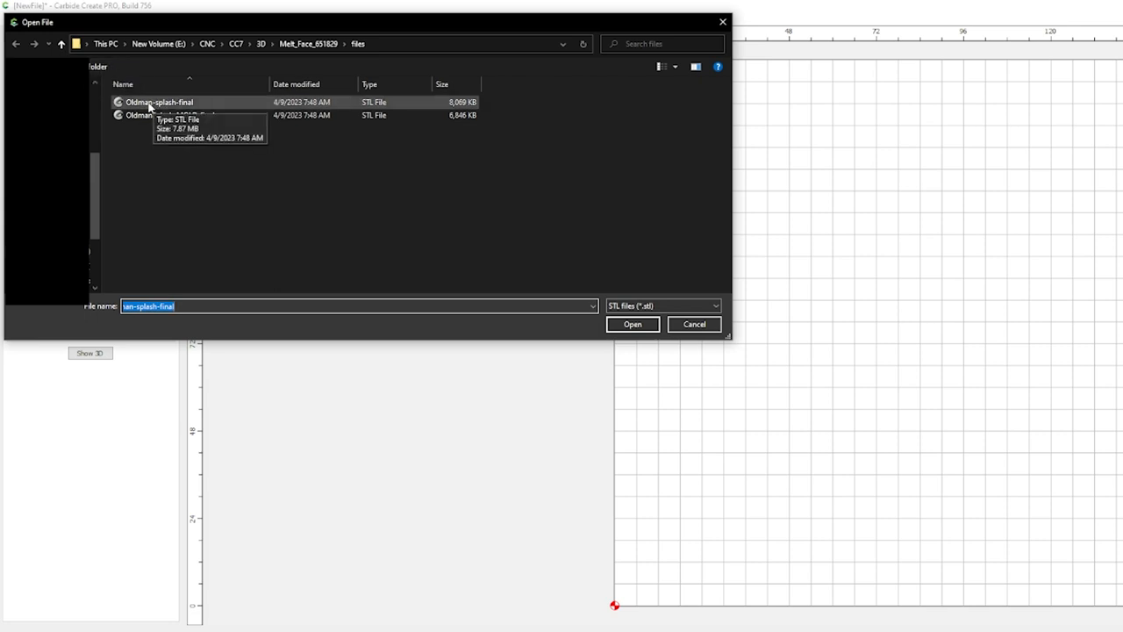
{"action": "left_click", "coordinate": [632, 324]}
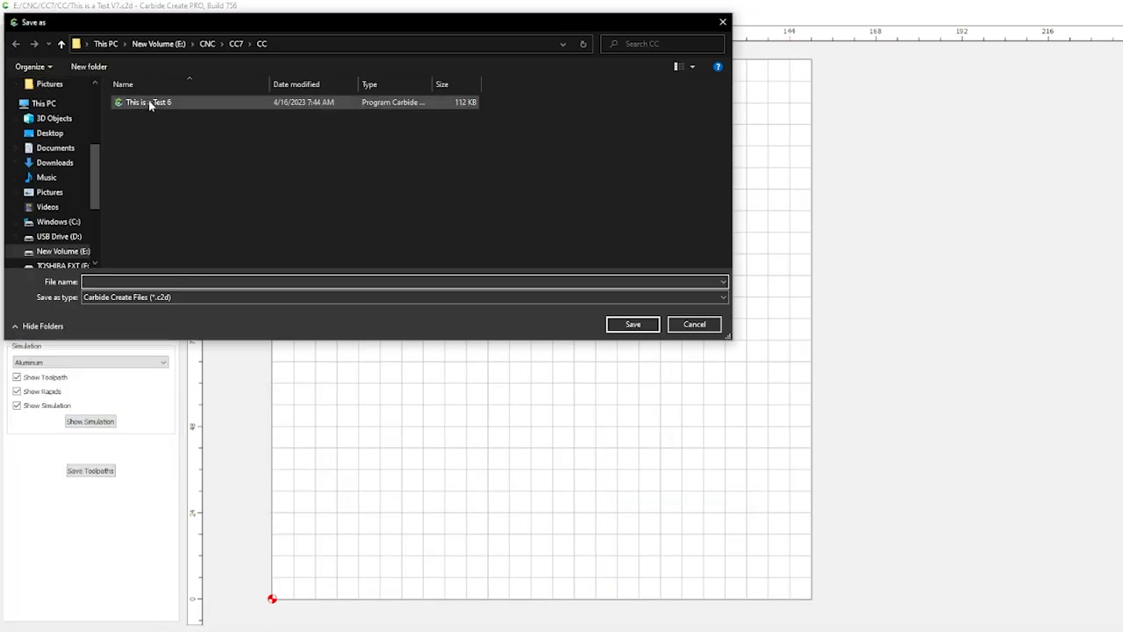
Save the curved test design as 'This is a Test V7'
{"action": "type", "text": "This is a Test V"}
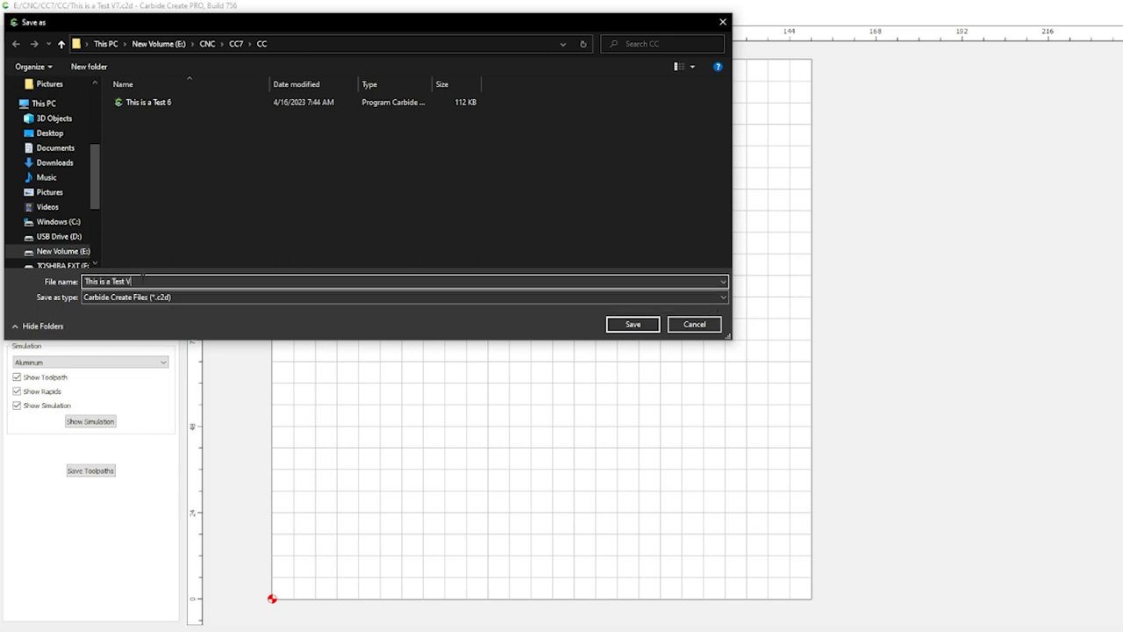
{"action": "left_click", "coordinate": [632, 324]}
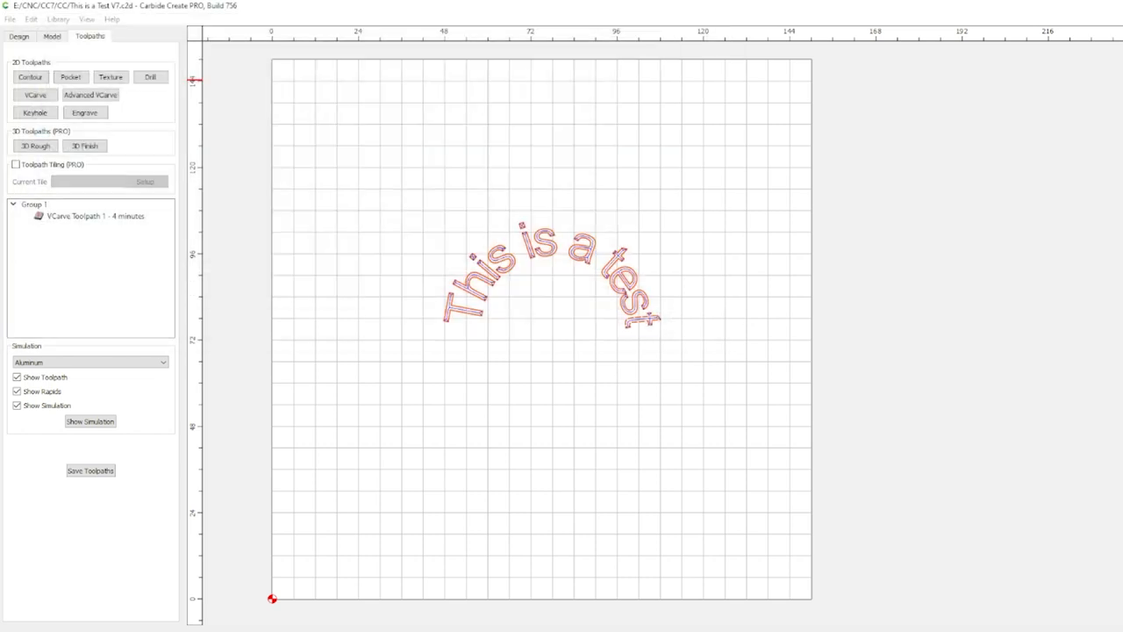
{"action": "left_click", "coordinate": [90, 470]}
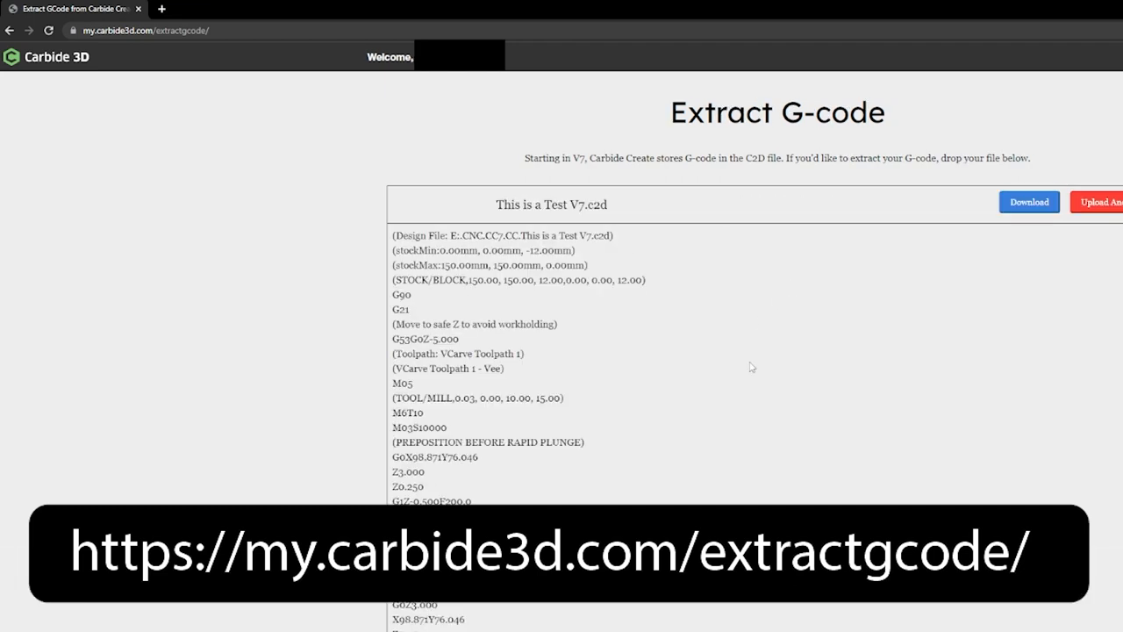
Scroll through the G-code extracted from This is a Test V7.c2d
{"action": "scroll", "scroll_direction": "down", "scroll_amount": 3}
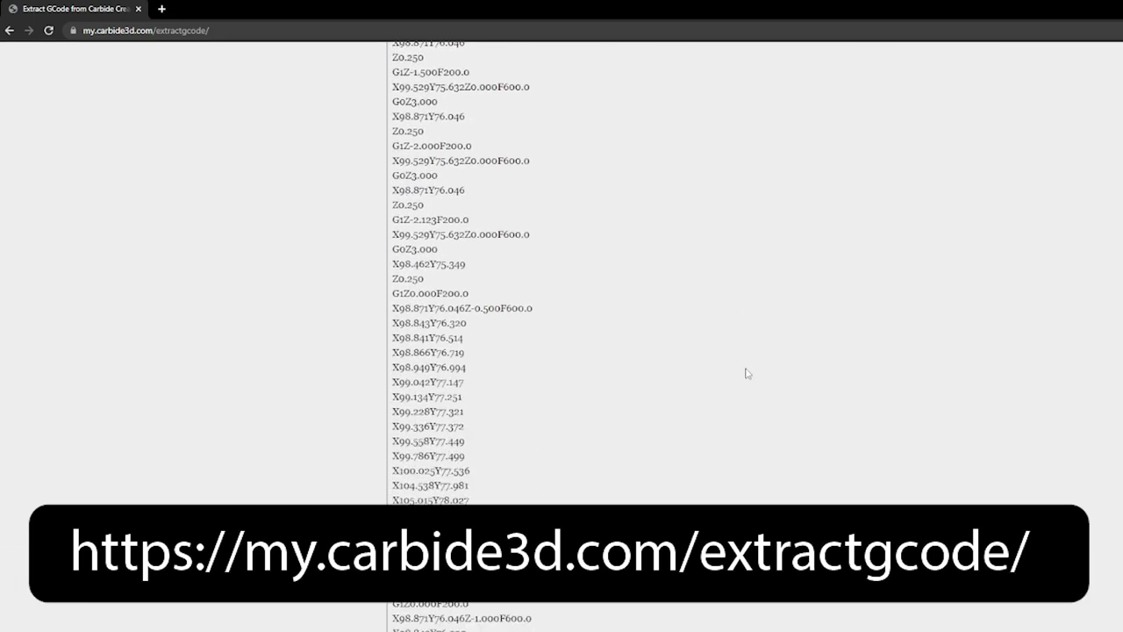
{"action": "scroll", "scroll_direction": "down", "scroll_amount": 3}
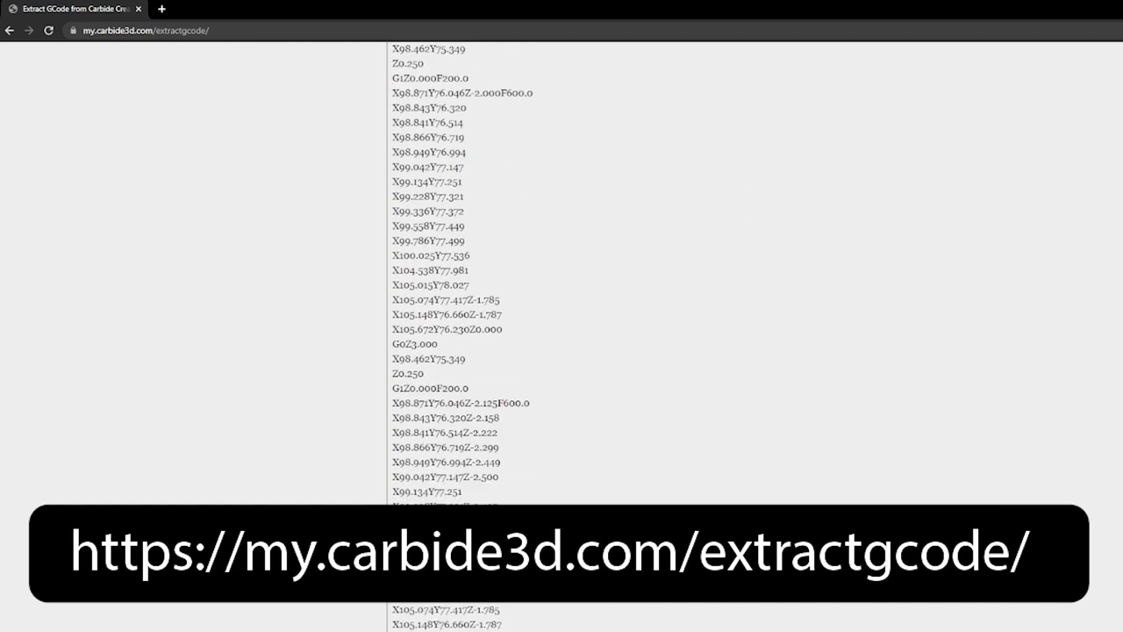
{"action": "scroll", "scroll_direction": "down", "scroll_amount": 3}
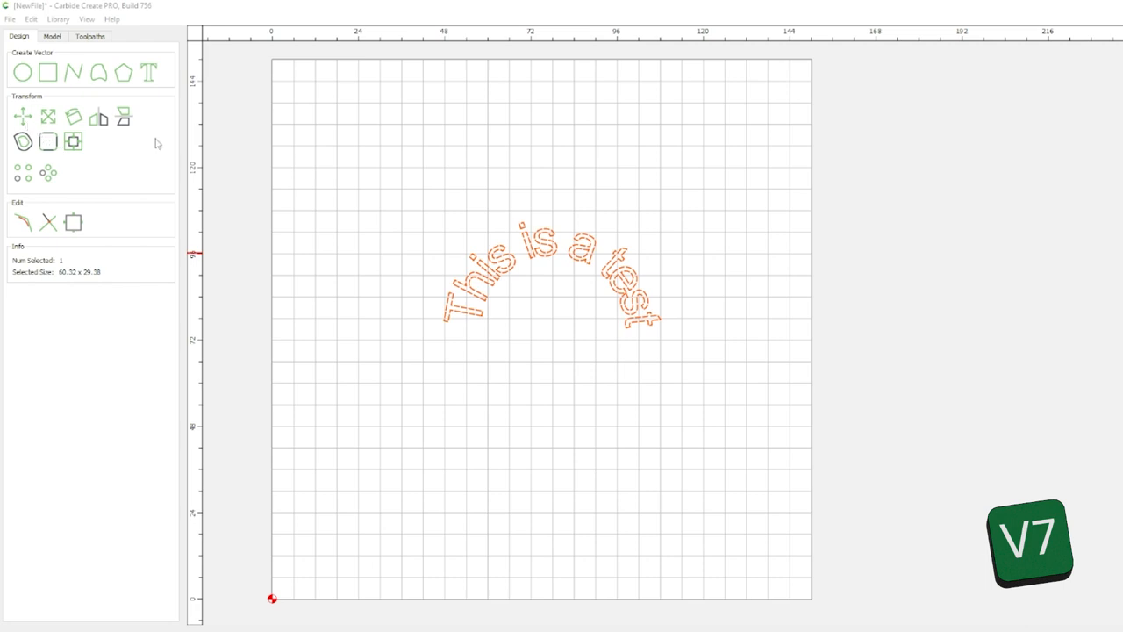
{"action": "mouse_move", "coordinate": [9, 20]}
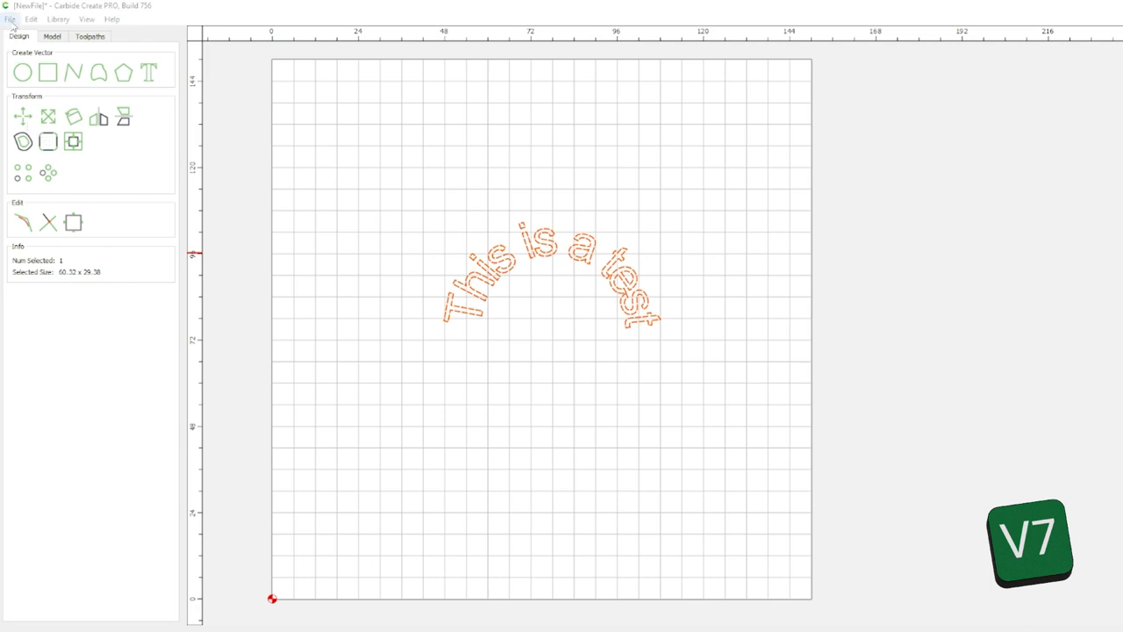
Save the arched text as V6 file 'This is a Test' and open it in version 6
{"action": "left_click", "coordinate": [9, 19]}
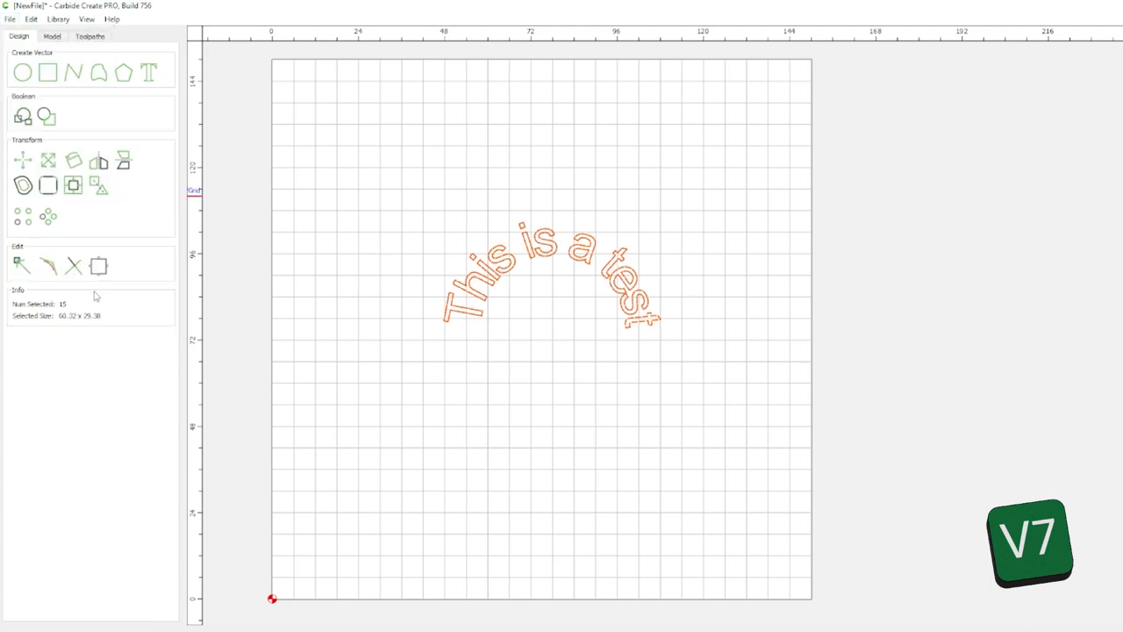
{"action": "left_click", "coordinate": [9, 18]}
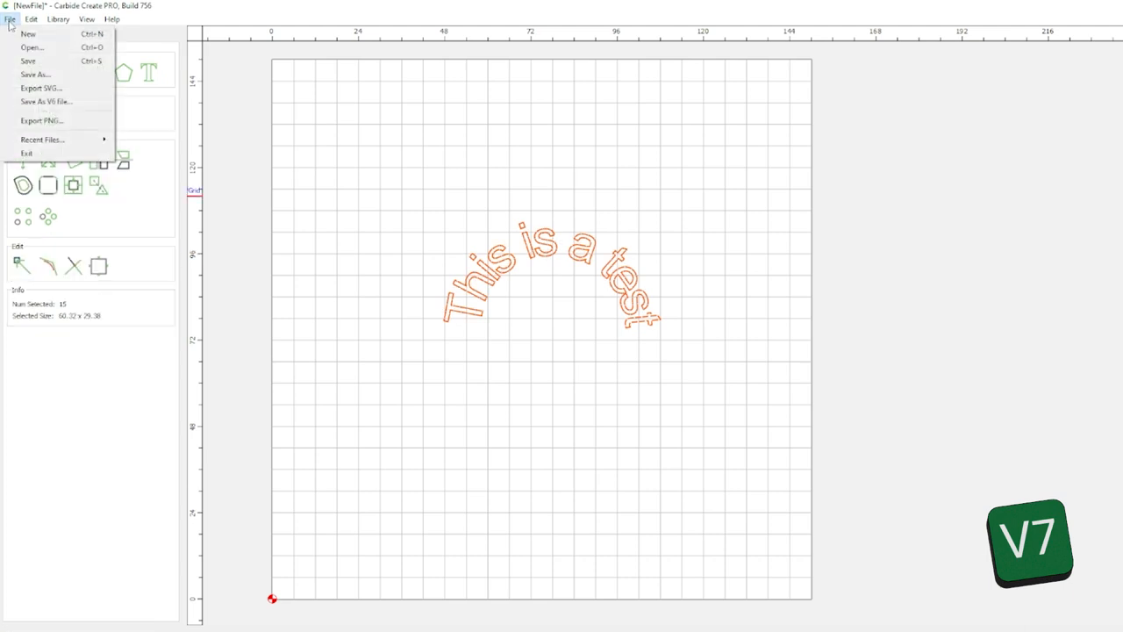
{"action": "mouse_move", "coordinate": [50, 102]}
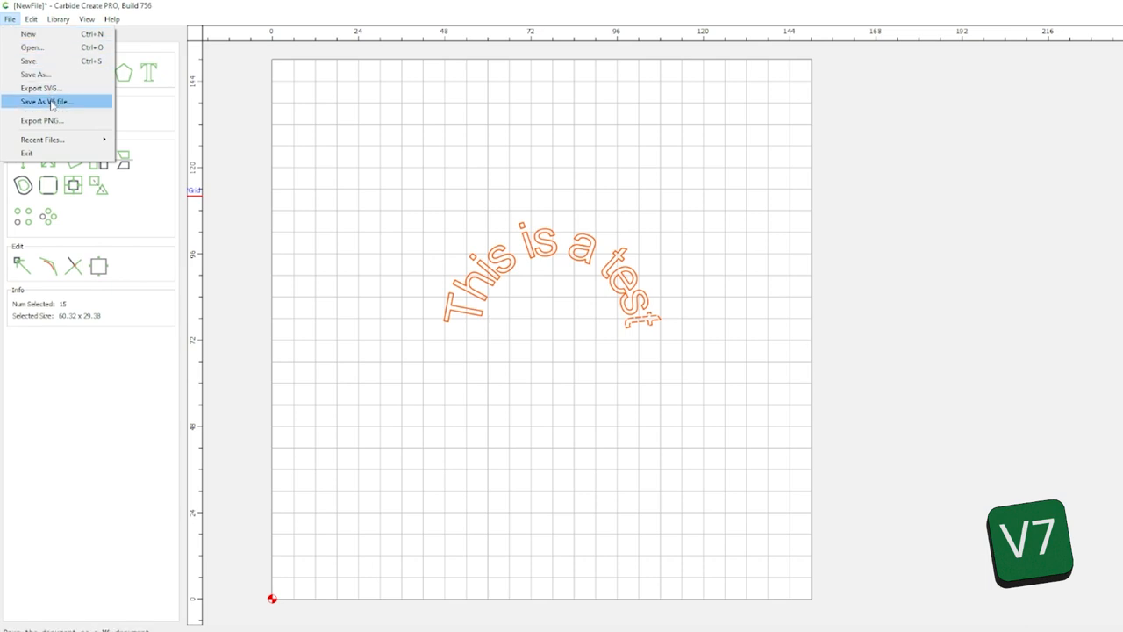
{"action": "left_click", "coordinate": [46, 100]}
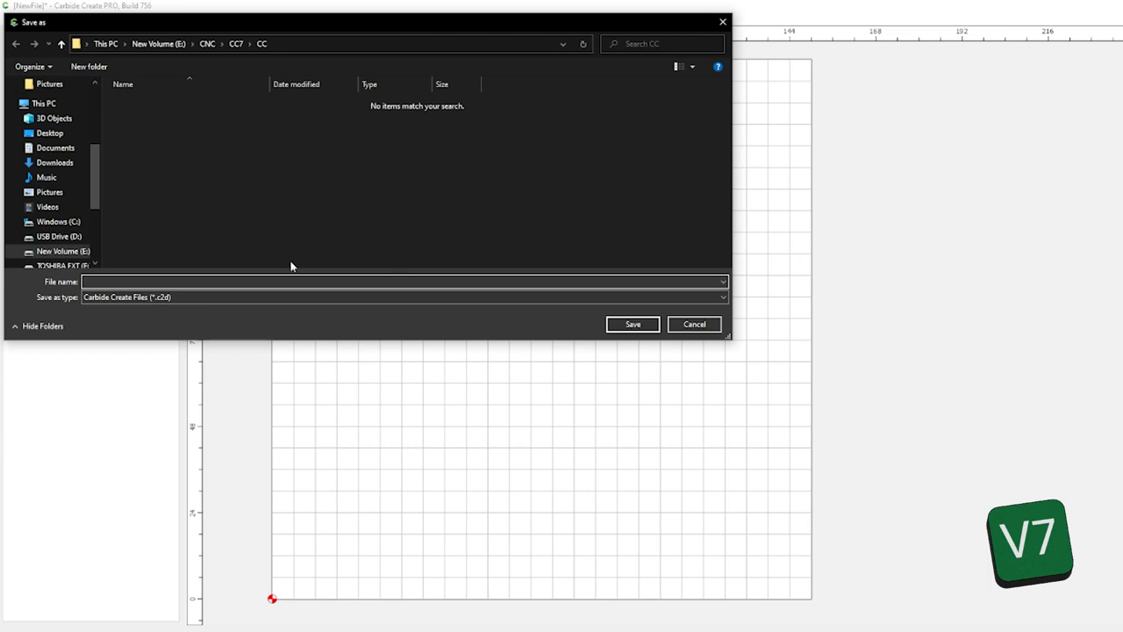
{"action": "mouse_move", "coordinate": [292, 267]}
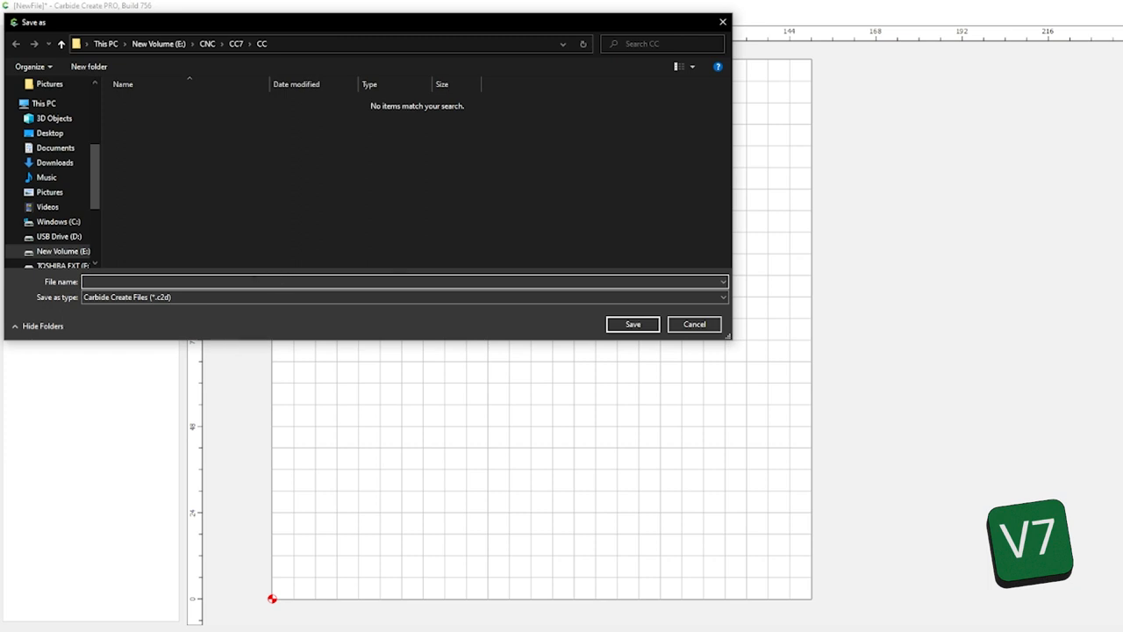
{"action": "type", "text": "This is a"}
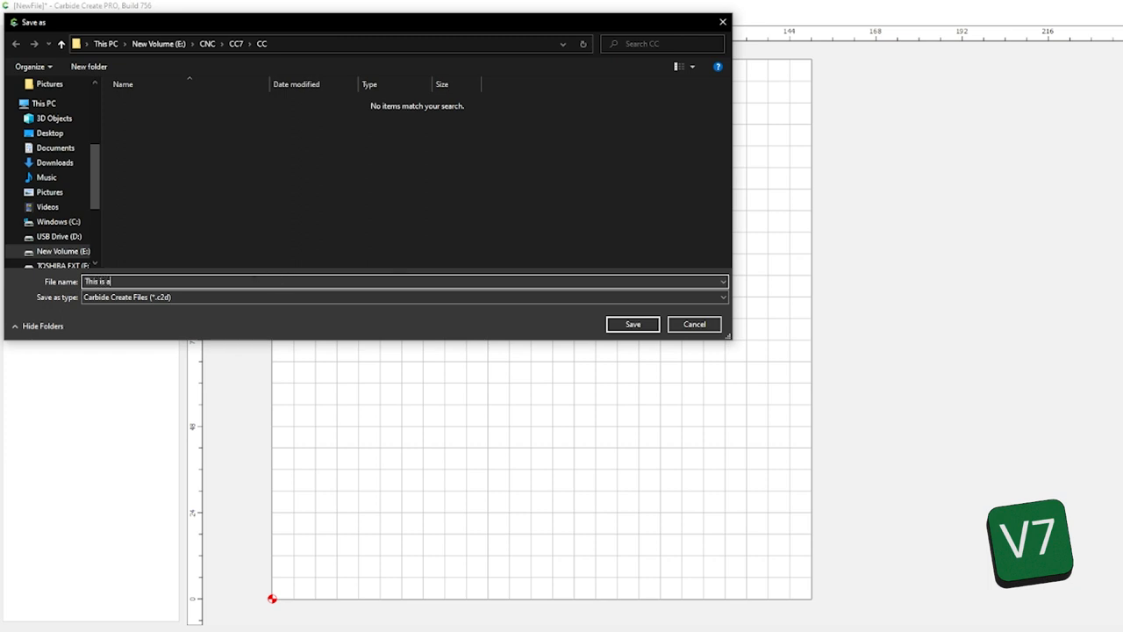
{"action": "type", "text": "Test"}
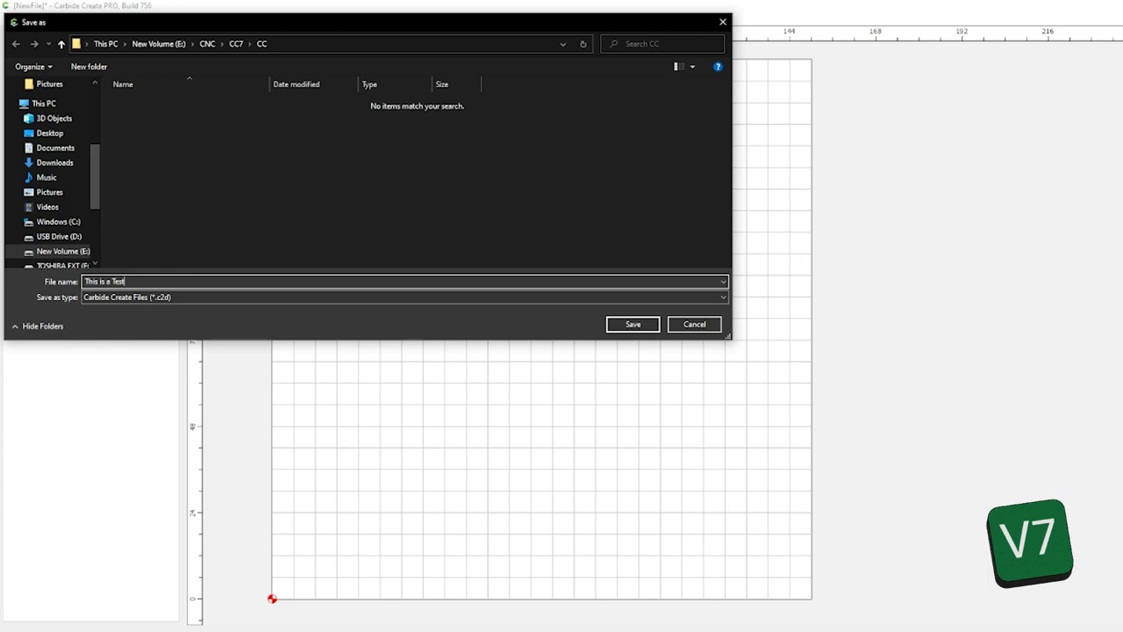
{"action": "left_click", "coordinate": [632, 324]}
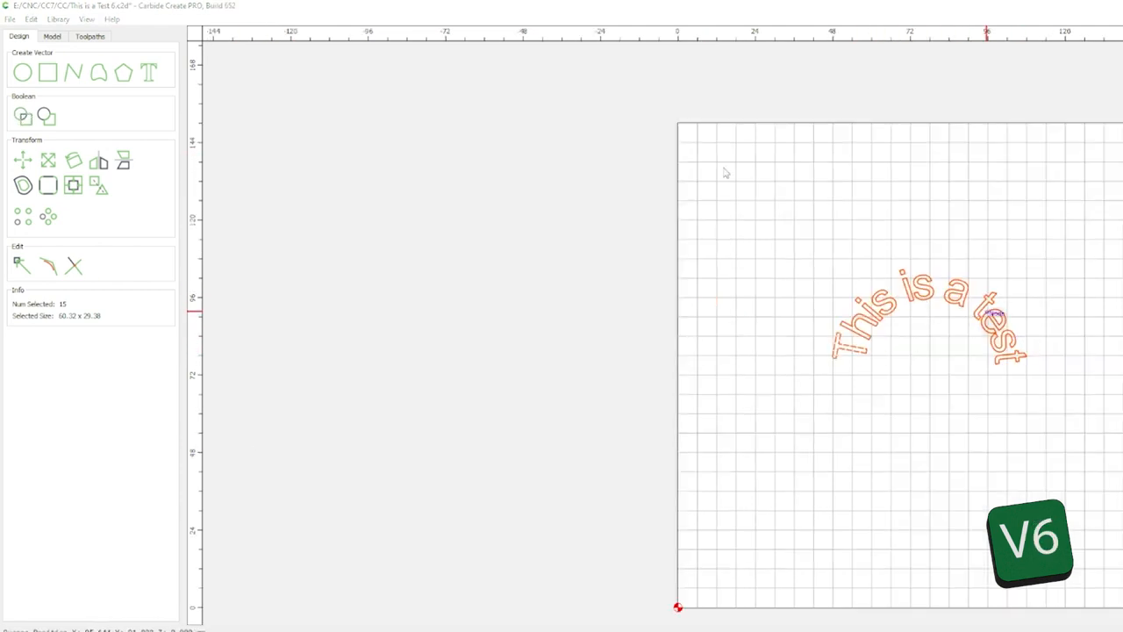
{"action": "left_click", "coordinate": [89, 36]}
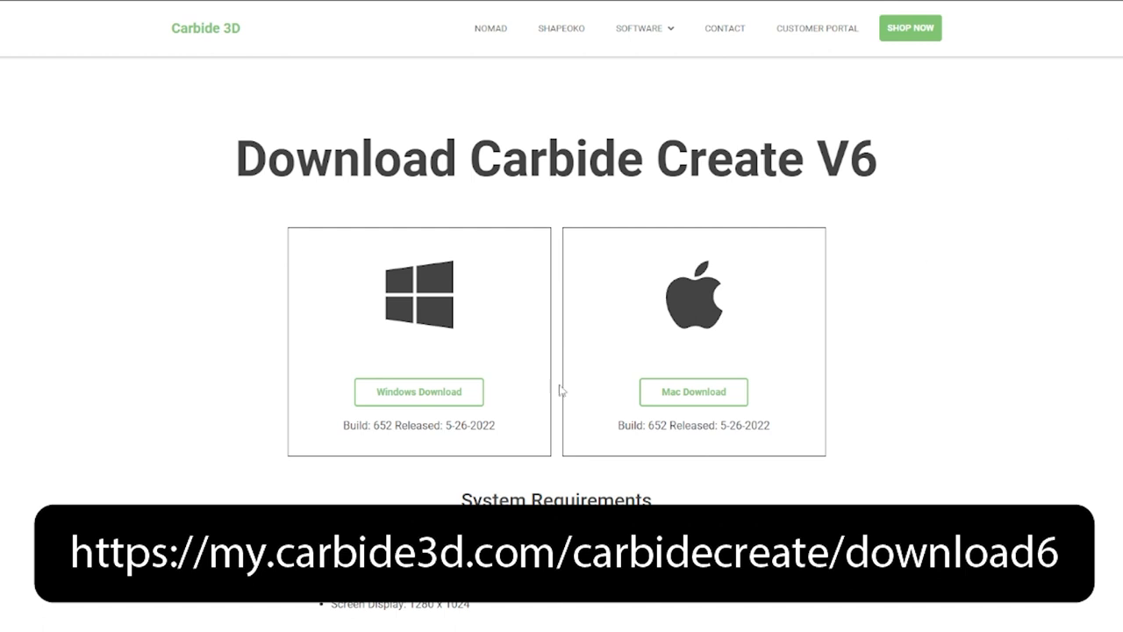
{"action": "mouse_move", "coordinate": [841, 443]}
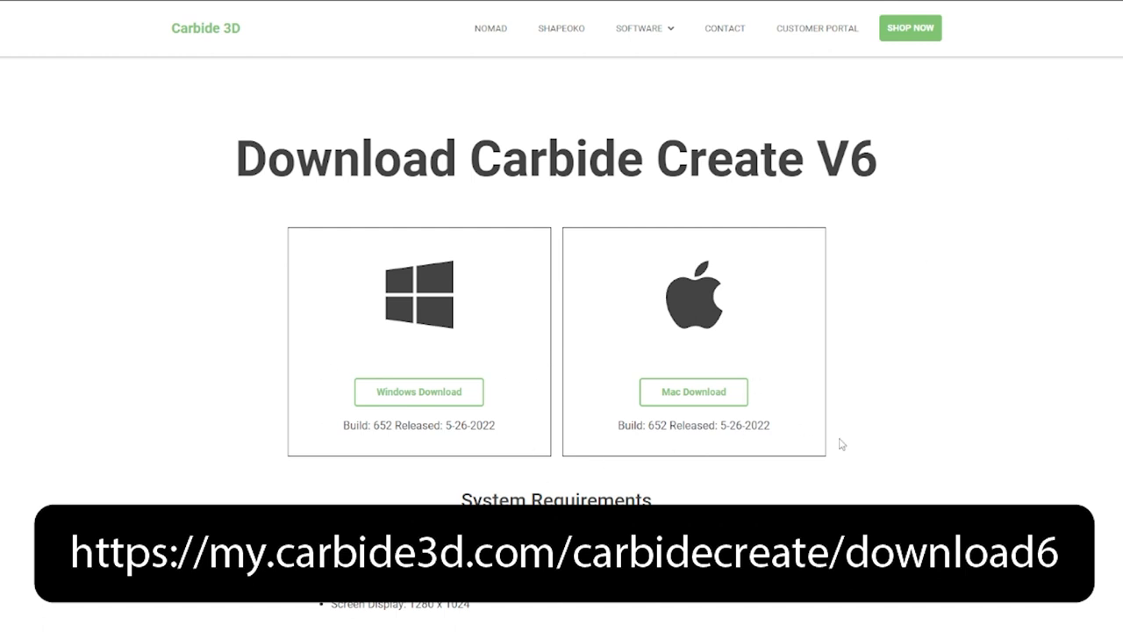
Scroll the V6 download page down to the system requirements
{"action": "scroll", "scroll_direction": "down", "scroll_amount": 3}
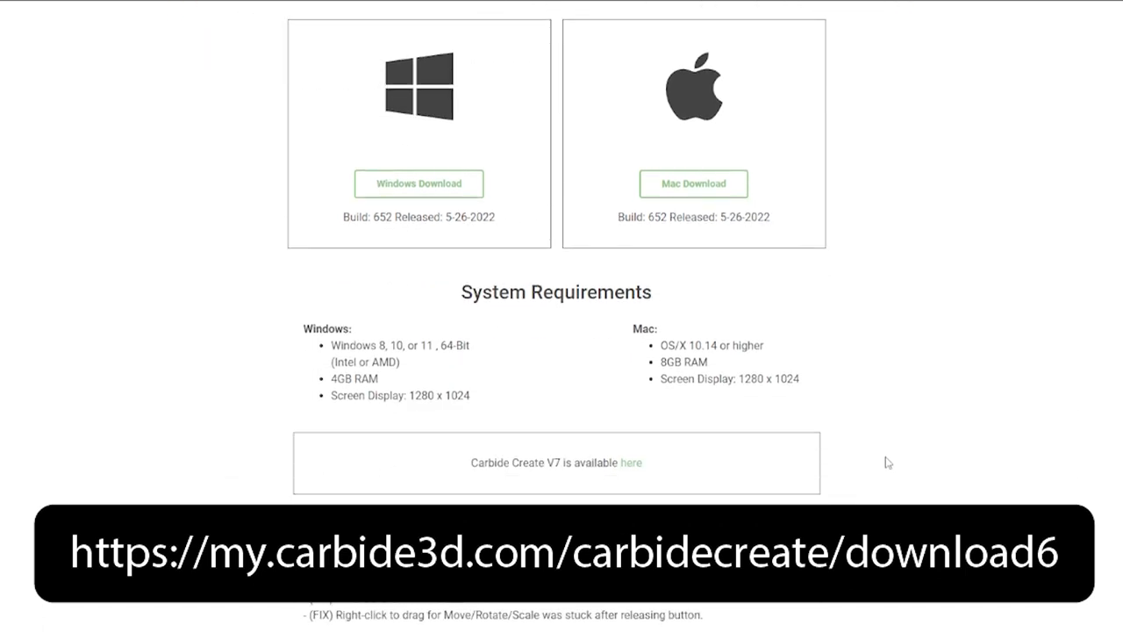
{"action": "scroll", "scroll_direction": "down", "scroll_amount": 3}
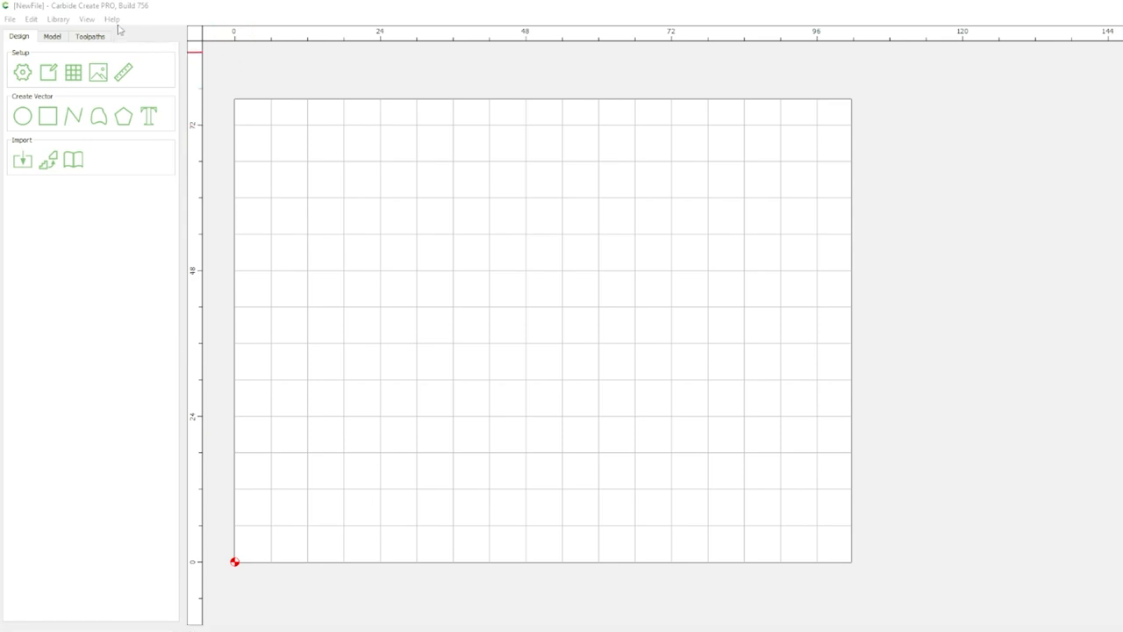
{"action": "left_click", "coordinate": [111, 19]}
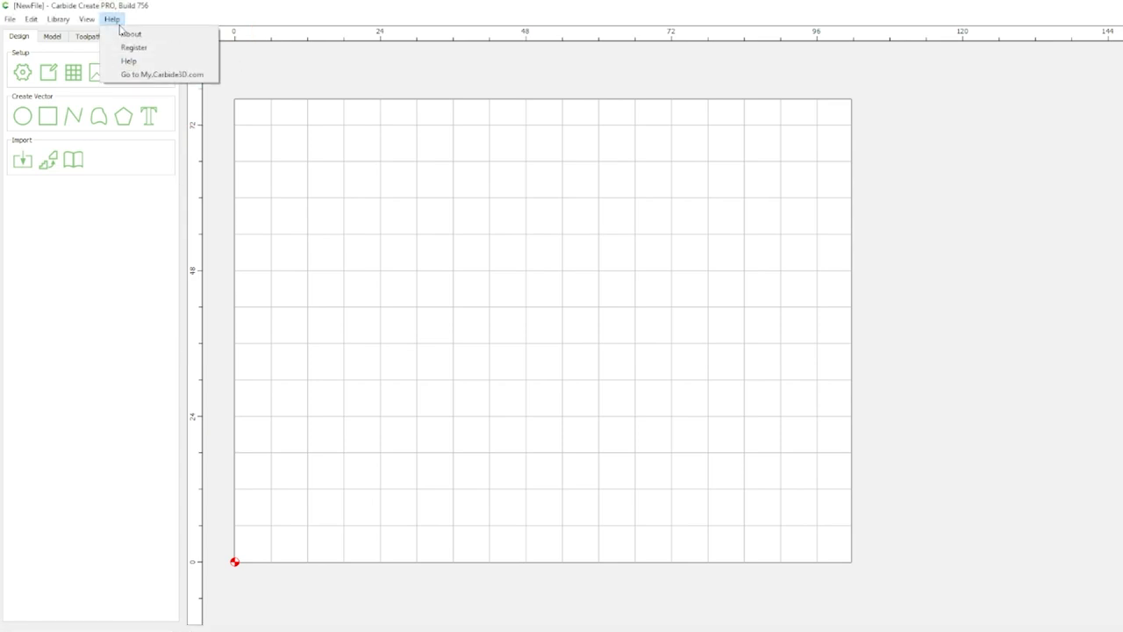
{"action": "left_click", "coordinate": [130, 34]}
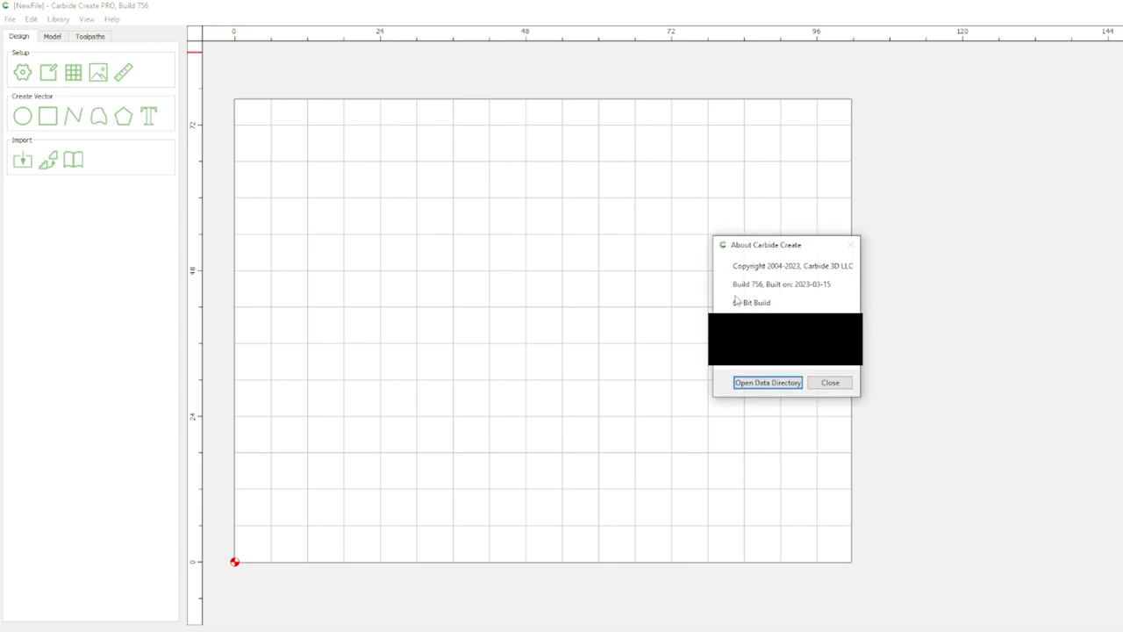
{"action": "mouse_move", "coordinate": [811, 295]}
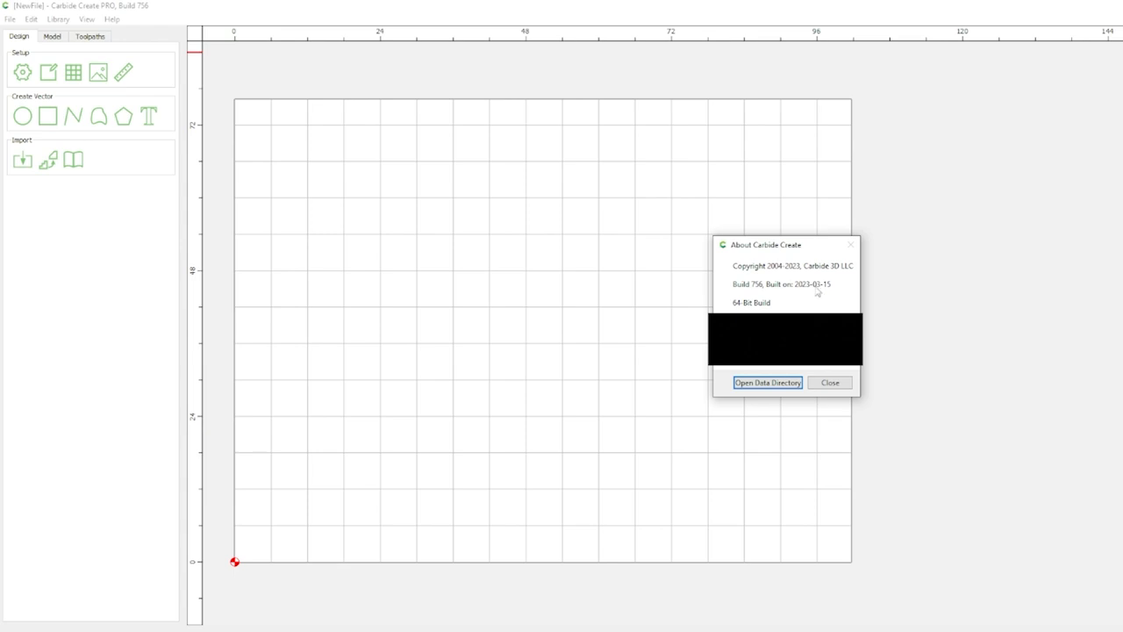
{"action": "mouse_move", "coordinate": [840, 375]}
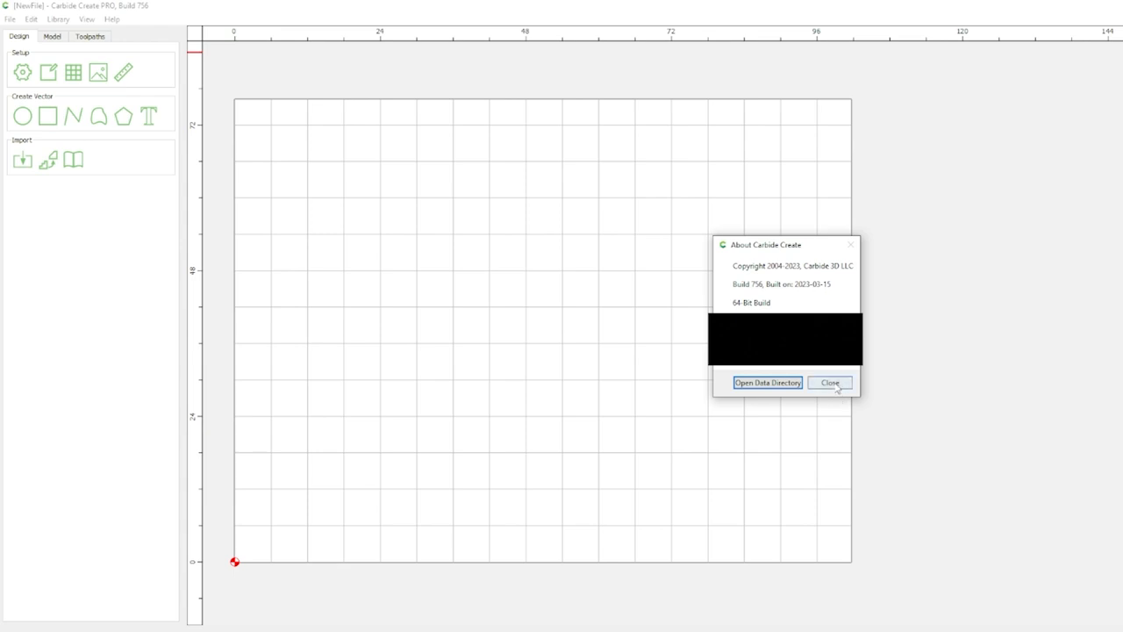
{"action": "left_click", "coordinate": [829, 383]}
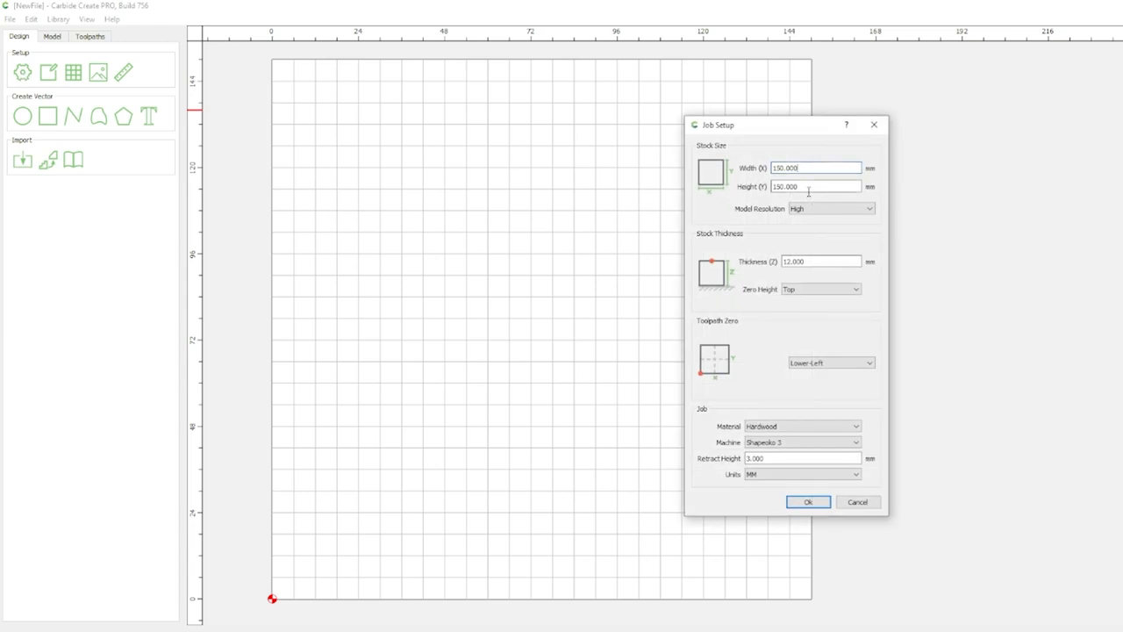
Confirm job setup: 150 × 150 mm stock, 12 mm thick, Hardwood on Shapeoko 3
{"action": "left_click", "coordinate": [820, 261]}
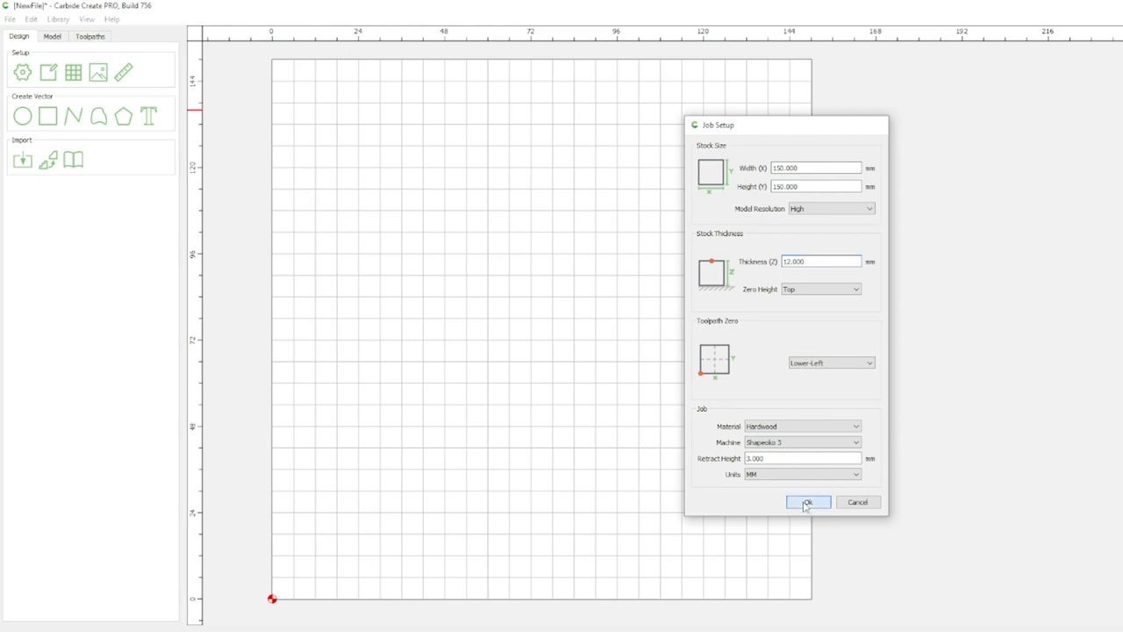
{"action": "left_click", "coordinate": [805, 502]}
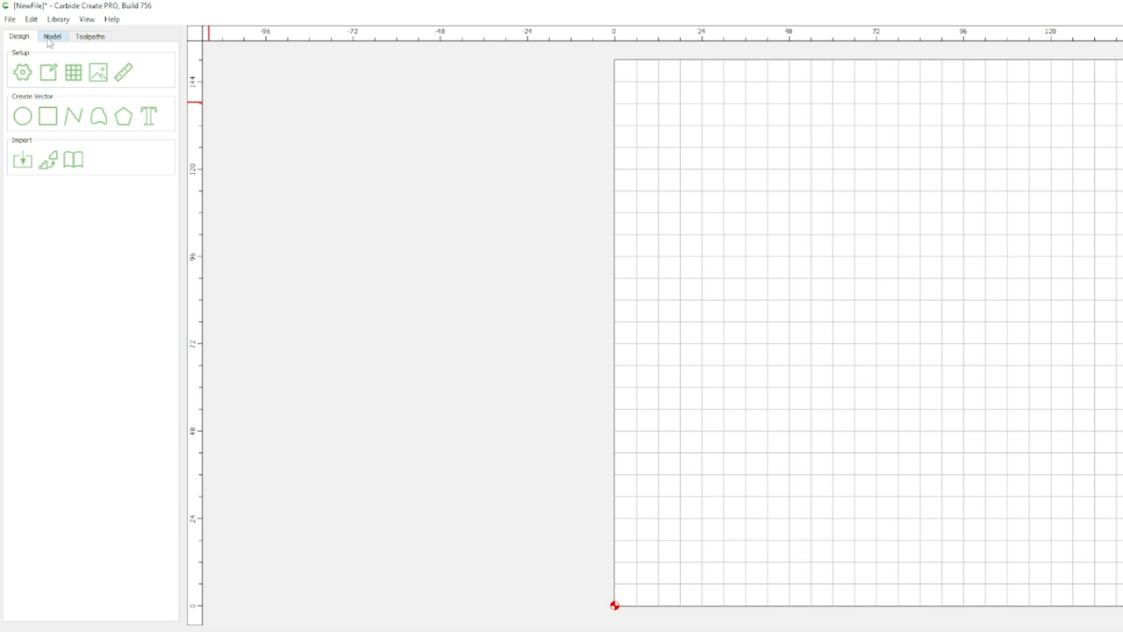
Import the Oldman-splash-final face STL onto the stock from the Model tab
{"action": "left_click", "coordinate": [52, 36]}
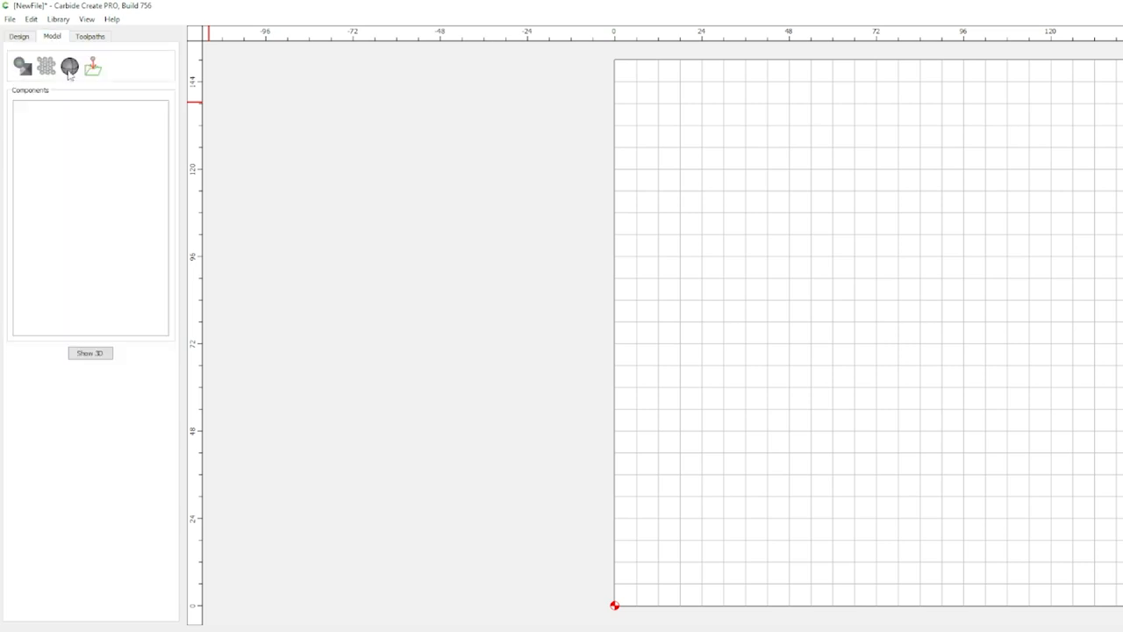
{"action": "mouse_move", "coordinate": [93, 68]}
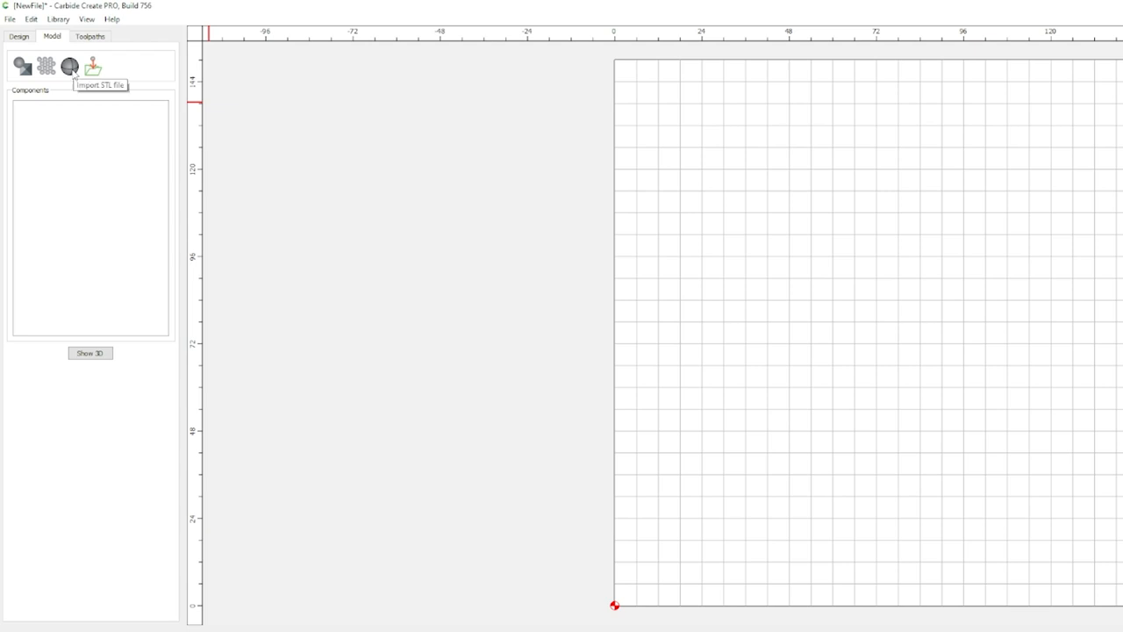
{"action": "left_click", "coordinate": [92, 67]}
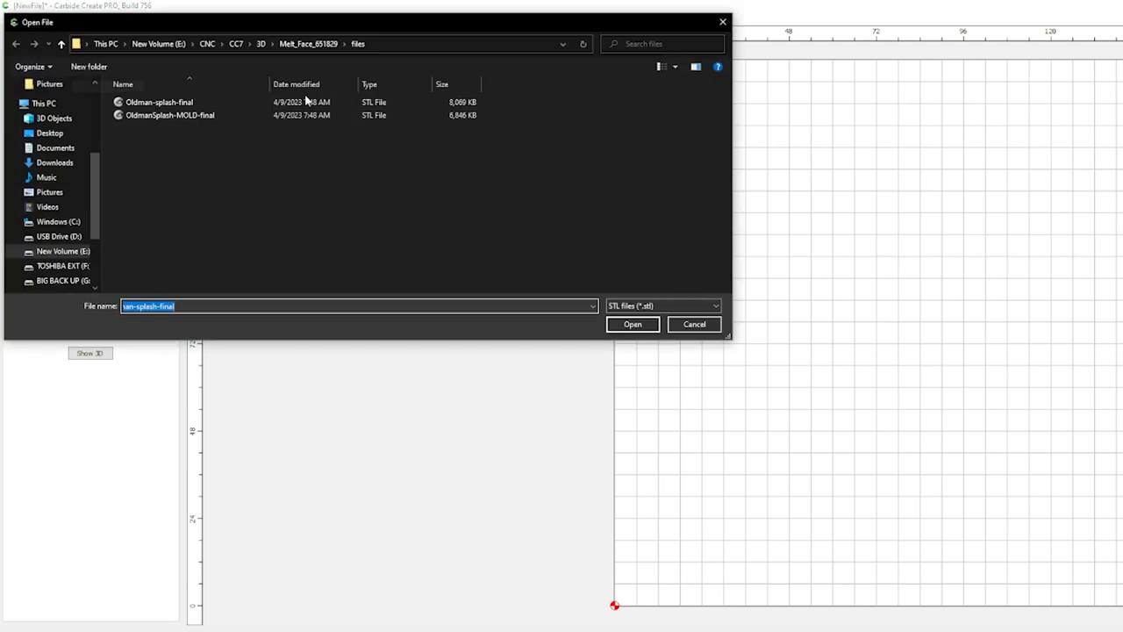
{"action": "mouse_move", "coordinate": [160, 102]}
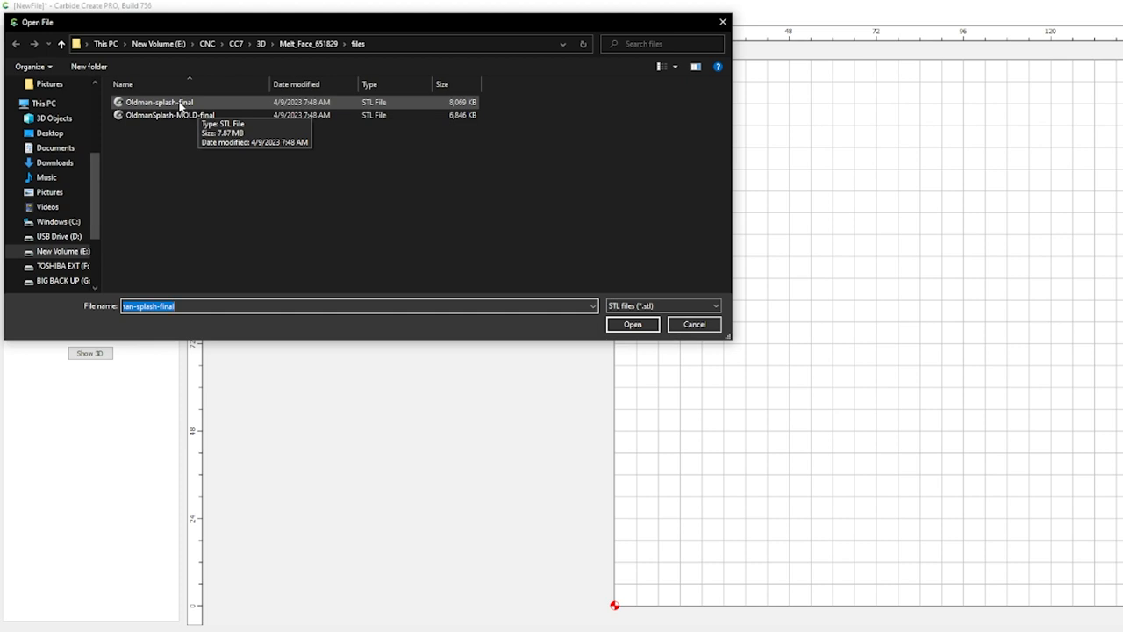
{"action": "left_click", "coordinate": [631, 323]}
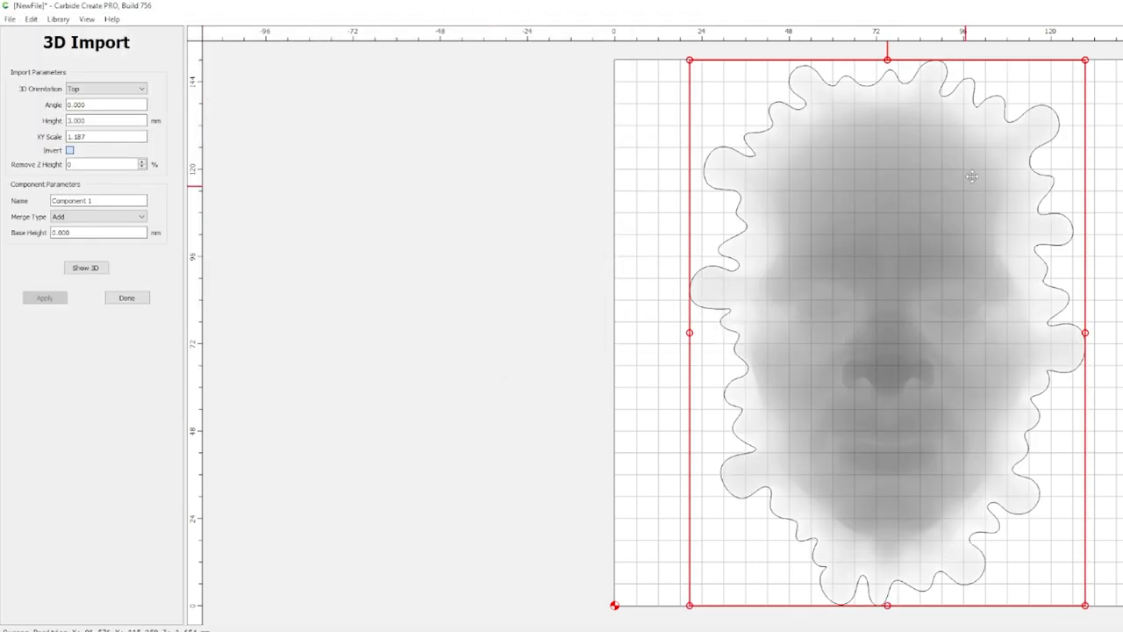
{"action": "mouse_move", "coordinate": [888, 306]}
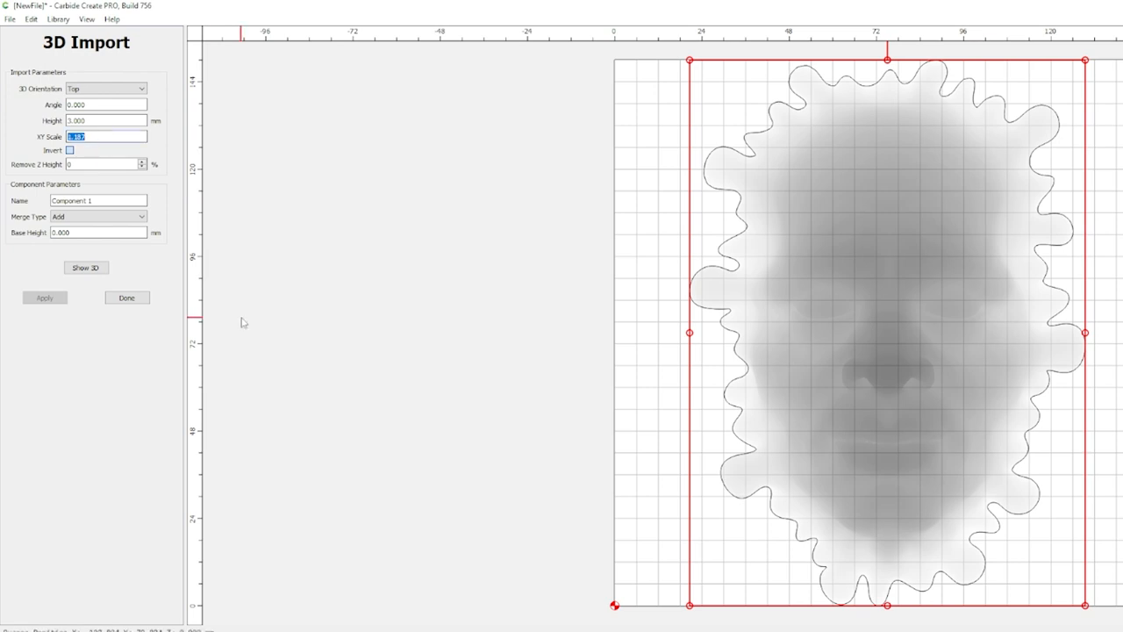
Set the imported face model's XY scale to 1 and its height to 12 mm
{"action": "type", "text": "1"}
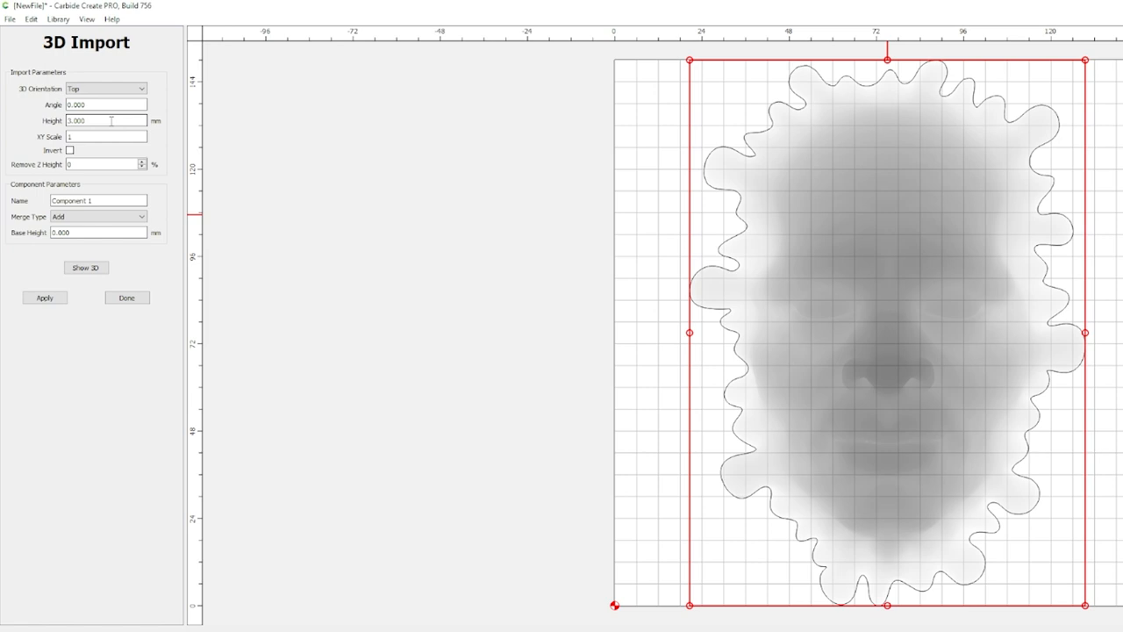
{"action": "left_click", "coordinate": [106, 120]}
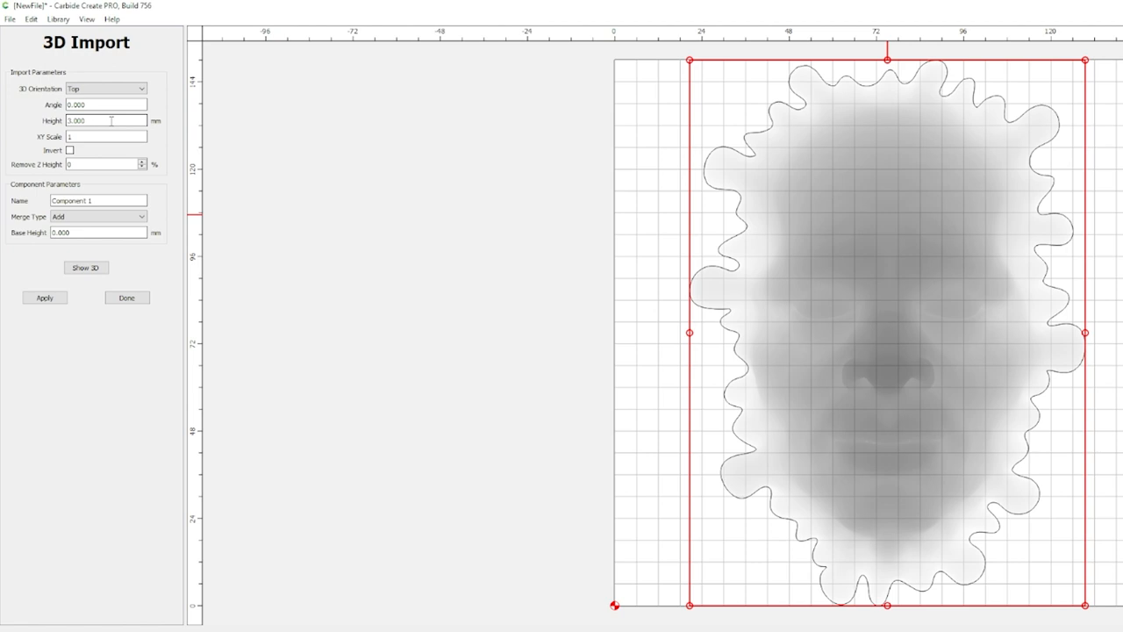
{"action": "left_click", "coordinate": [106, 120]}
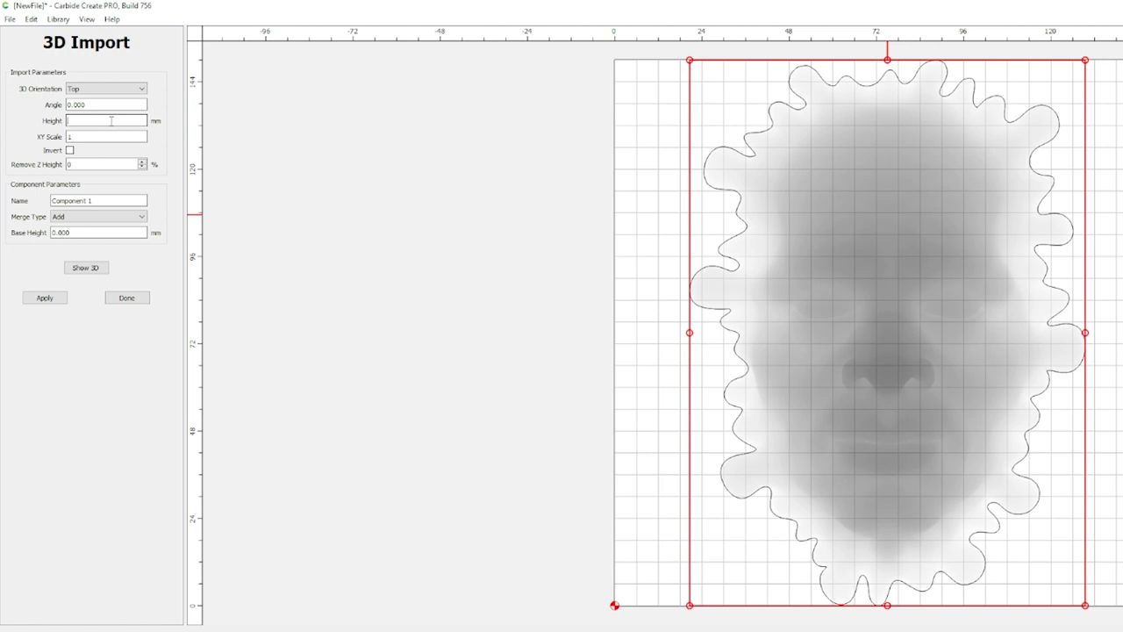
{"action": "type", "text": "12"}
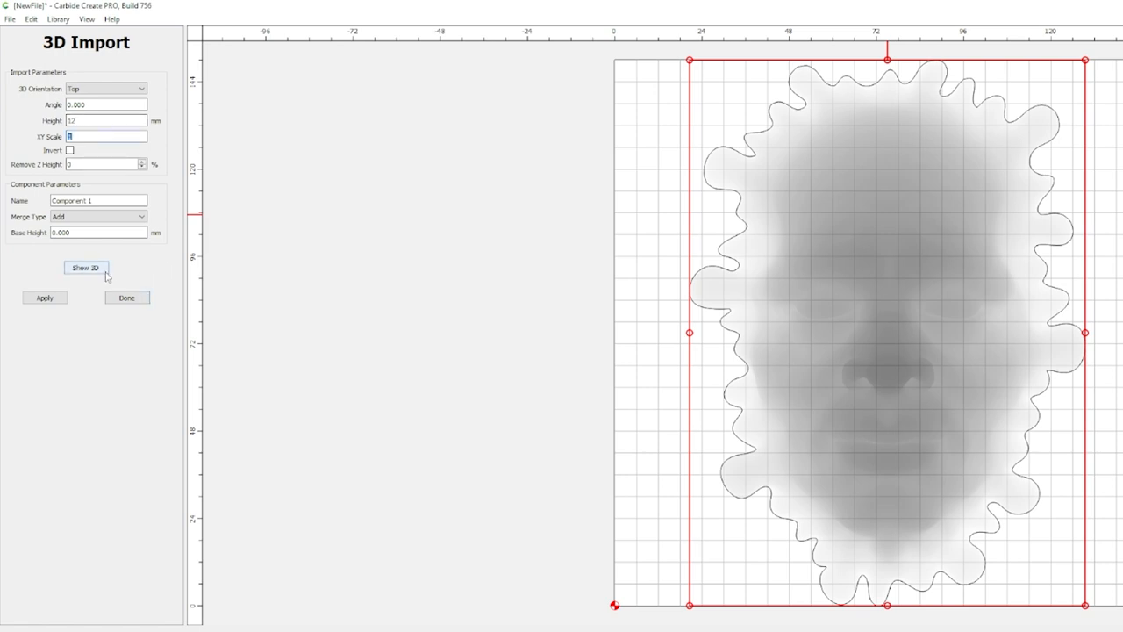
Preview the face in 3D and apply it as Component 1, 12 mm high, merged with Add
{"action": "left_click", "coordinate": [85, 267]}
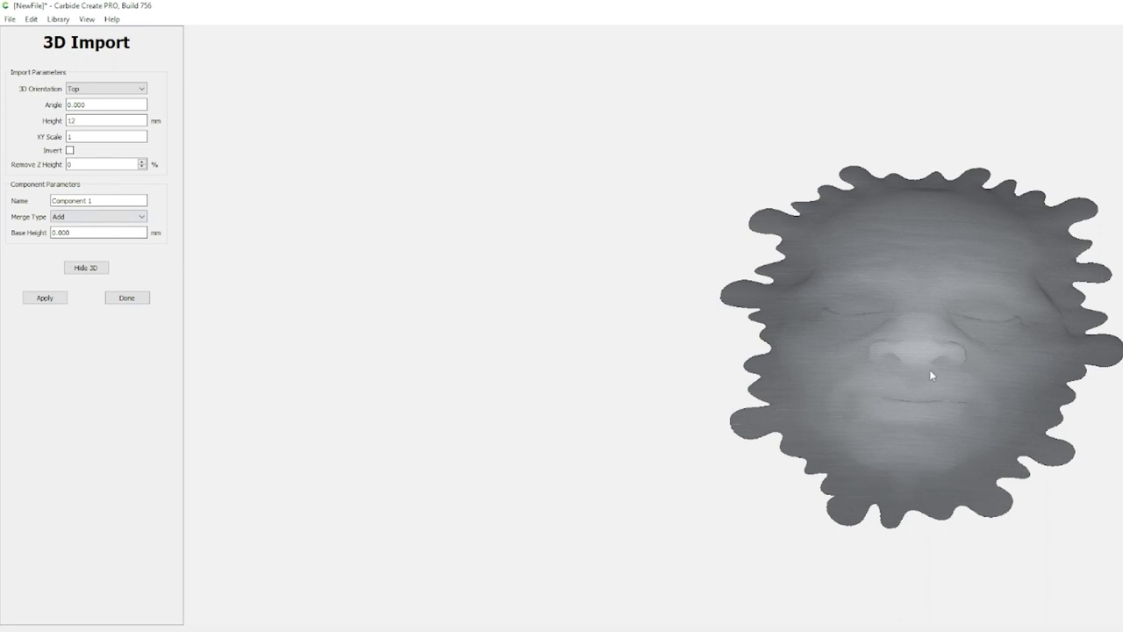
{"action": "mouse_move", "coordinate": [230, 357]}
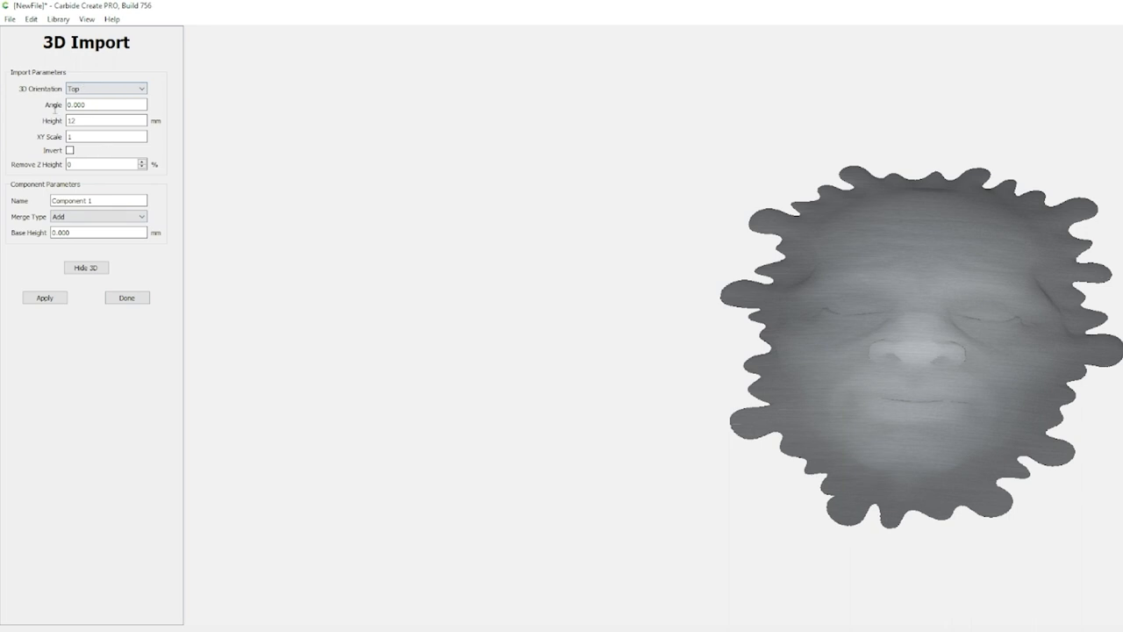
{"action": "left_click", "coordinate": [44, 297]}
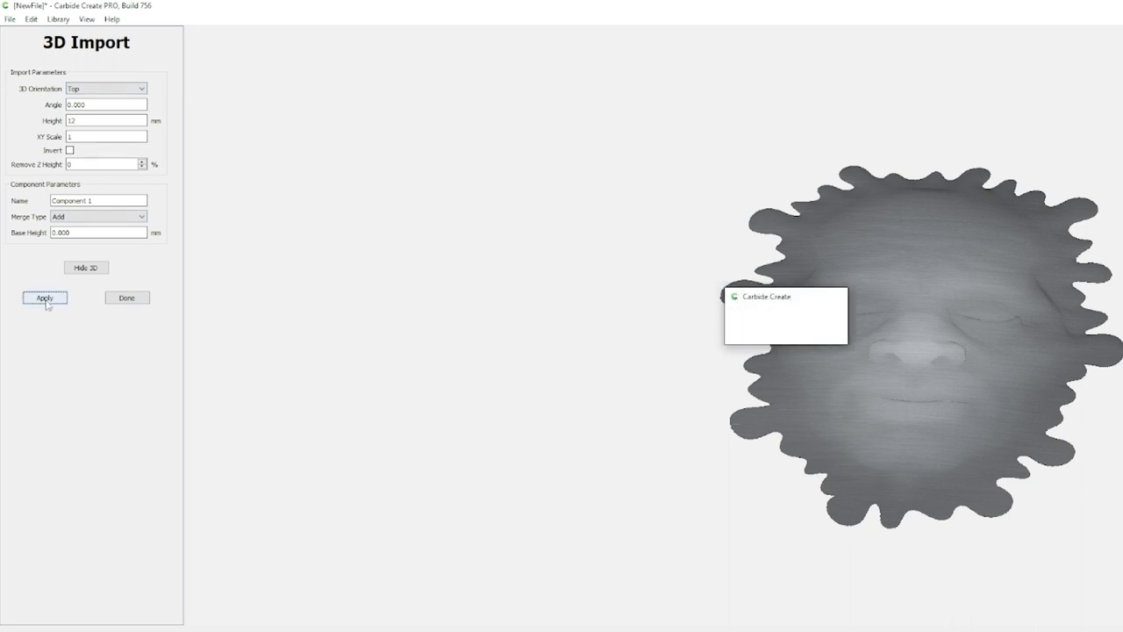
{"action": "left_click", "coordinate": [44, 297]}
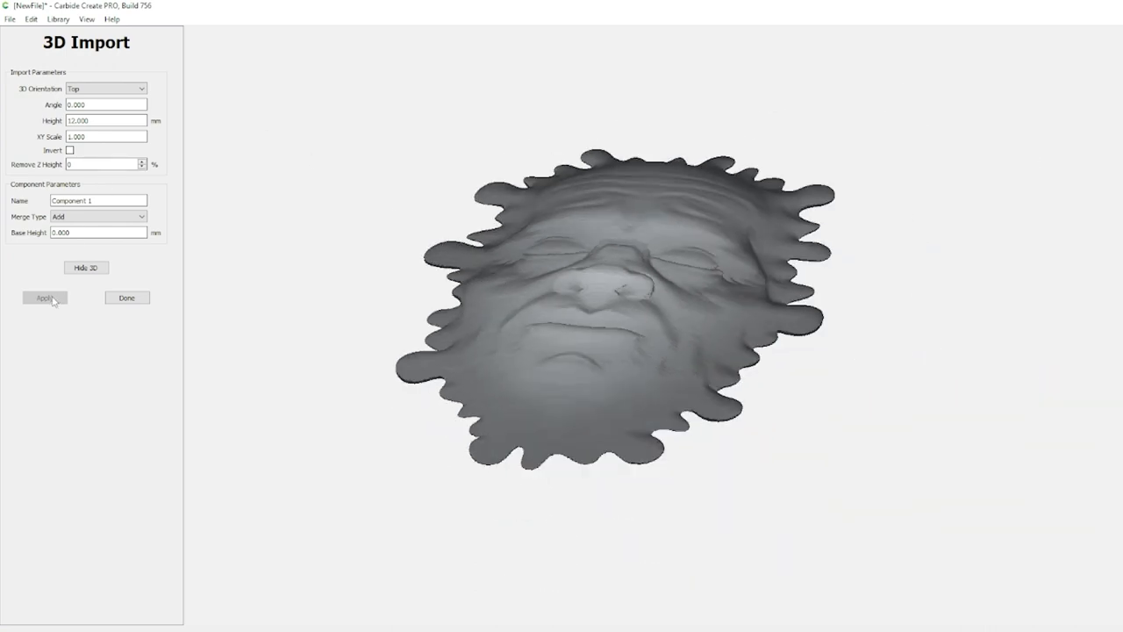
{"action": "left_click", "coordinate": [45, 297]}
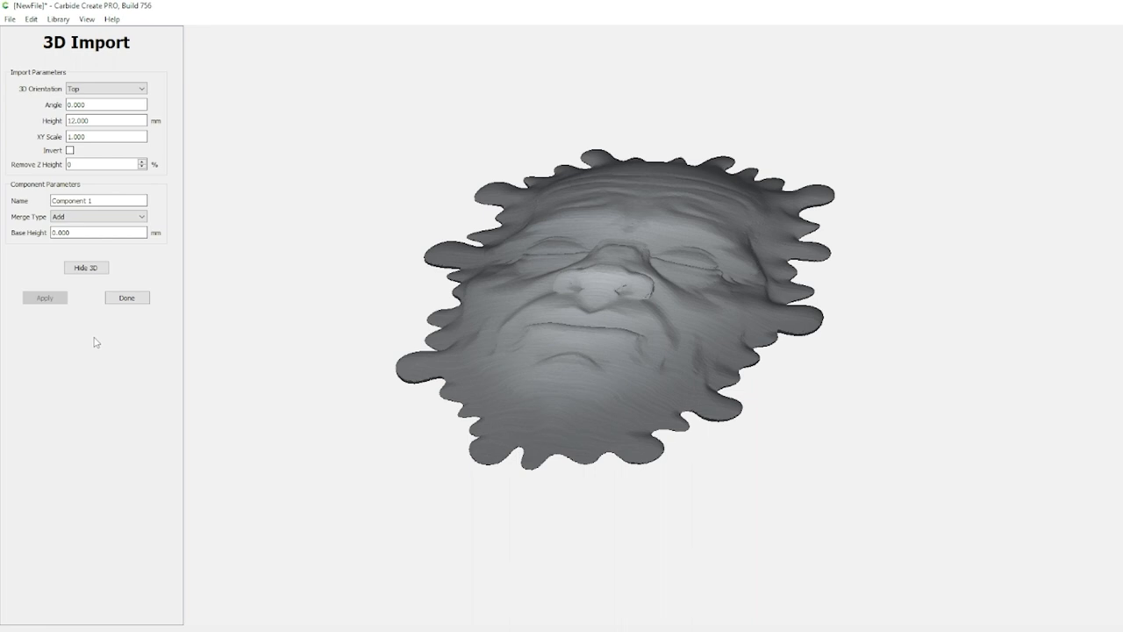
{"action": "mouse_move", "coordinate": [114, 342]}
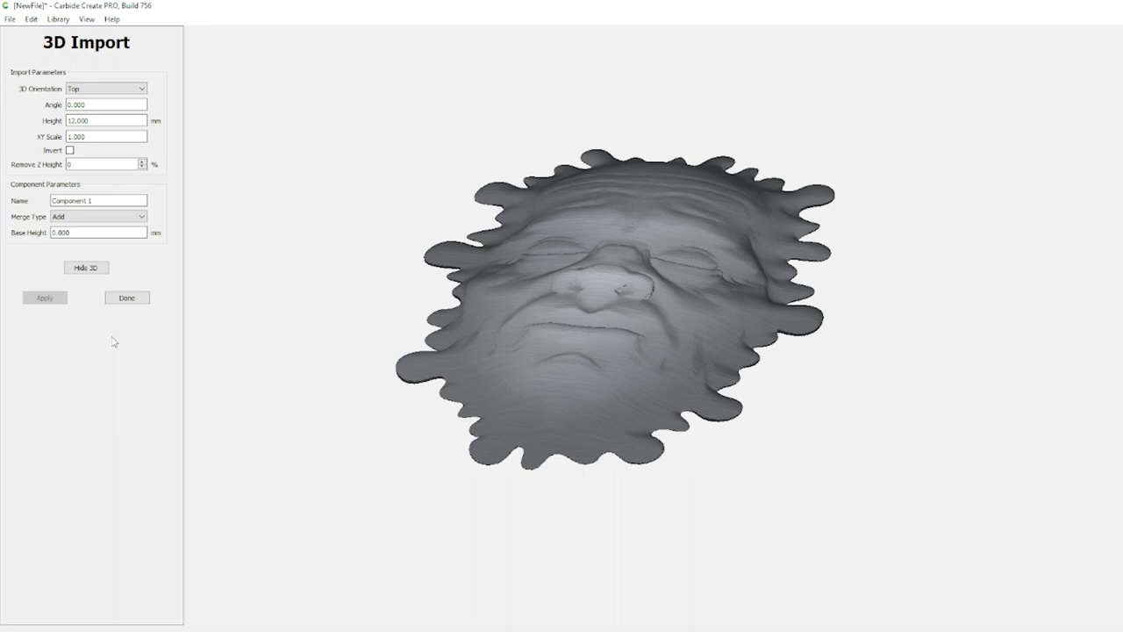
{"action": "mouse_move", "coordinate": [145, 319]}
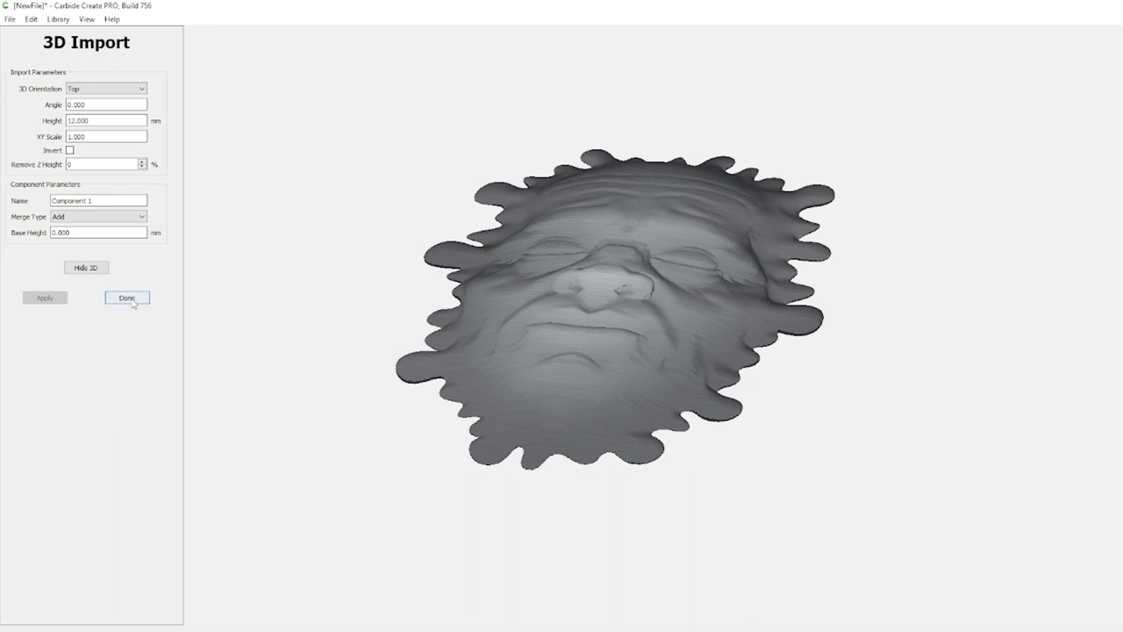
Finish the import and create a 3D roughing toolpath from the DEFAULT layer's 5 vectors
{"action": "left_click", "coordinate": [126, 298]}
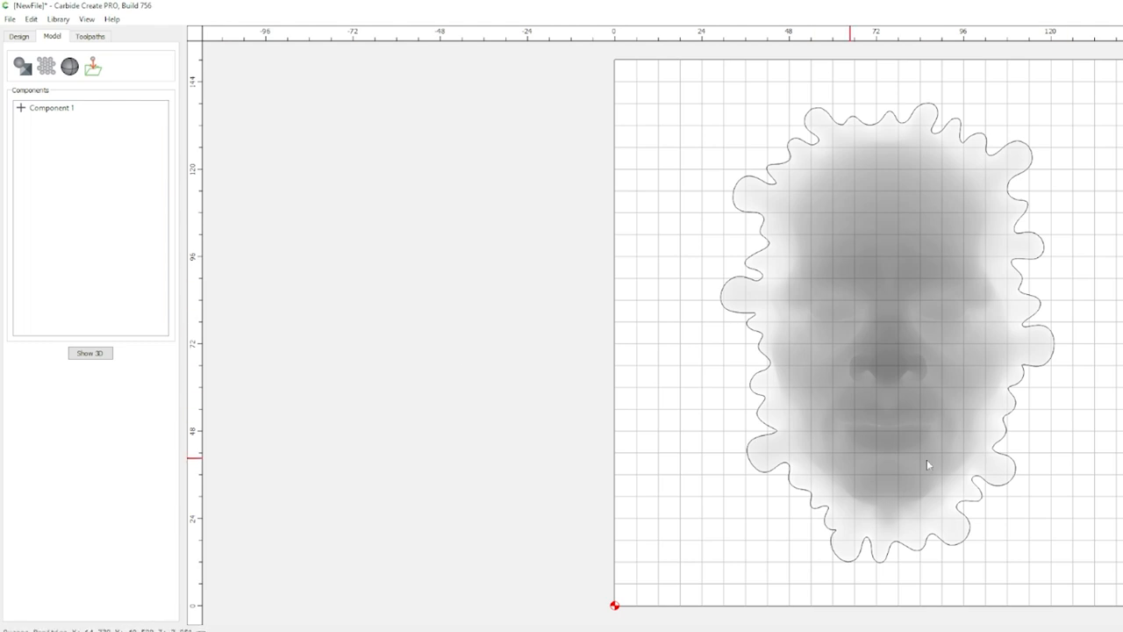
{"action": "mouse_move", "coordinate": [813, 386]}
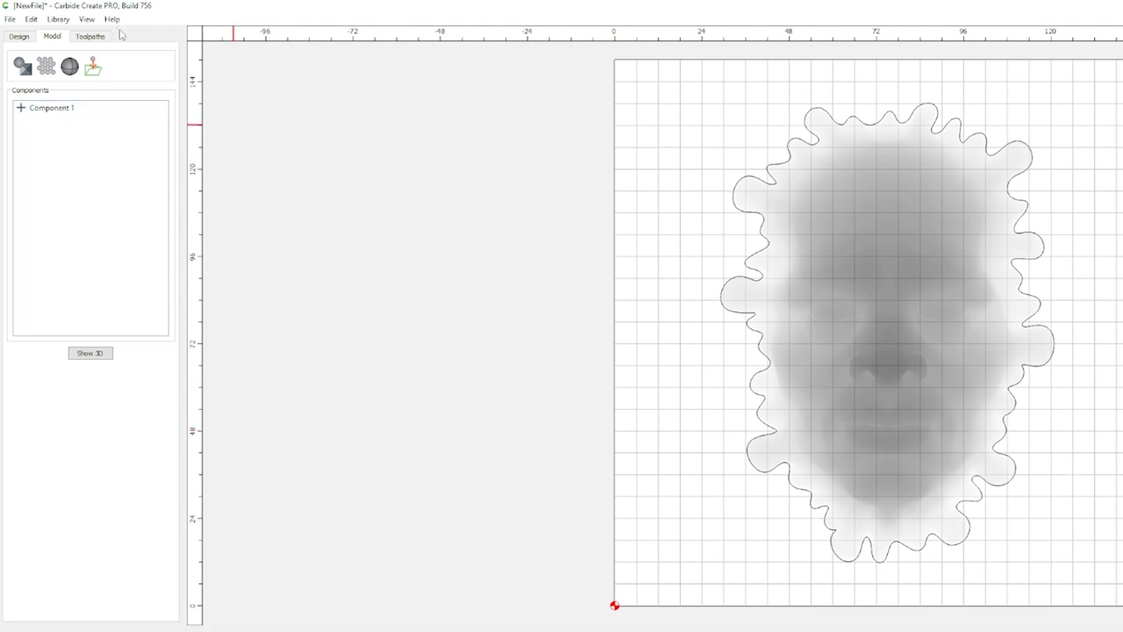
{"action": "left_click", "coordinate": [90, 36]}
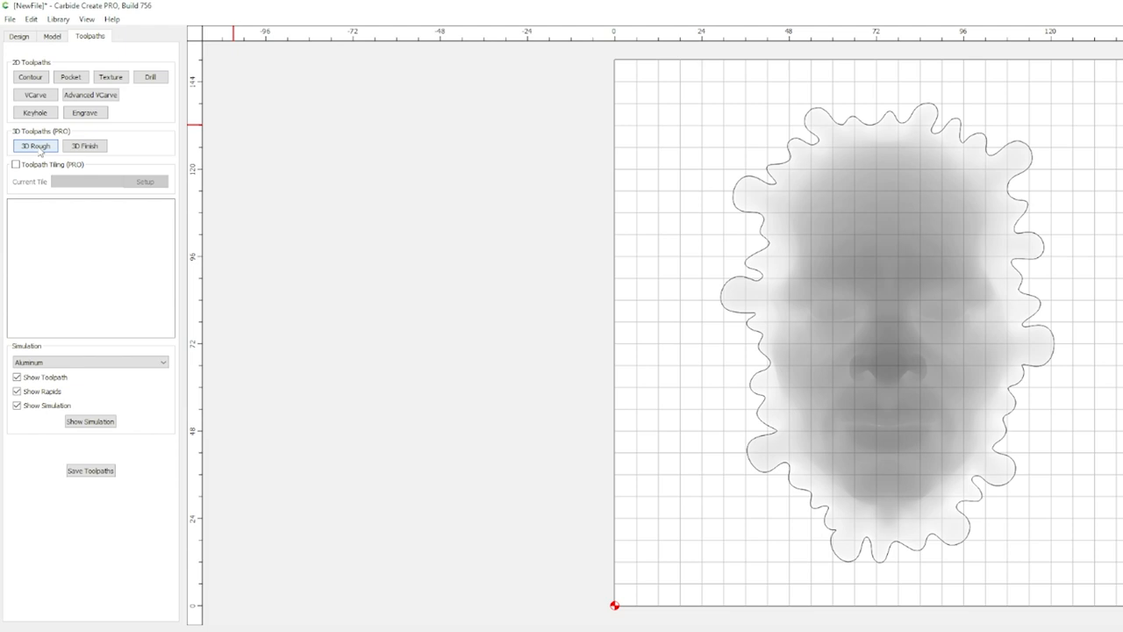
{"action": "left_click", "coordinate": [35, 146]}
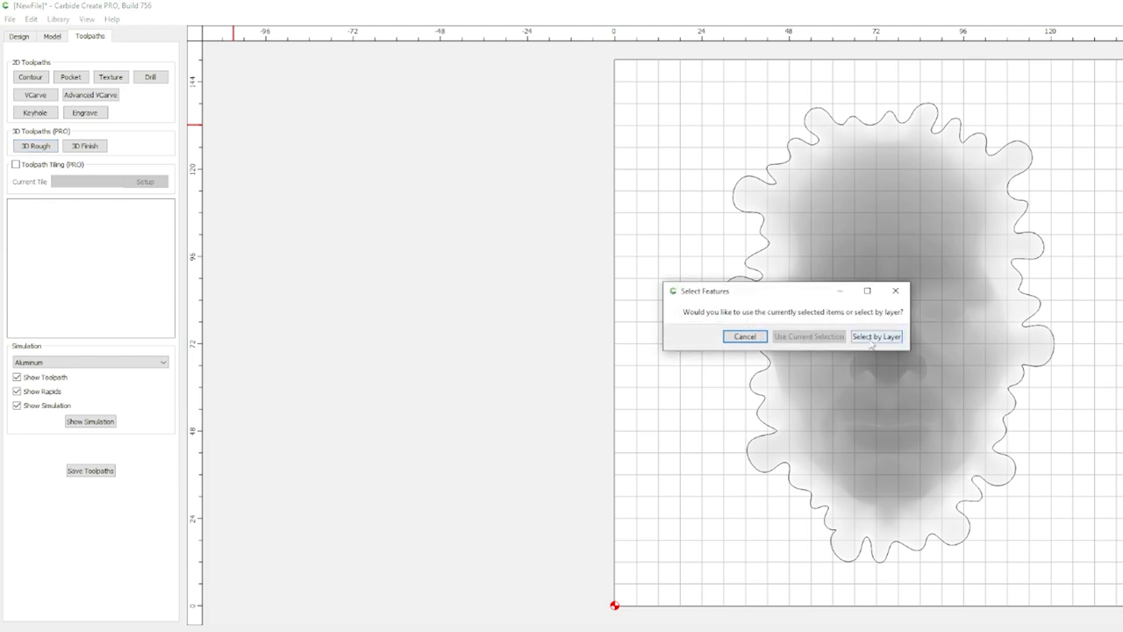
{"action": "left_click", "coordinate": [875, 336]}
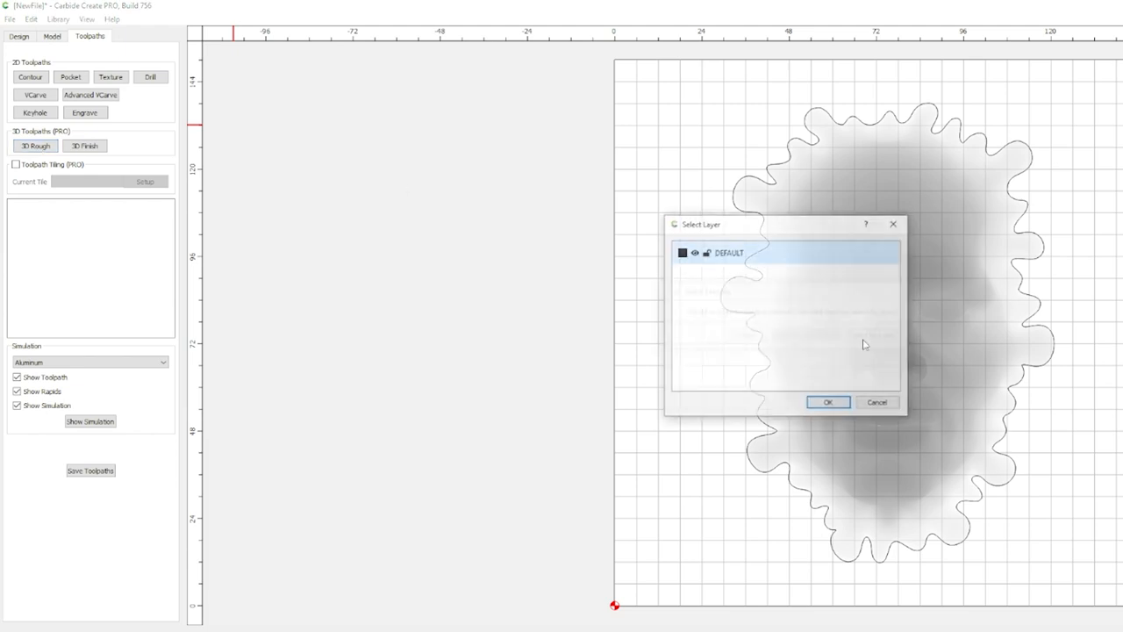
{"action": "left_click", "coordinate": [826, 402]}
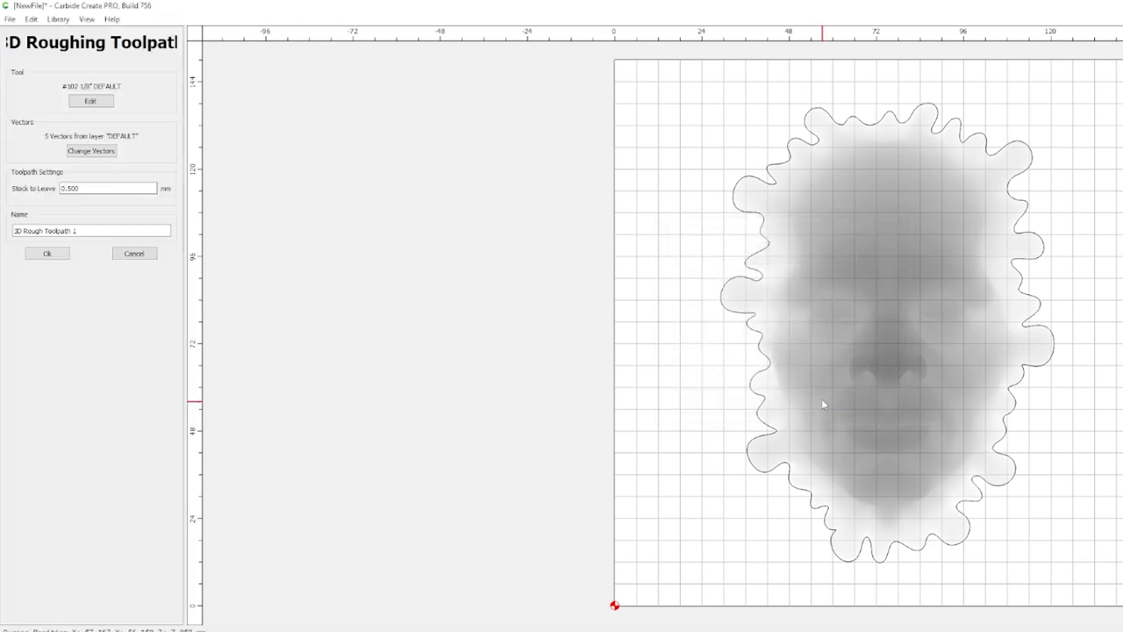
{"action": "left_click", "coordinate": [91, 101]}
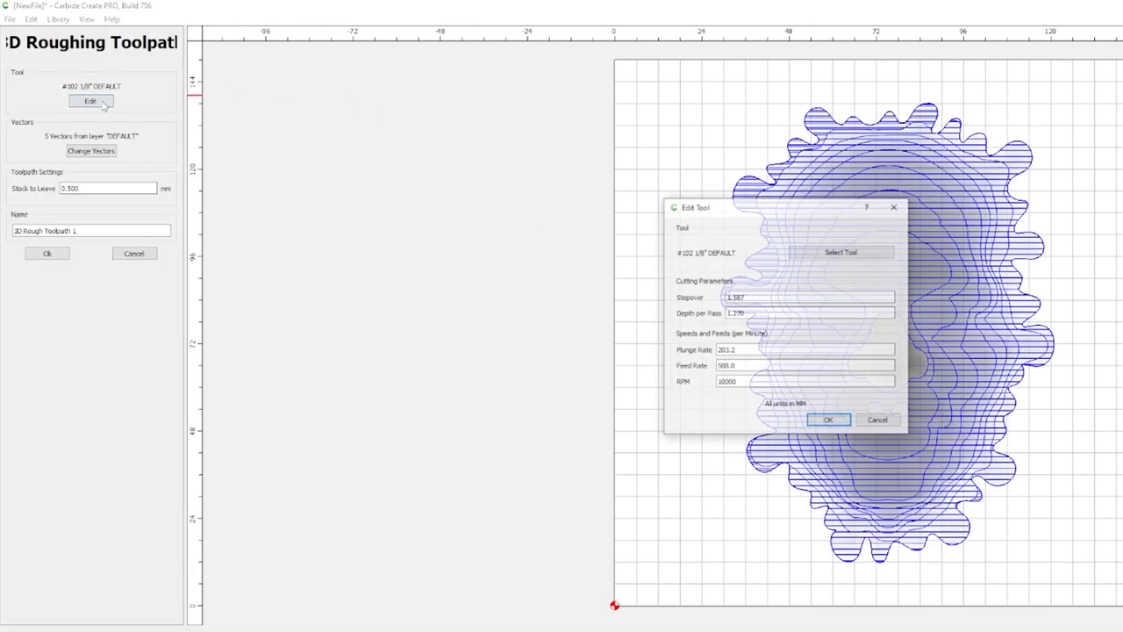
Switch the roughing tool to the 6.2 mm 1/4-inch two-flute SIENCI end mill with stepover 2
{"action": "left_click", "coordinate": [840, 252]}
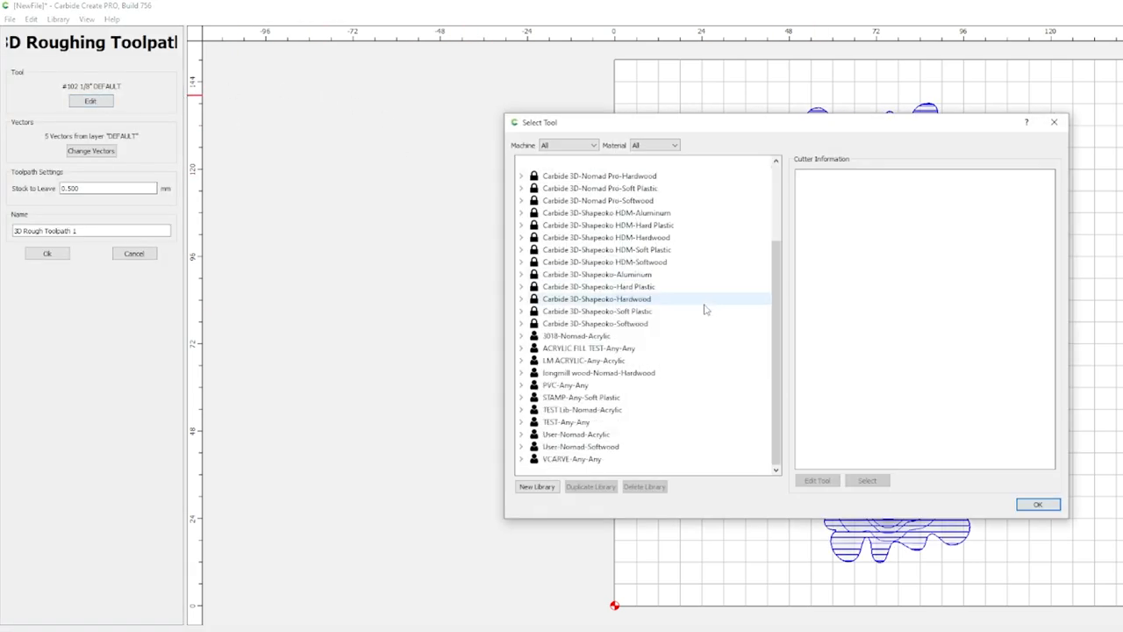
{"action": "left_click", "coordinate": [521, 421]}
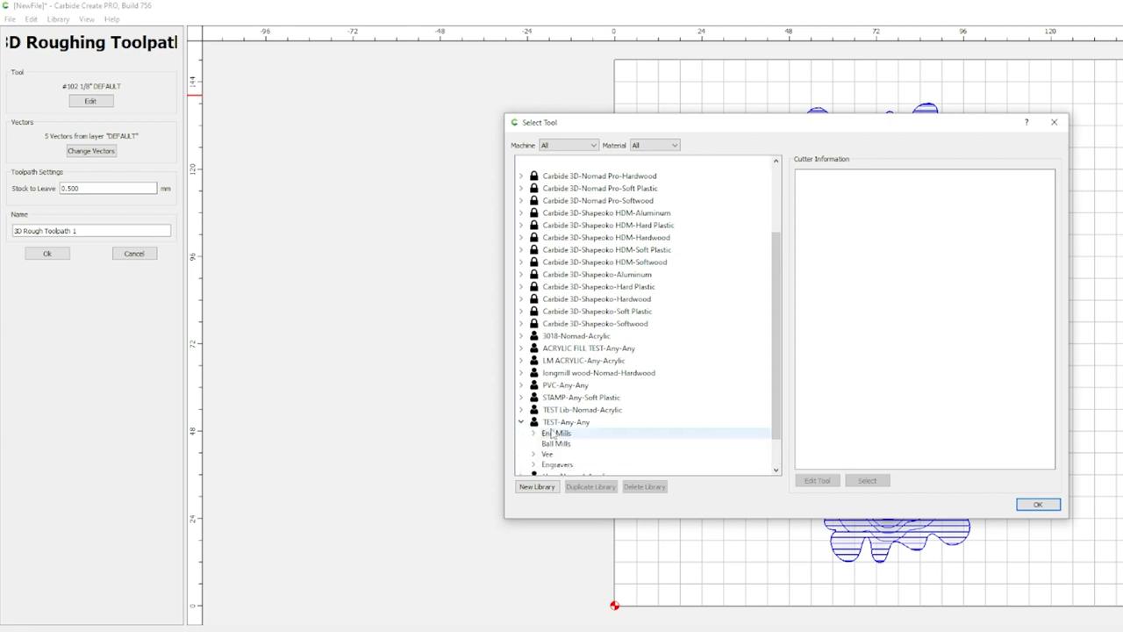
{"action": "left_click", "coordinate": [597, 454]}
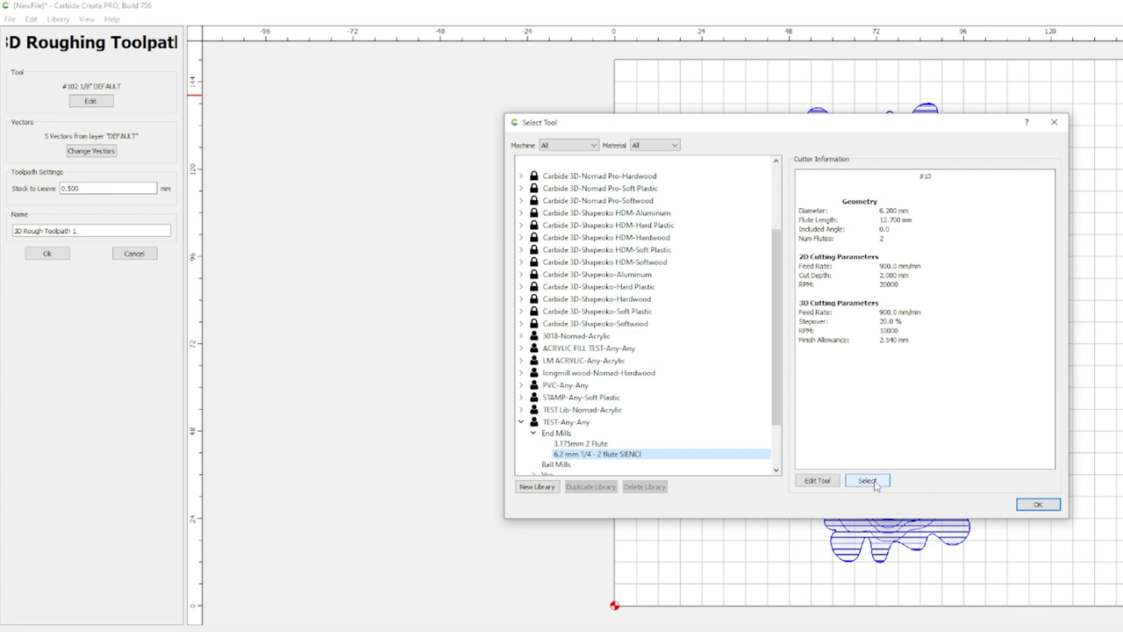
{"action": "left_click", "coordinate": [866, 480]}
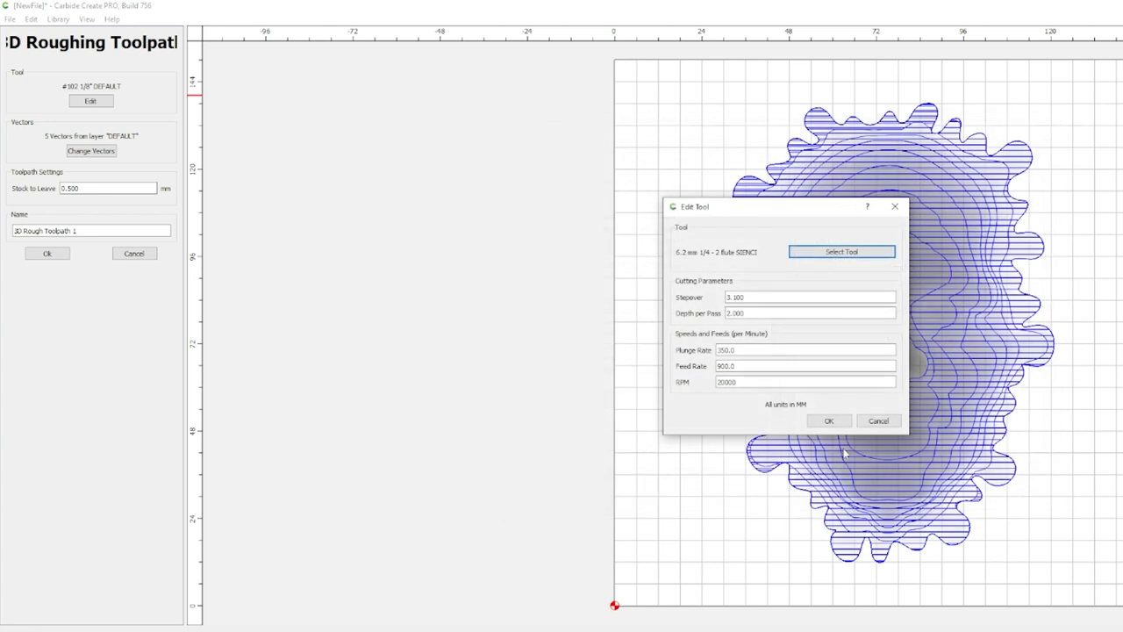
{"action": "mouse_move", "coordinate": [776, 333]}
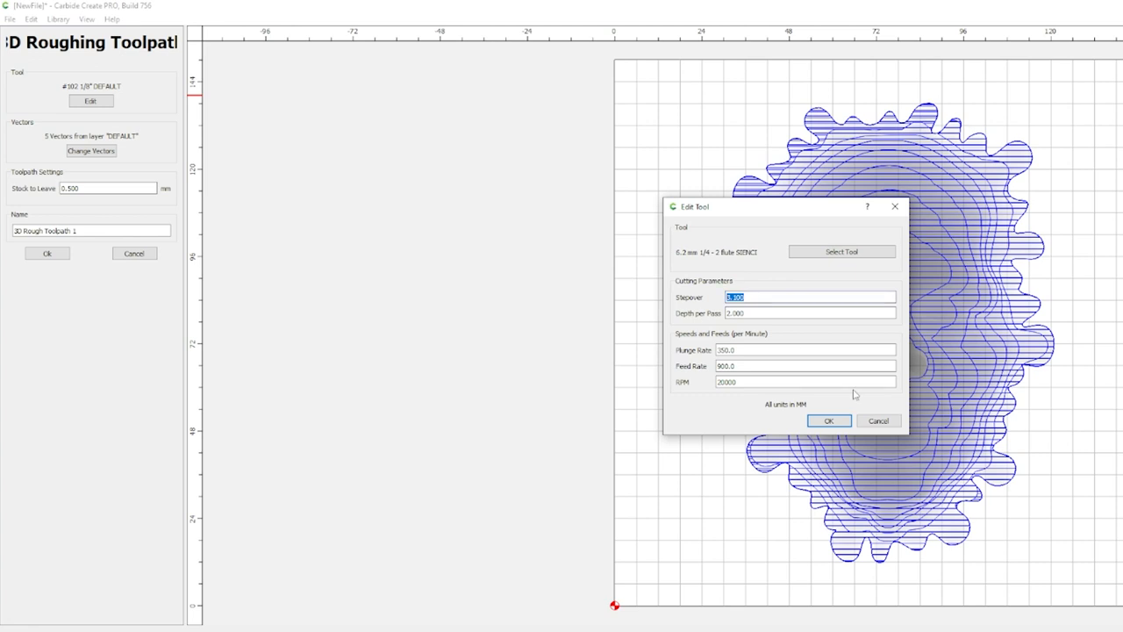
{"action": "type", "text": "2"}
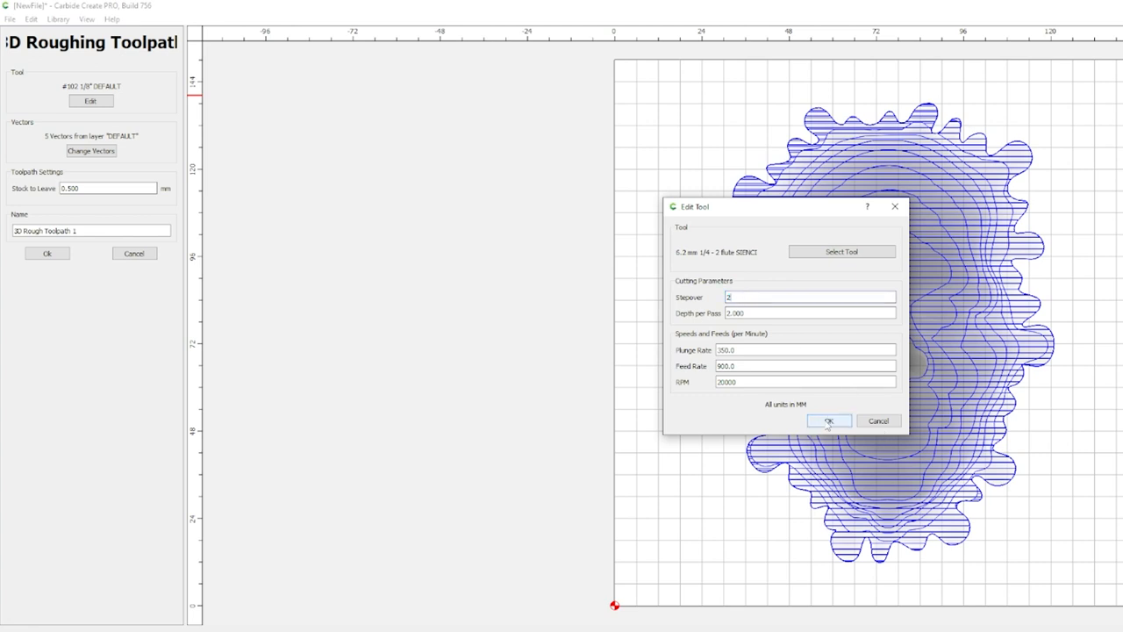
{"action": "left_click", "coordinate": [828, 420]}
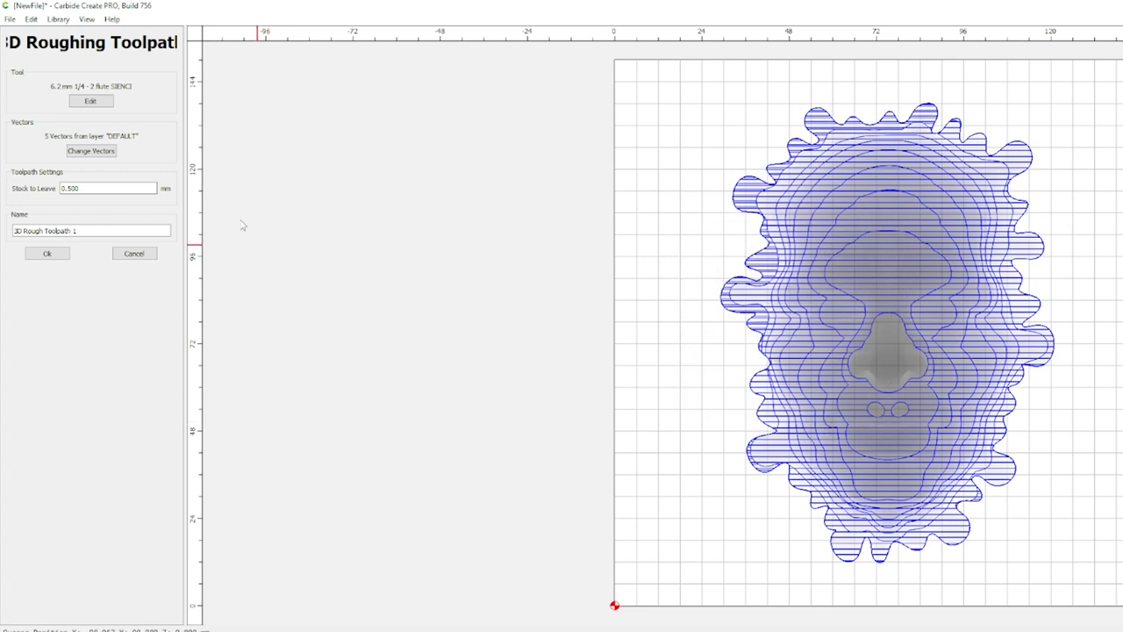
Leave 0.500 mm stock, create 3D Rough Toolpath 1 (17 min), and hide rapids in the preview
{"action": "left_click", "coordinate": [107, 188]}
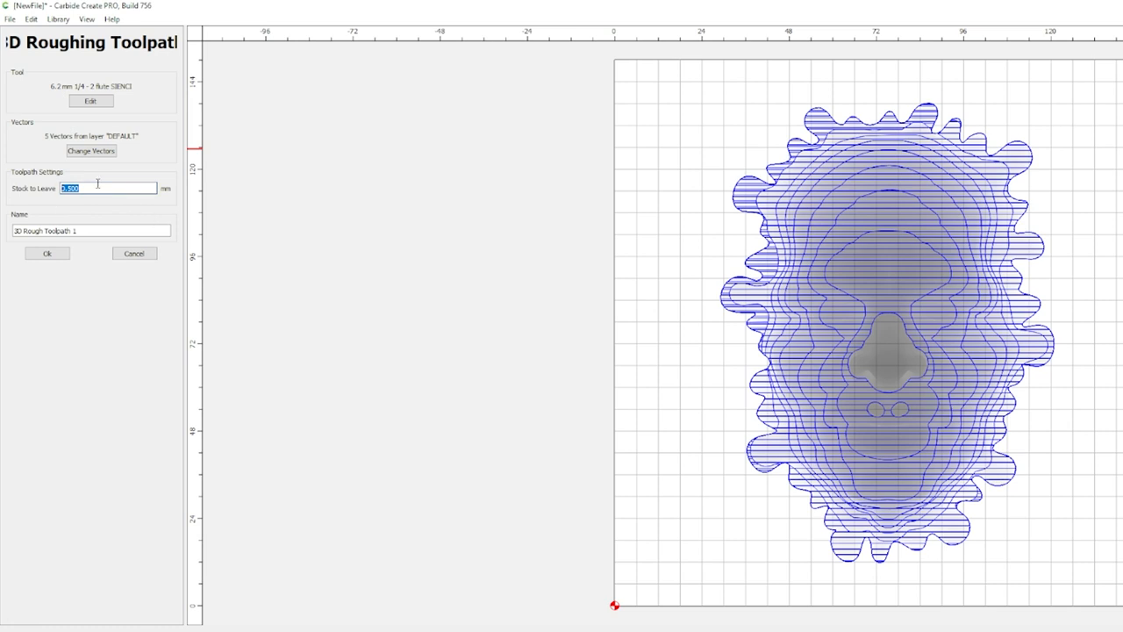
{"action": "type", "text": "0.500"}
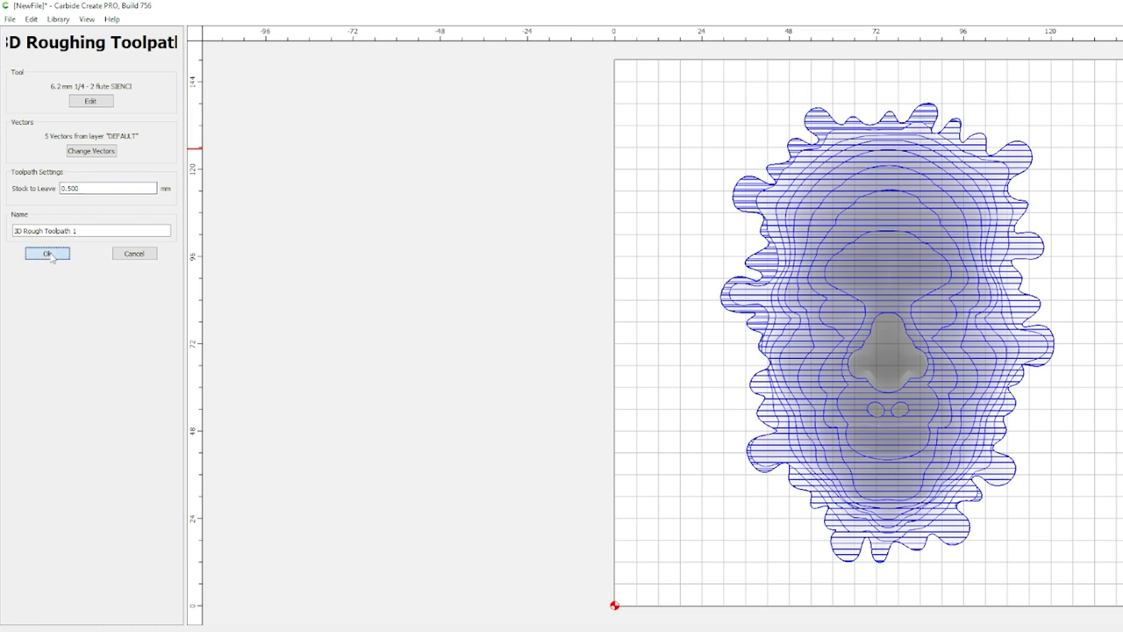
{"action": "left_click", "coordinate": [48, 253]}
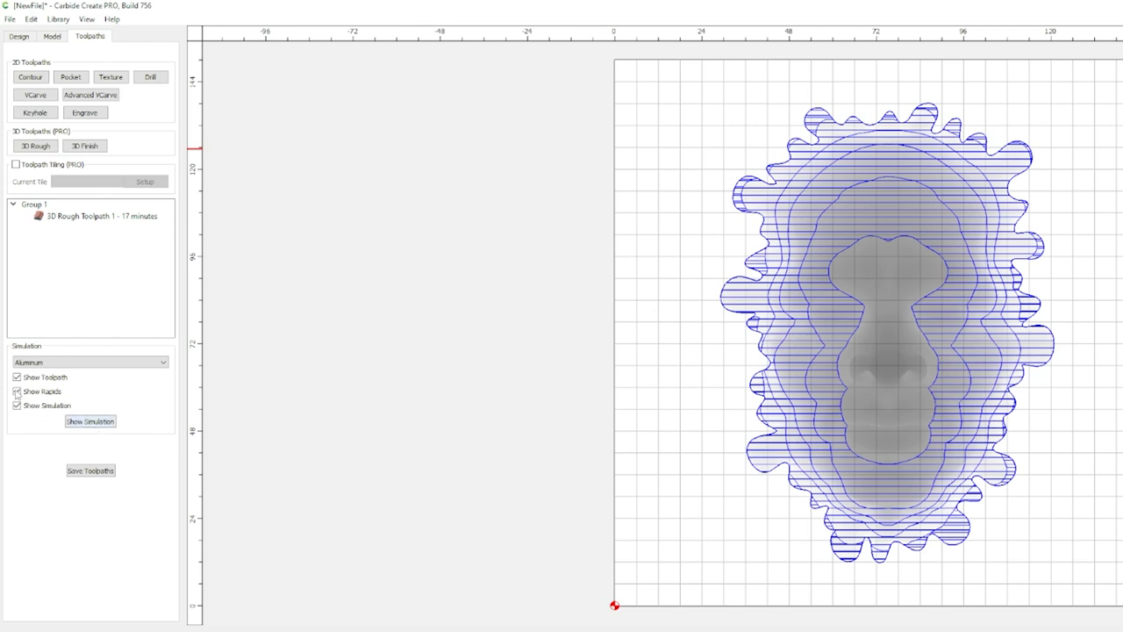
{"action": "left_click", "coordinate": [90, 420]}
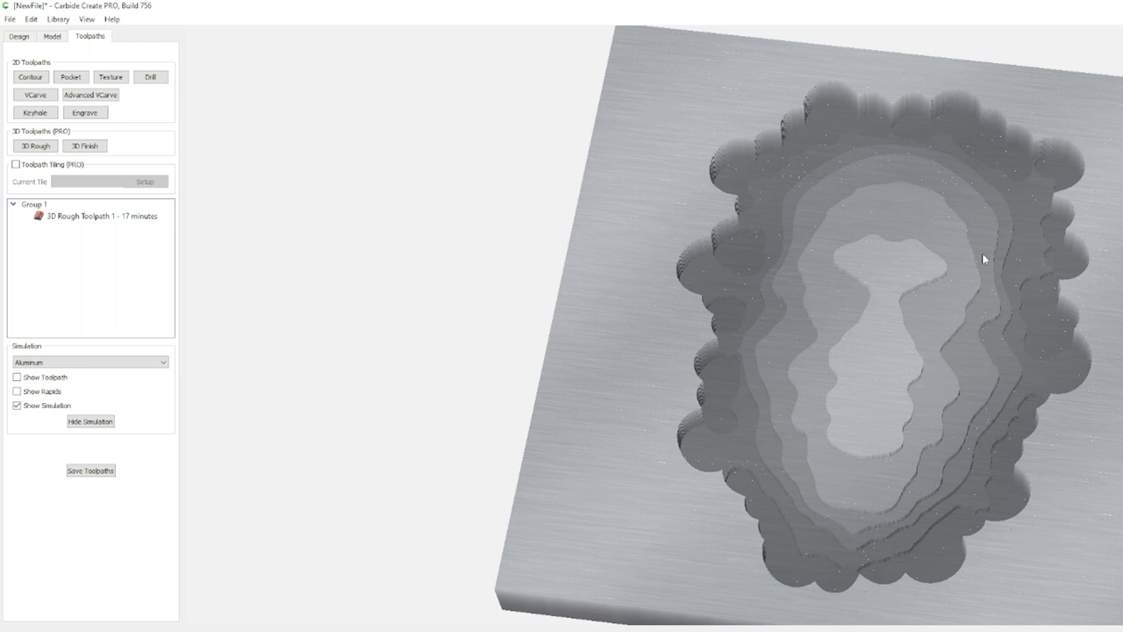
{"action": "mouse_move", "coordinate": [950, 308]}
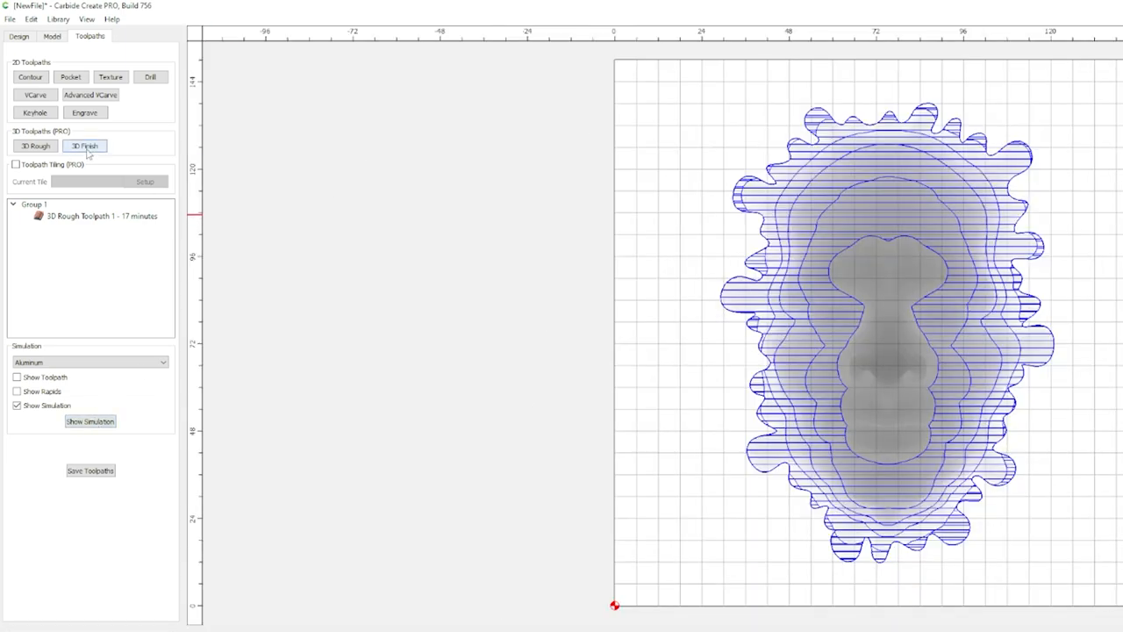
Add a 3D finish toolpath on the DEFAULT vectors using a tapered ball tool at 0.44 stepover
{"action": "left_click", "coordinate": [84, 146]}
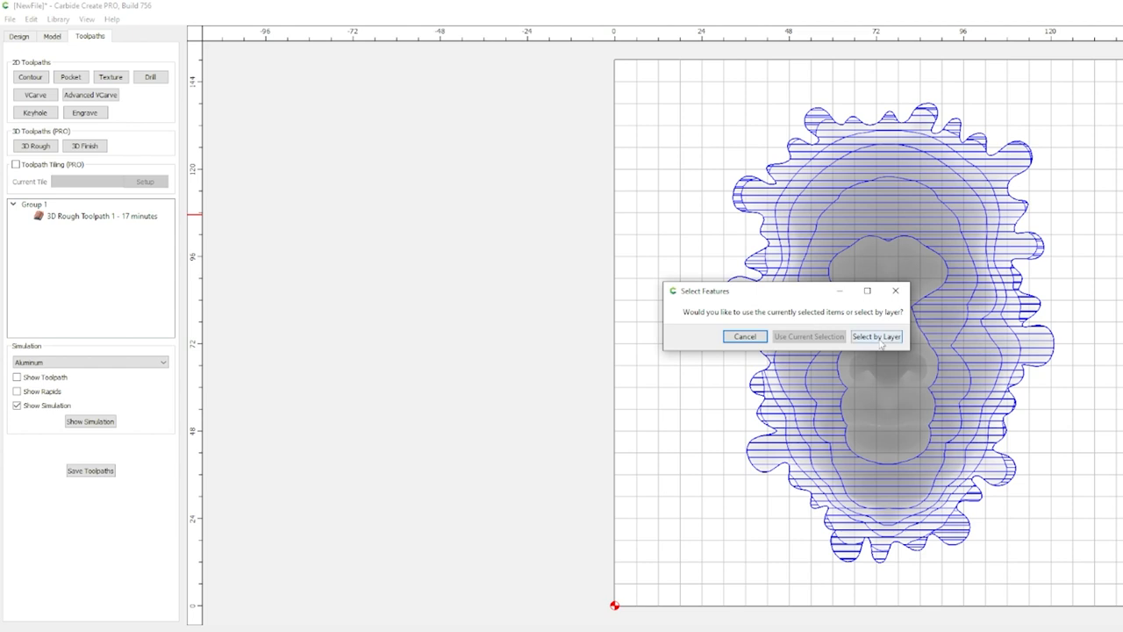
{"action": "left_click", "coordinate": [875, 336]}
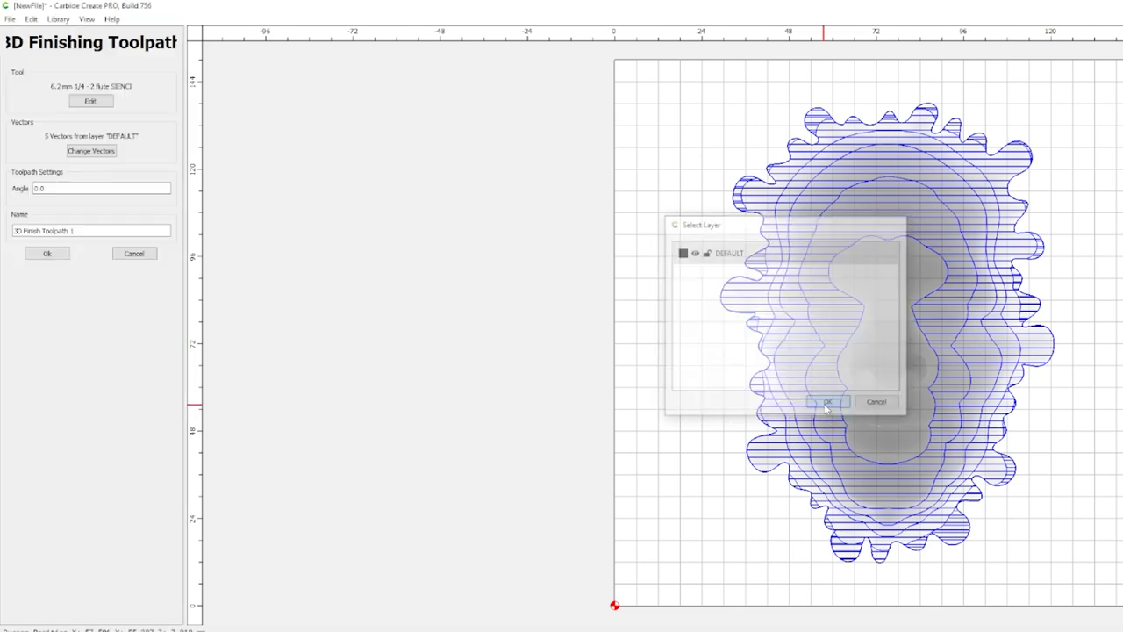
{"action": "left_click", "coordinate": [826, 401]}
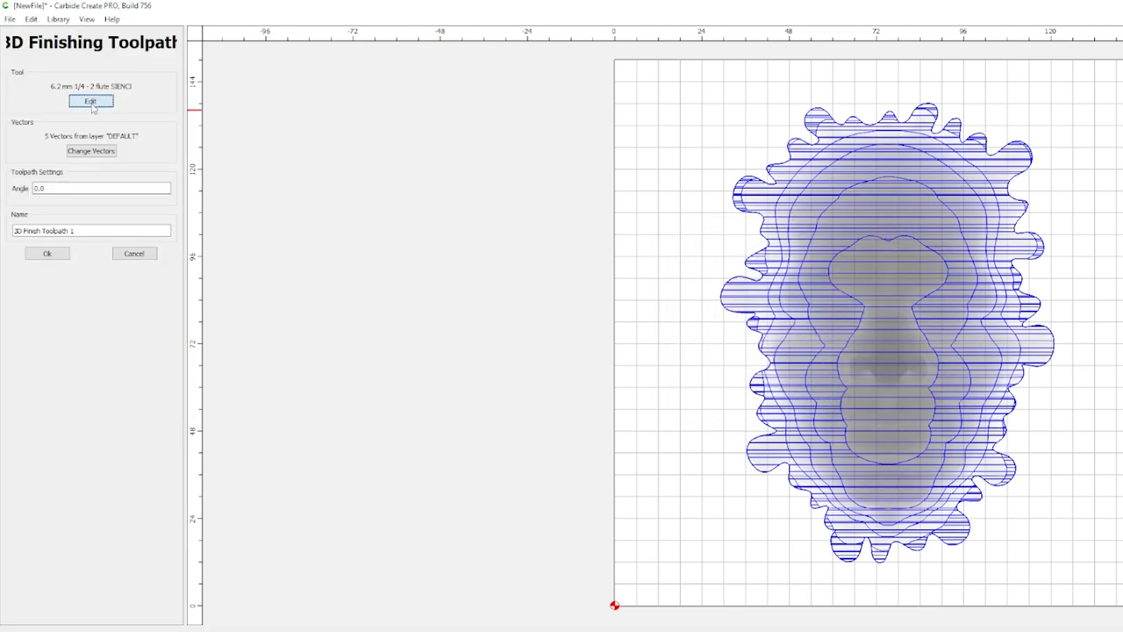
{"action": "left_click", "coordinate": [90, 101]}
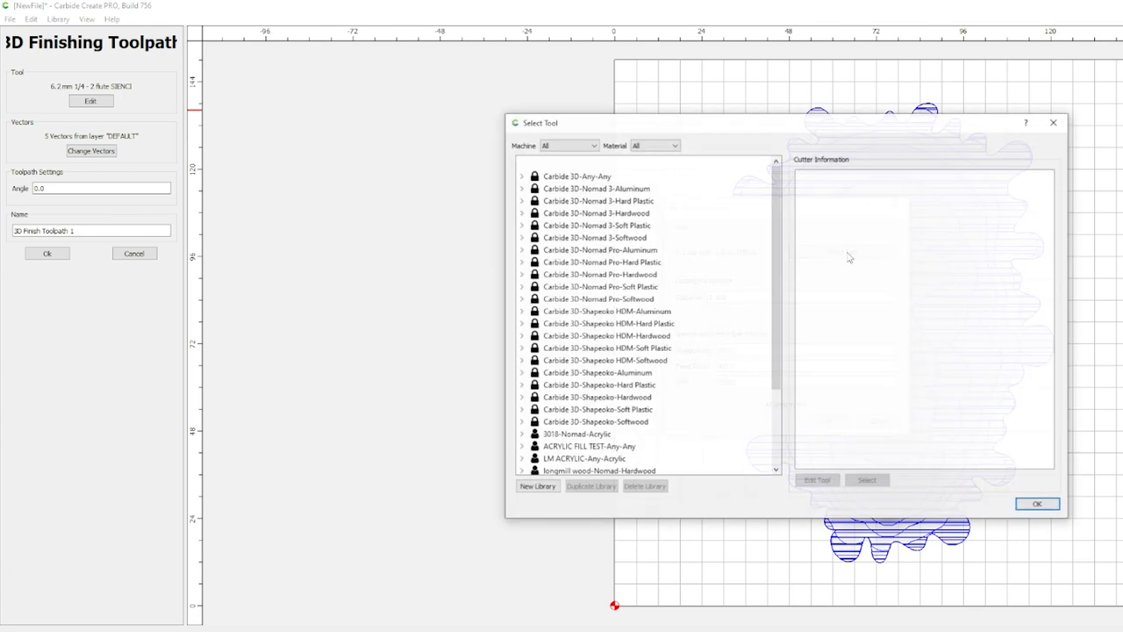
{"action": "scroll", "scroll_direction": "down", "scroll_amount": 3}
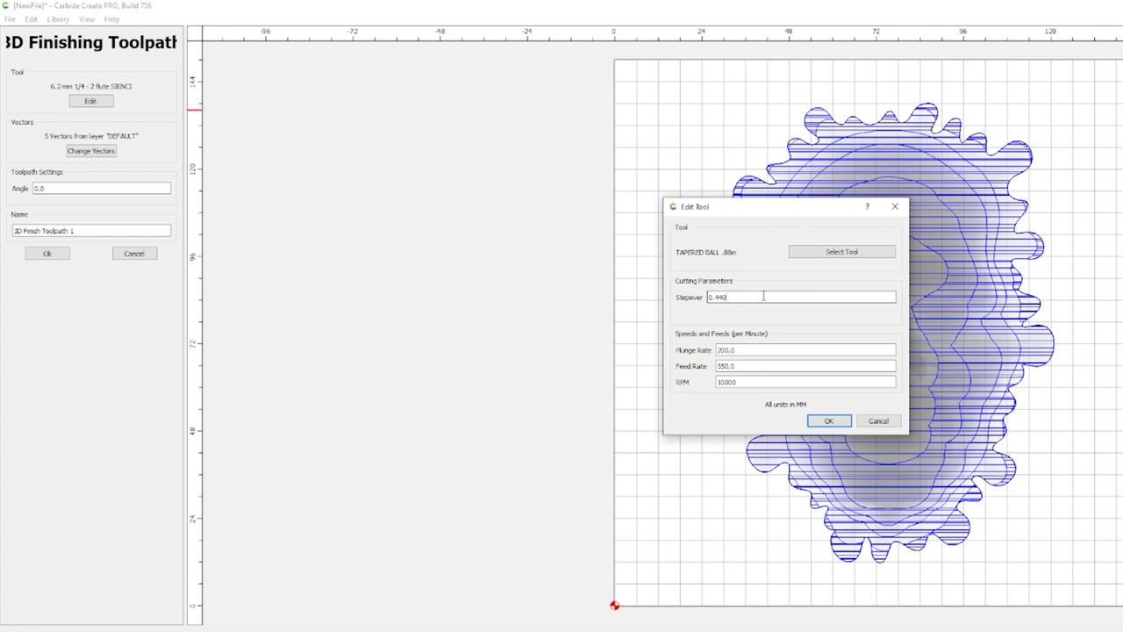
{"action": "key", "text": "BackSpace"}
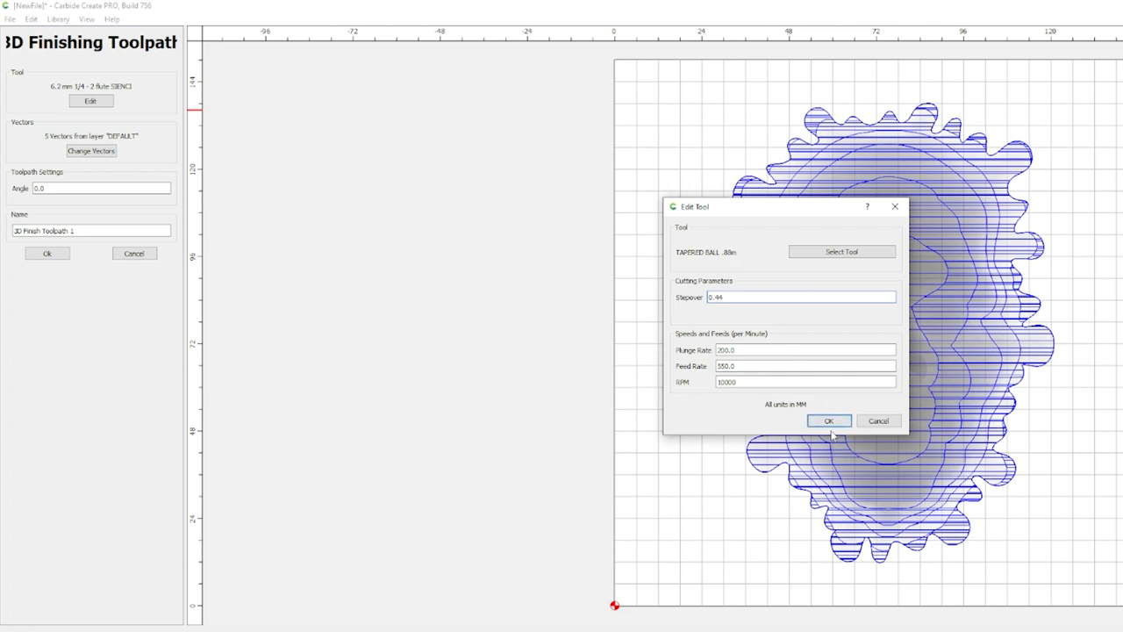
{"action": "left_click", "coordinate": [828, 420]}
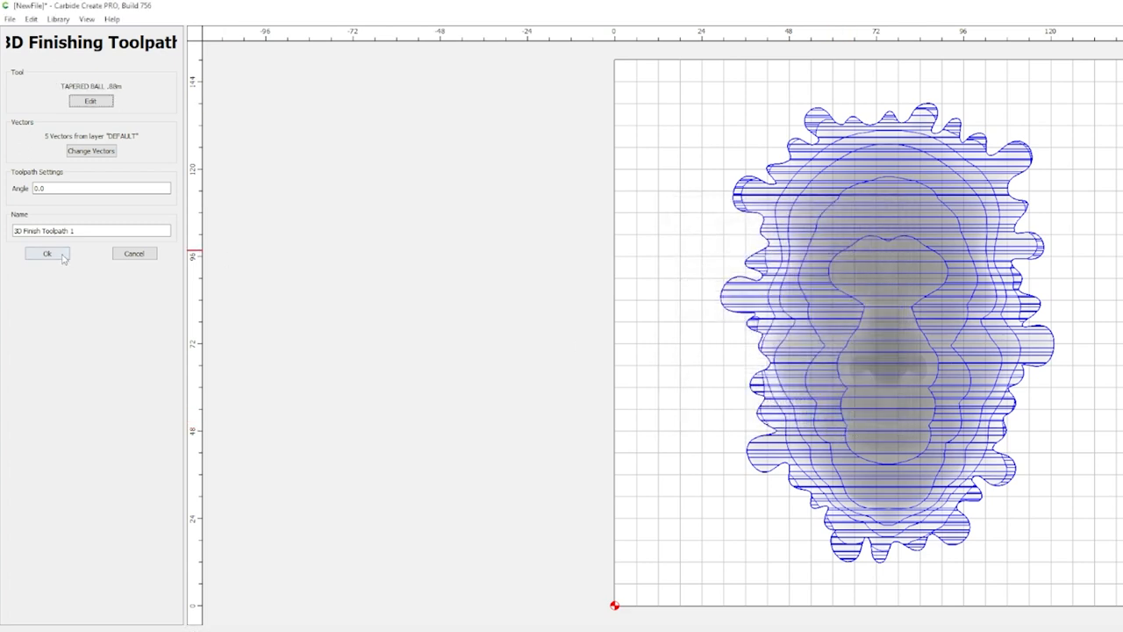
{"action": "left_click", "coordinate": [46, 254]}
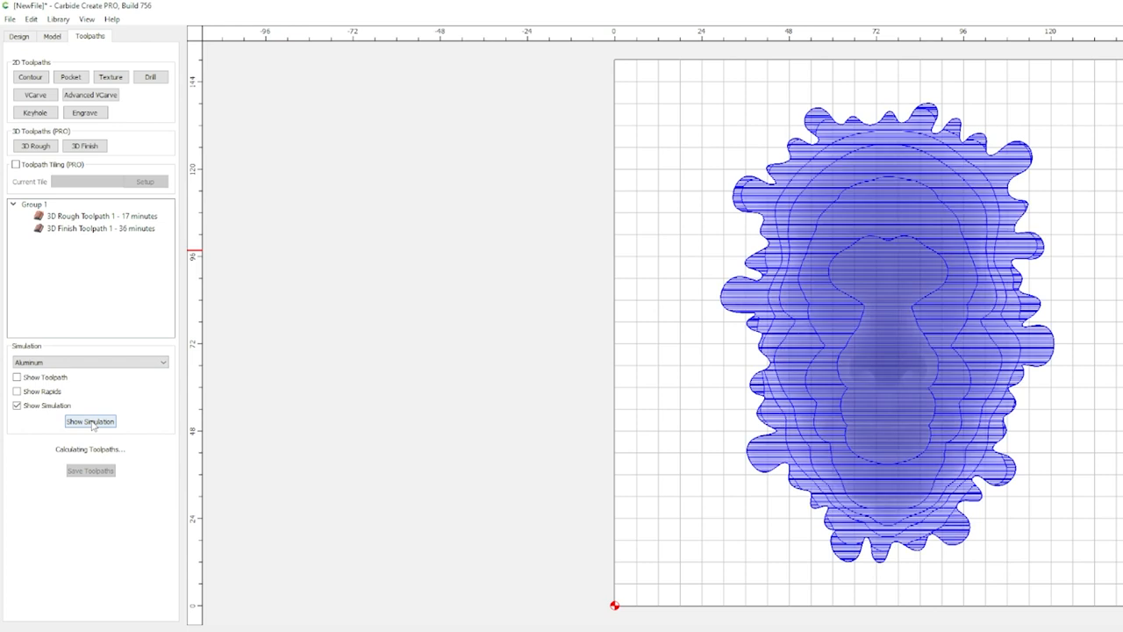
Review the simulated rough and finish carving, then reopen 3D Finish Toolpath 1's settings
{"action": "left_click", "coordinate": [89, 420]}
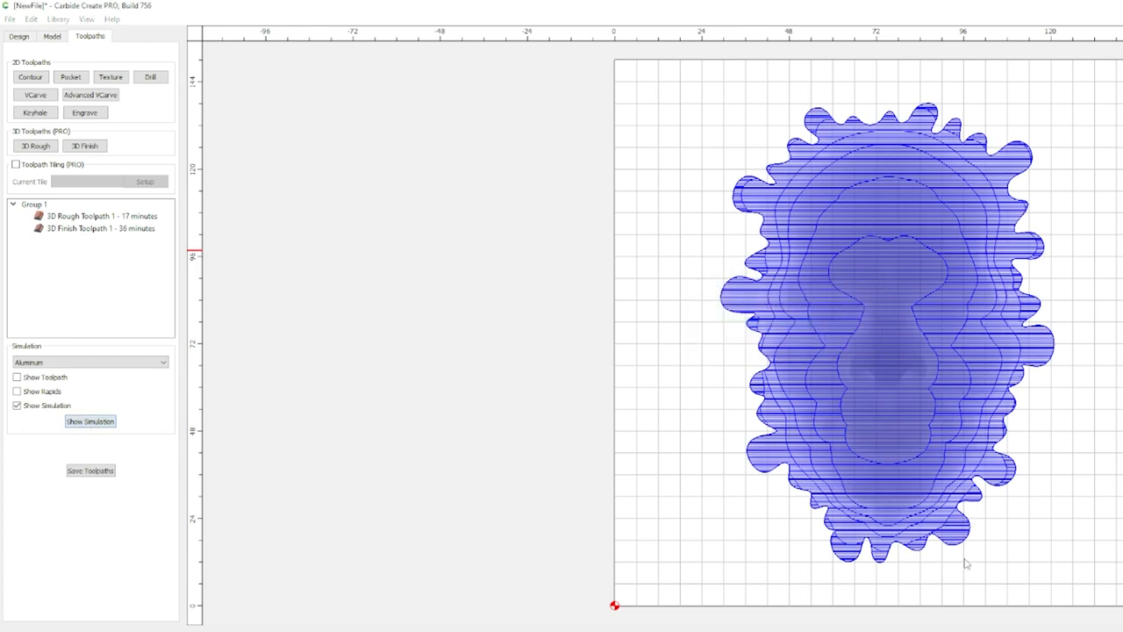
{"action": "left_click", "coordinate": [90, 420]}
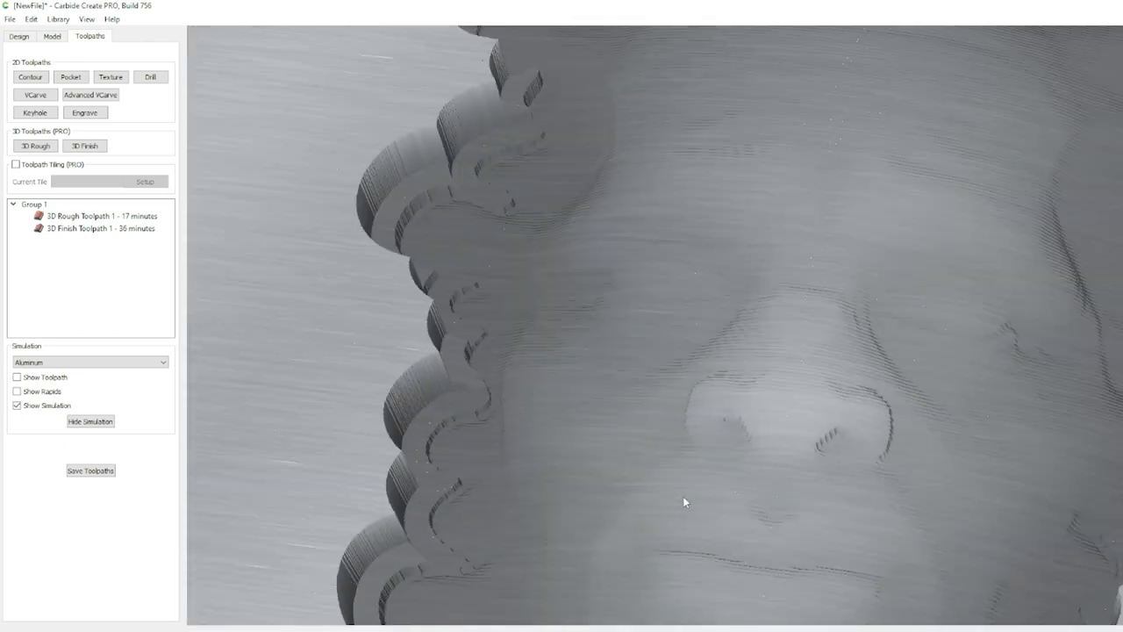
{"action": "double_click", "coordinate": [100, 228]}
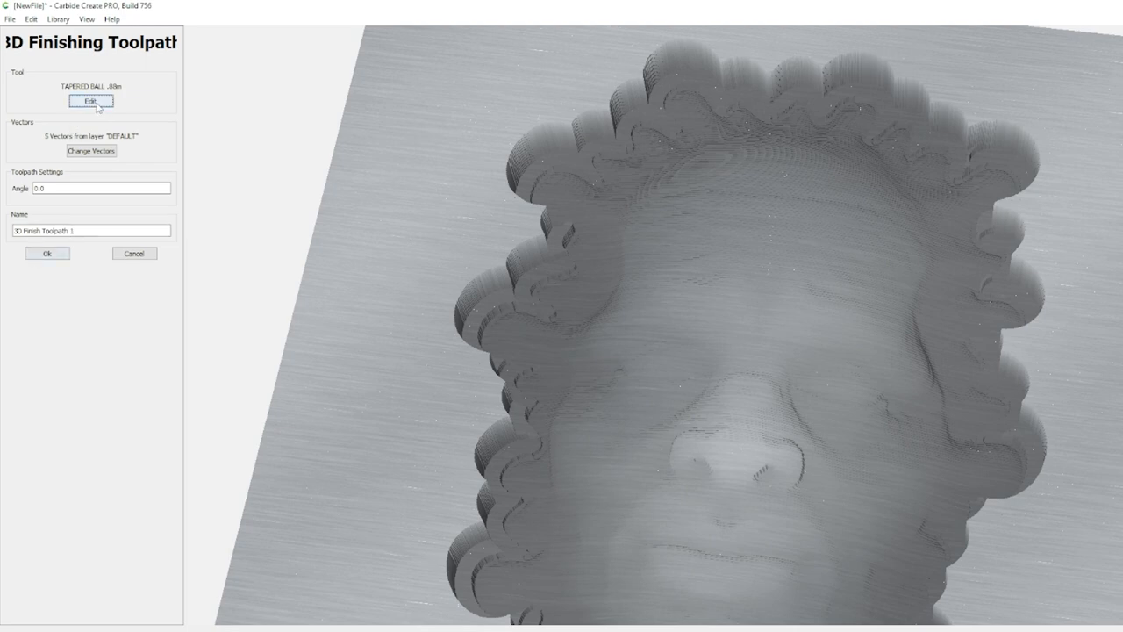
Lower the finish toolpath's stepover to 0.2 (77 minutes) and re-simulate the toolpaths
{"action": "left_click", "coordinate": [90, 100]}
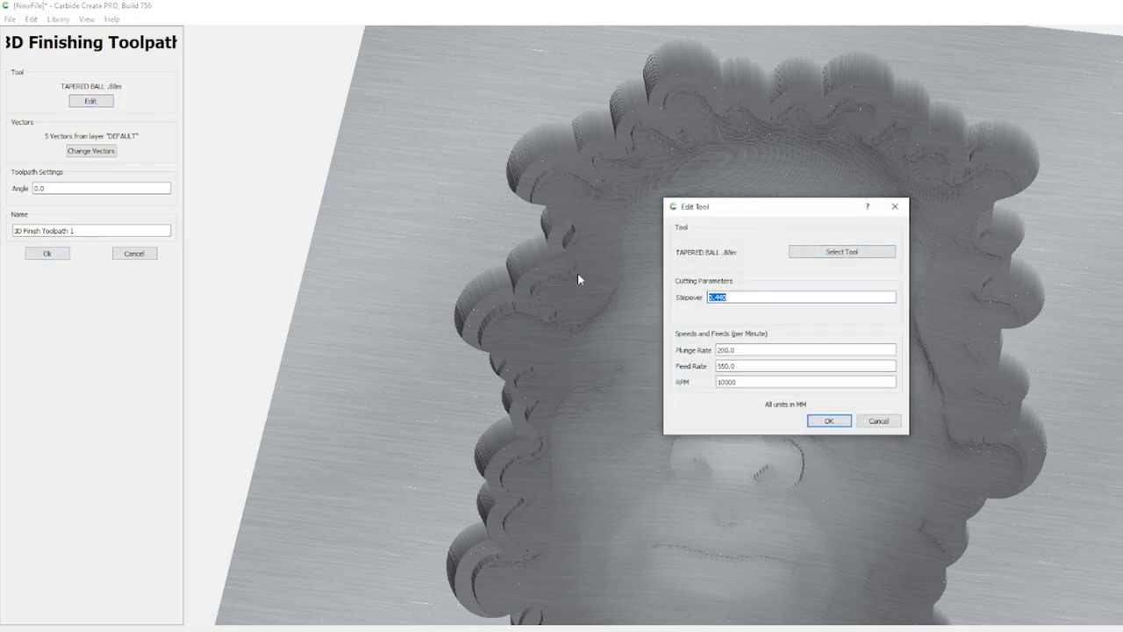
{"action": "type", "text": "0.2"}
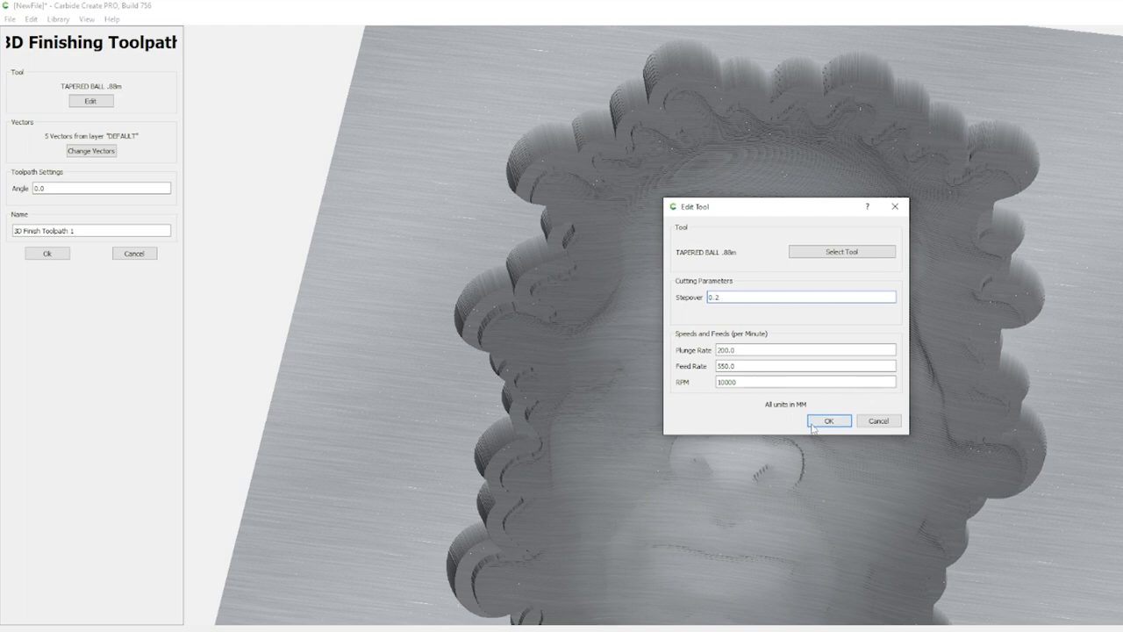
{"action": "left_click", "coordinate": [828, 420]}
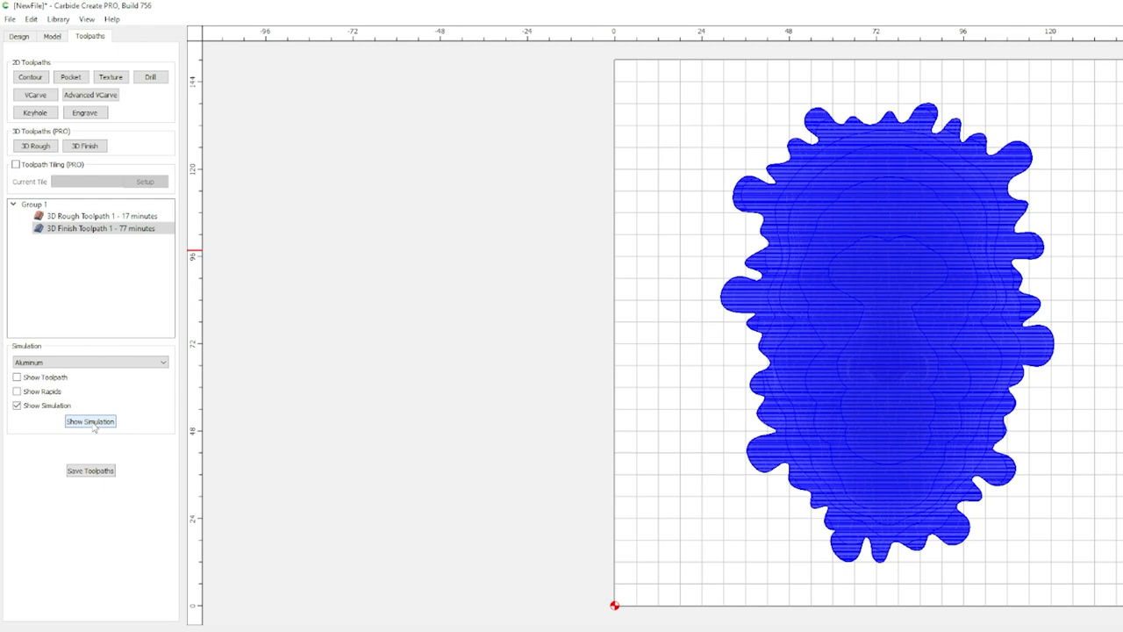
{"action": "left_click", "coordinate": [89, 421]}
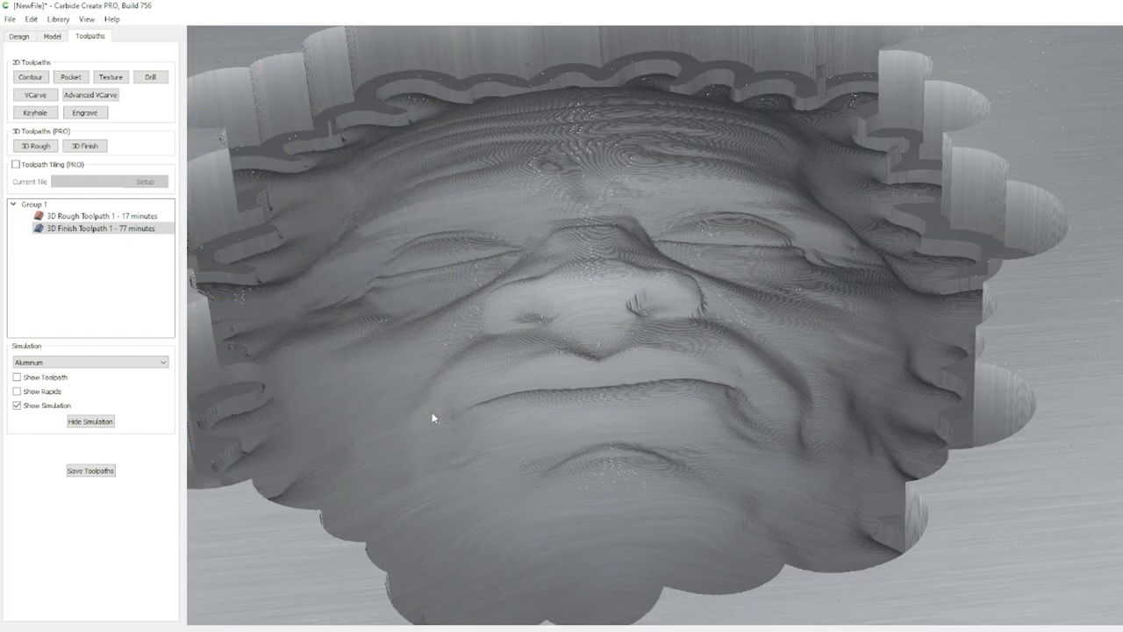
{"action": "mouse_move", "coordinate": [423, 418]}
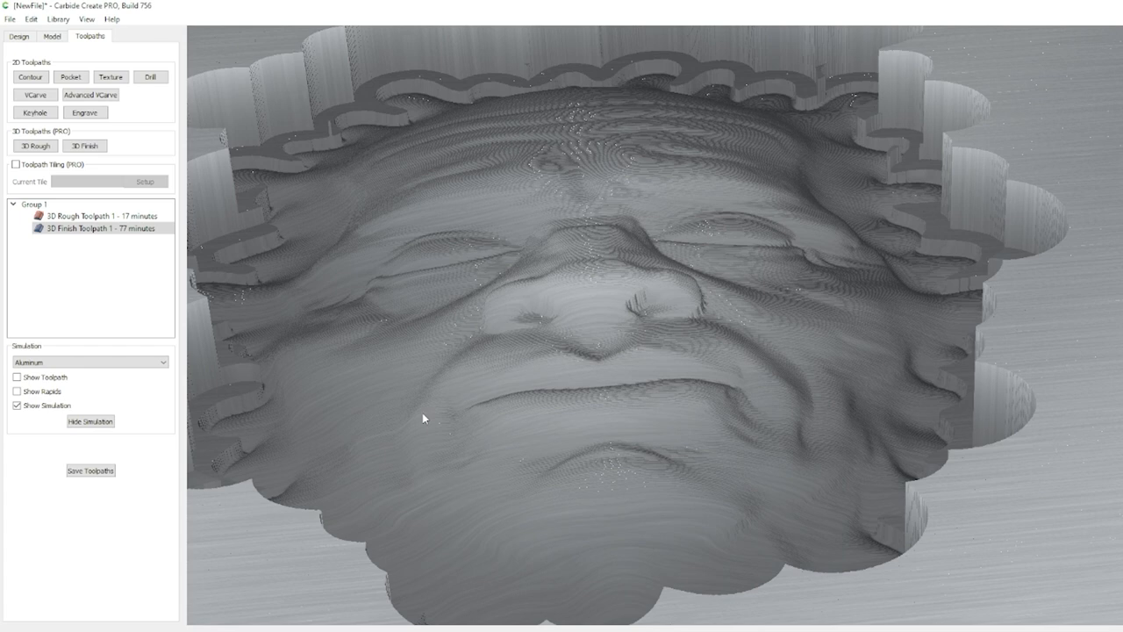
{"action": "mouse_move", "coordinate": [415, 399]}
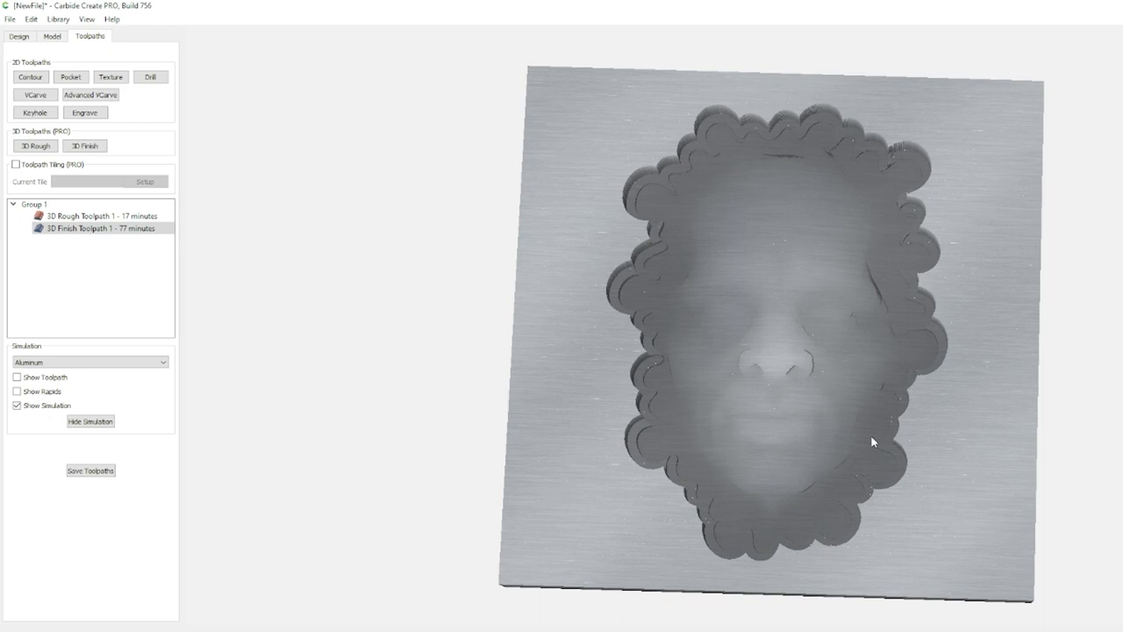
{"action": "mouse_move", "coordinate": [855, 425]}
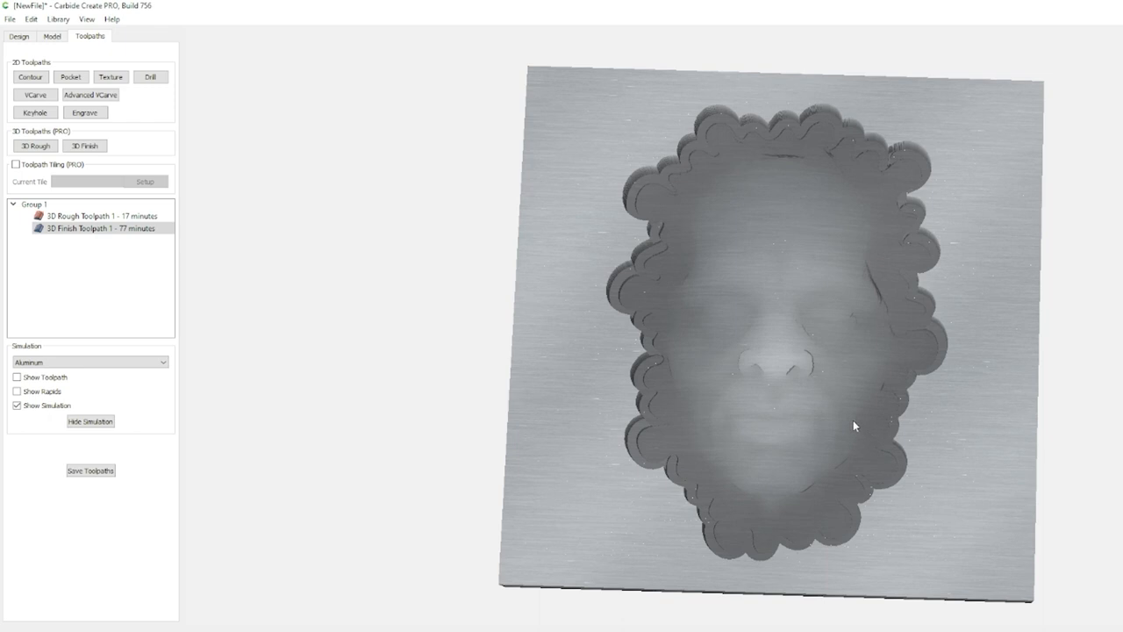
{"action": "mouse_move", "coordinate": [19, 88]}
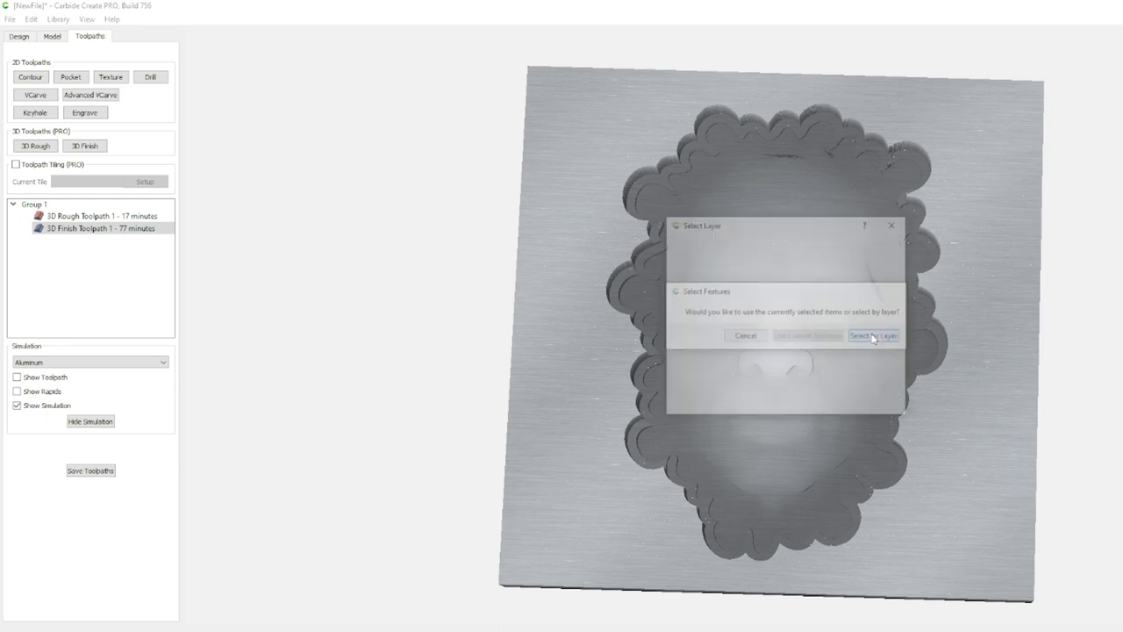
Create an outside contour toolpath with the 3.175mm 2-flute cutter at 12 mm depth
{"action": "left_click", "coordinate": [872, 336]}
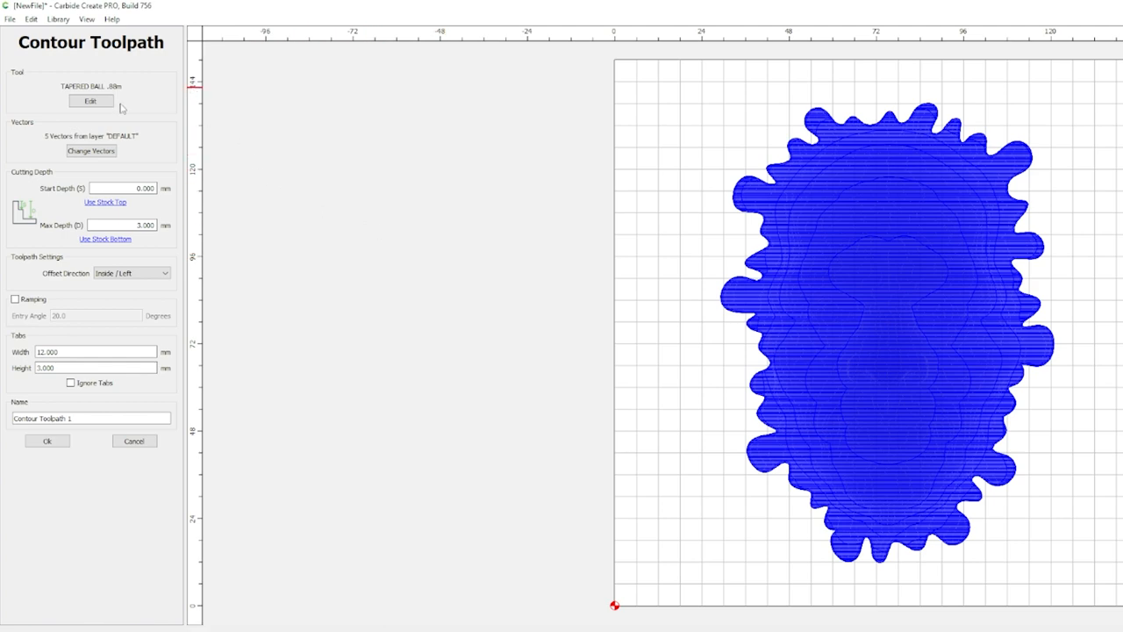
{"action": "left_click", "coordinate": [90, 100]}
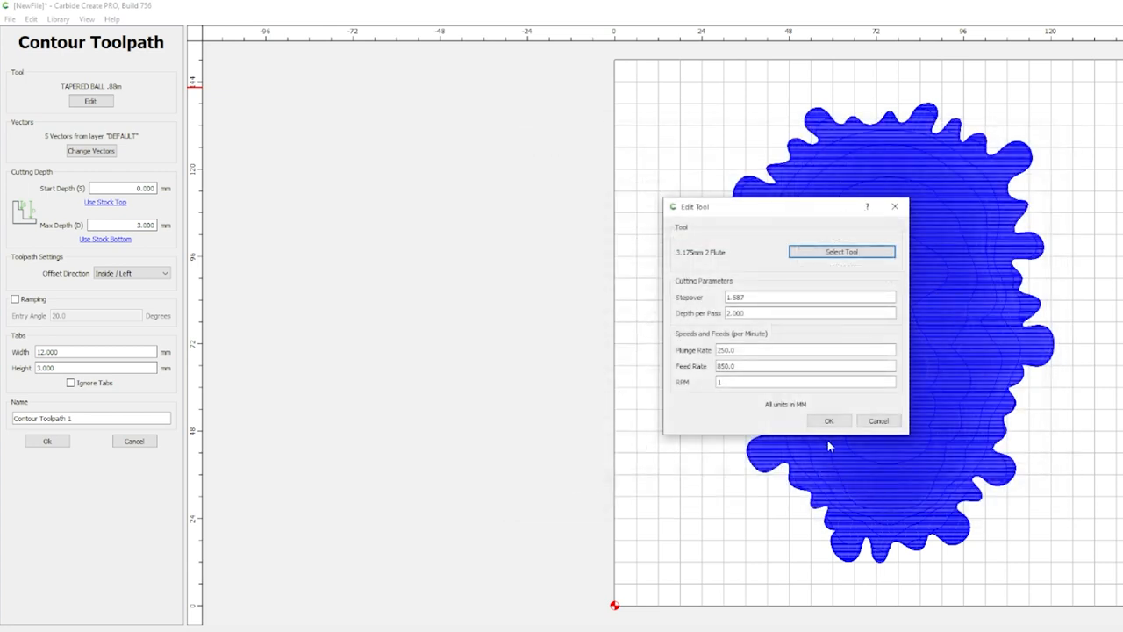
{"action": "left_click", "coordinate": [827, 420]}
{"action": "type", "text": "12"}
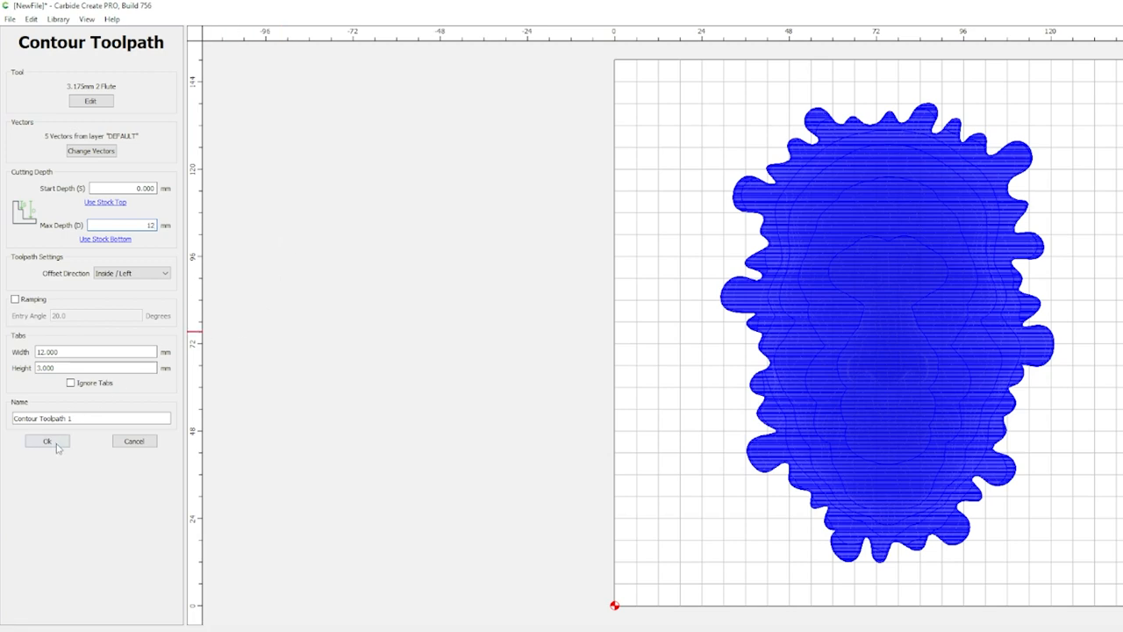
{"action": "left_click", "coordinate": [48, 441]}
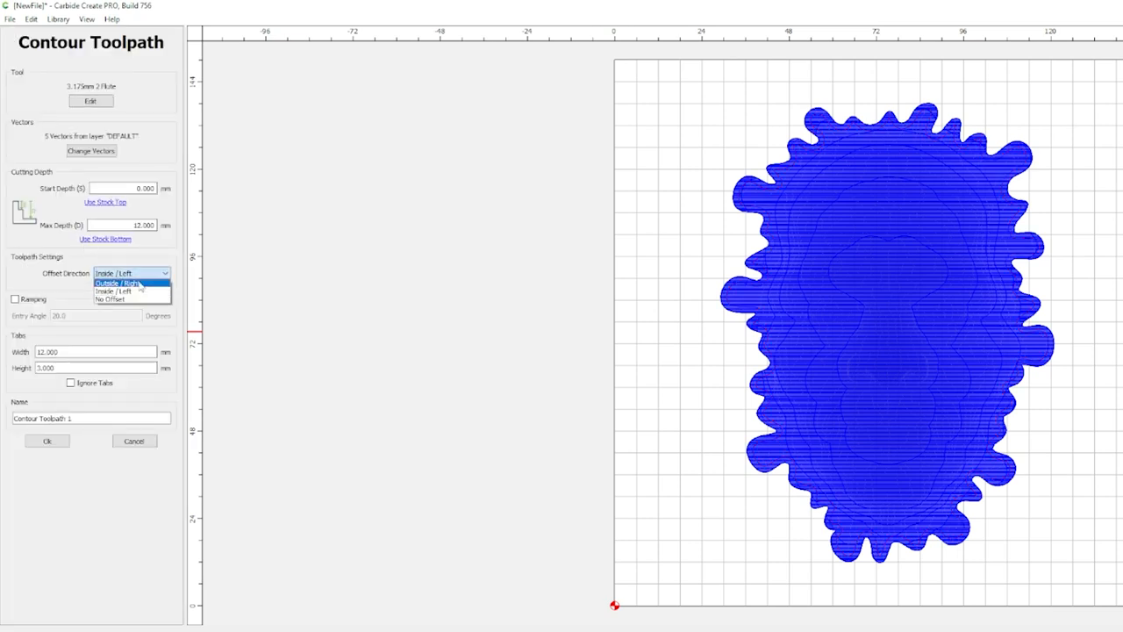
{"action": "left_click", "coordinate": [118, 282]}
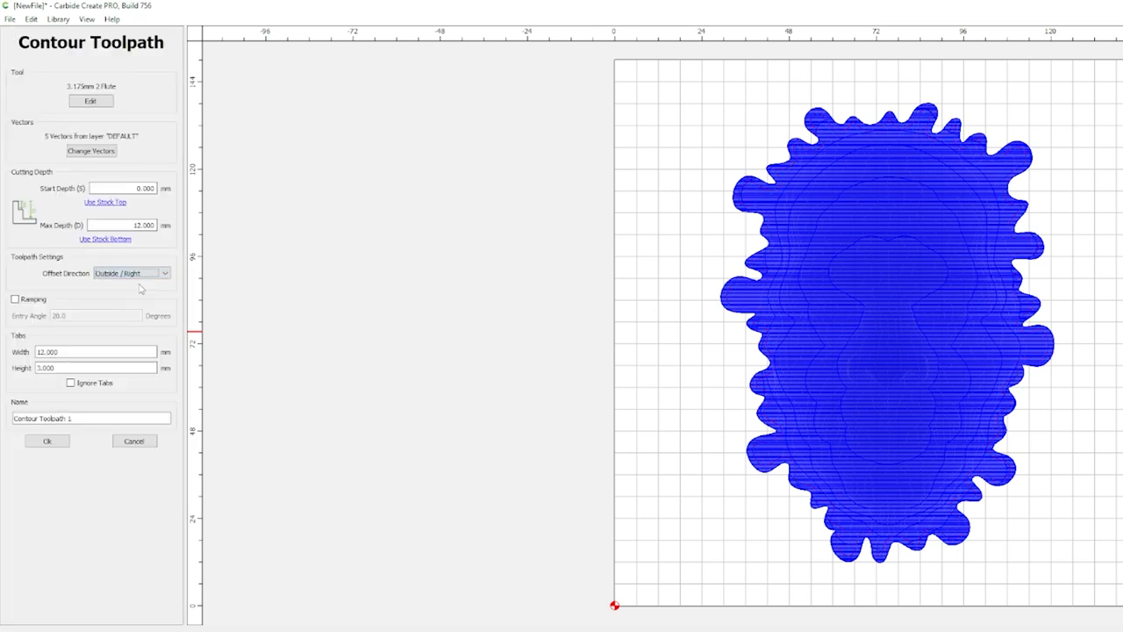
{"action": "left_click", "coordinate": [46, 441]}
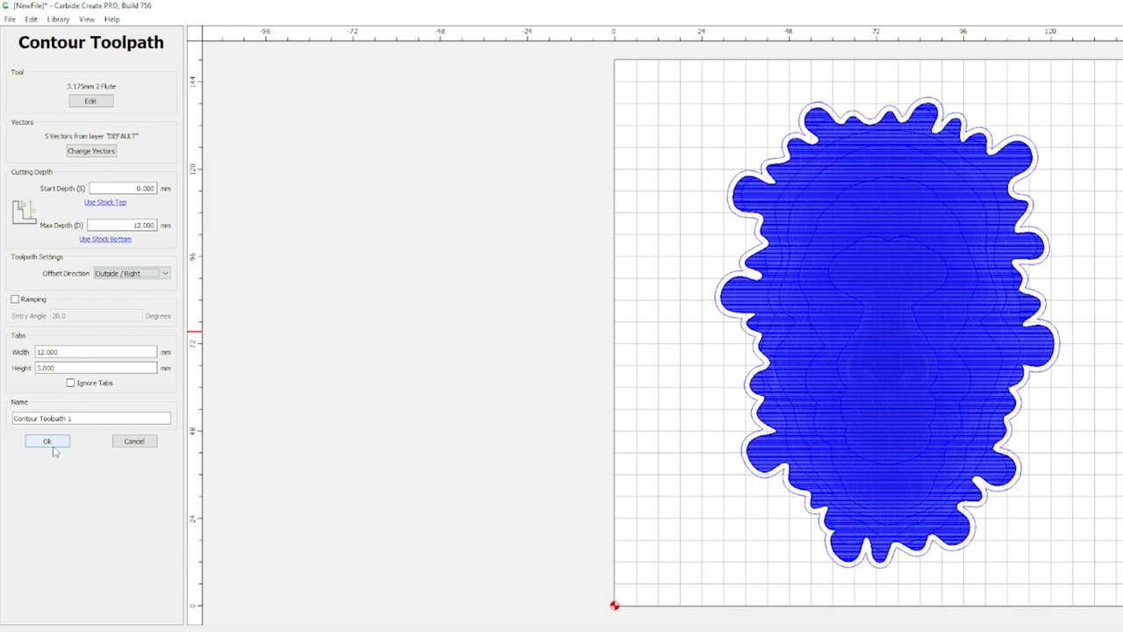
{"action": "left_click", "coordinate": [47, 441]}
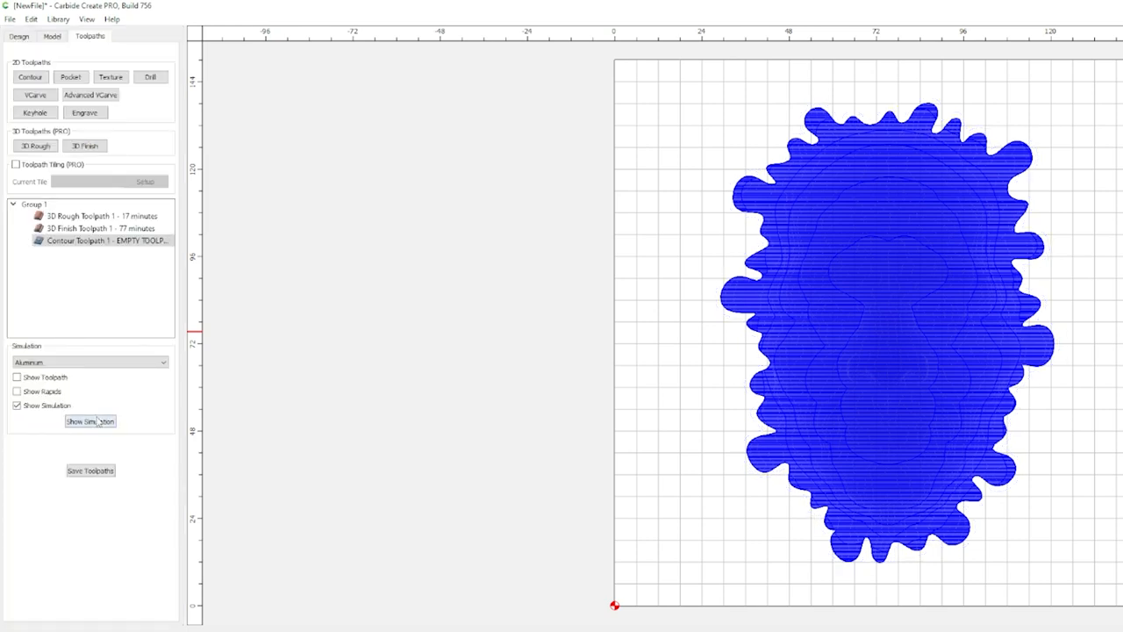
{"action": "left_click", "coordinate": [89, 421]}
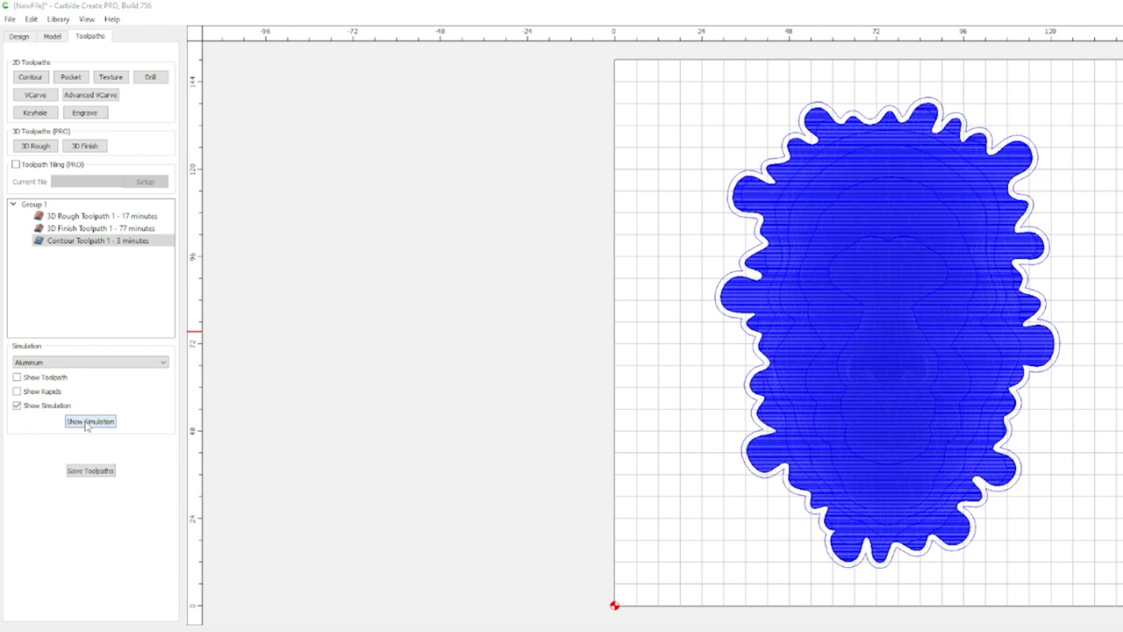
Show the simulation to inspect the contour cutting the face free from the stock
{"action": "left_click", "coordinate": [90, 420]}
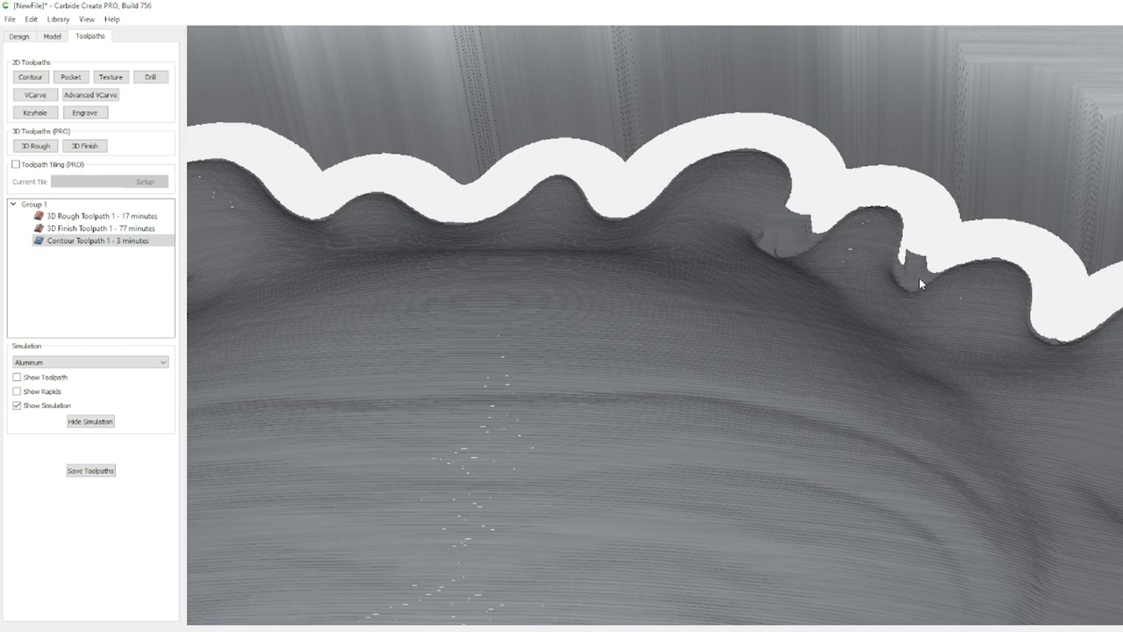
{"action": "mouse_move", "coordinate": [913, 281]}
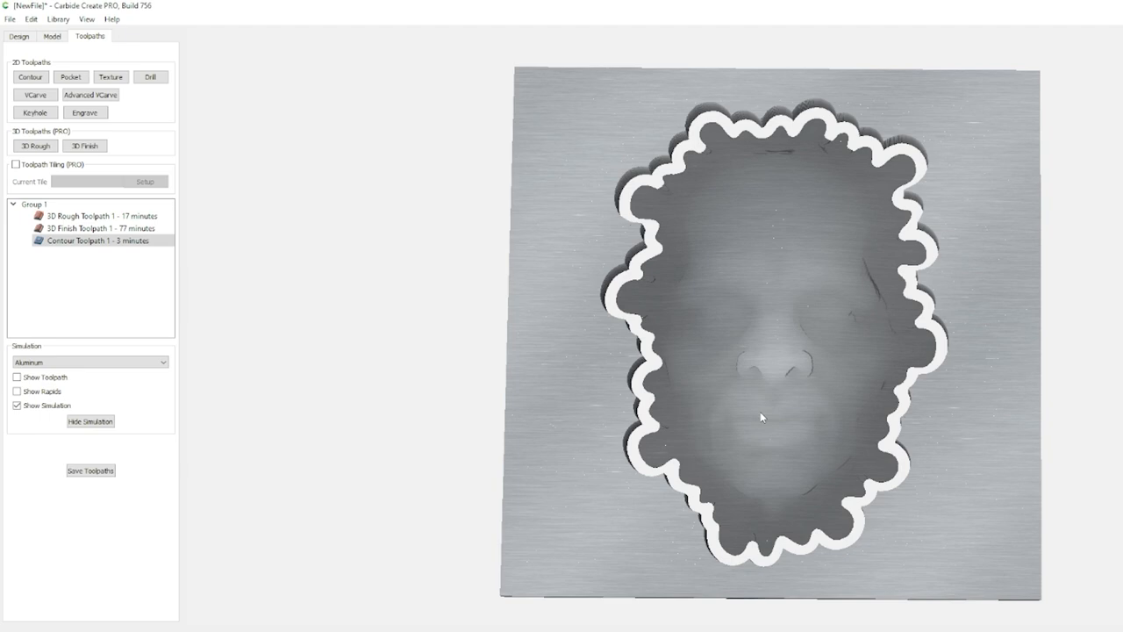
{"action": "mouse_move", "coordinate": [761, 412]}
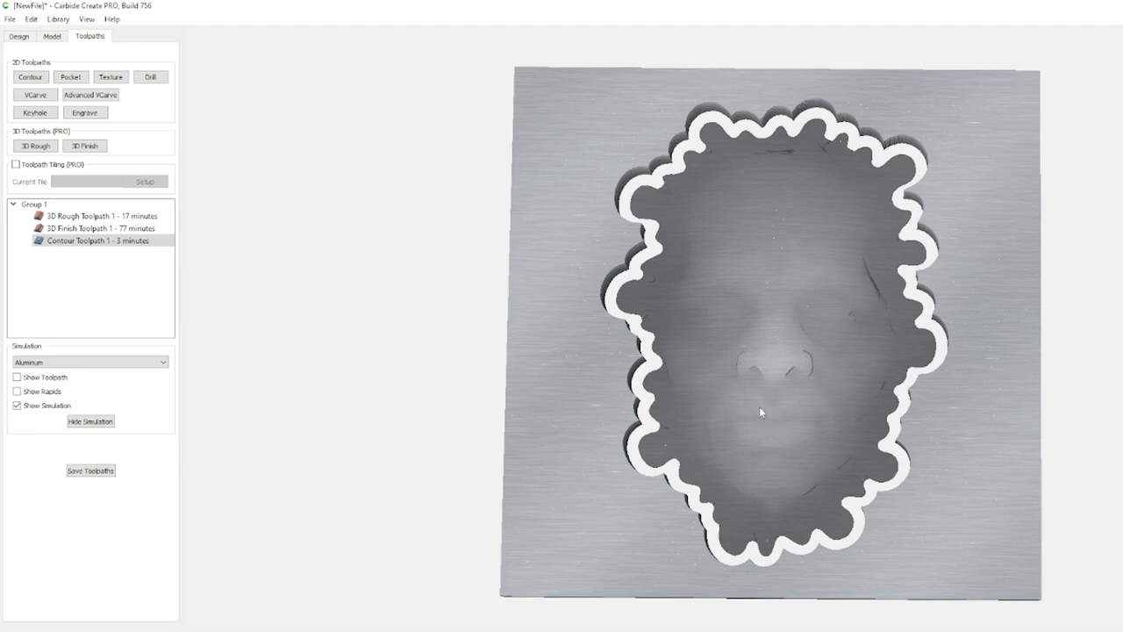
{"action": "mouse_move", "coordinate": [674, 372]}
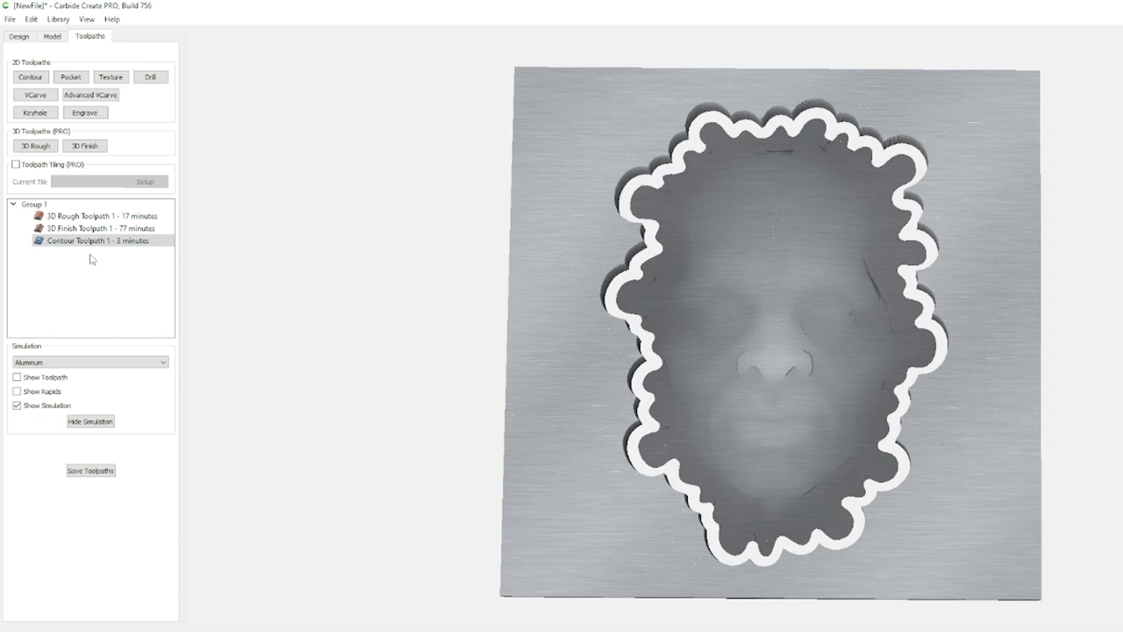
{"action": "mouse_move", "coordinate": [96, 240]}
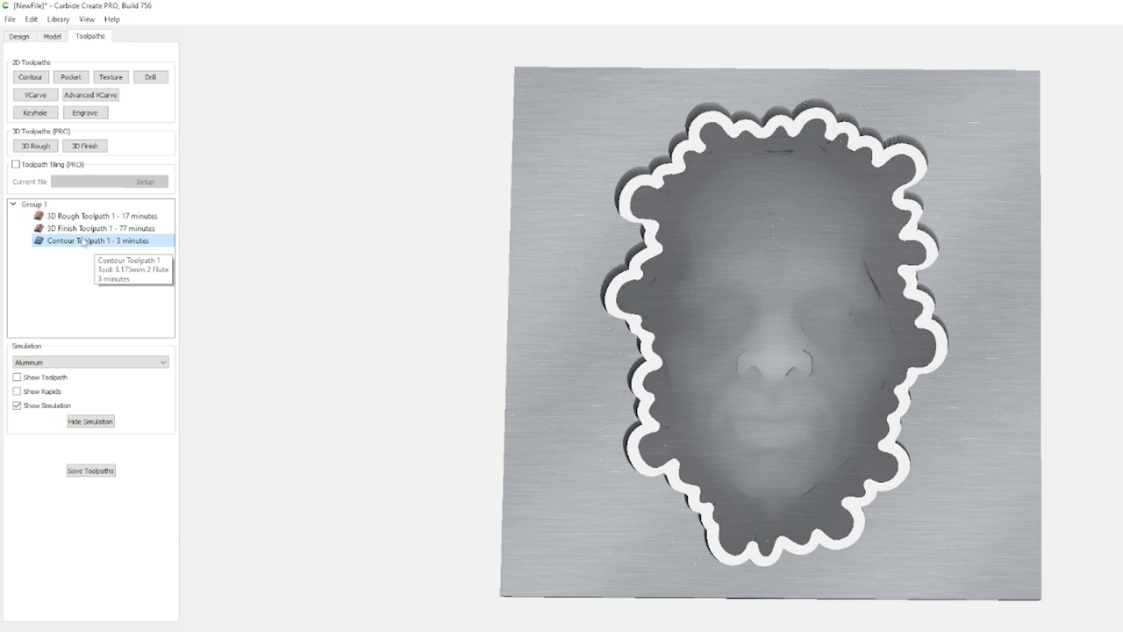
Disable 3D Finish Toolpath 1 and the rough toolpath, then select Contour Toolpath 1
{"action": "right_click", "coordinate": [97, 228]}
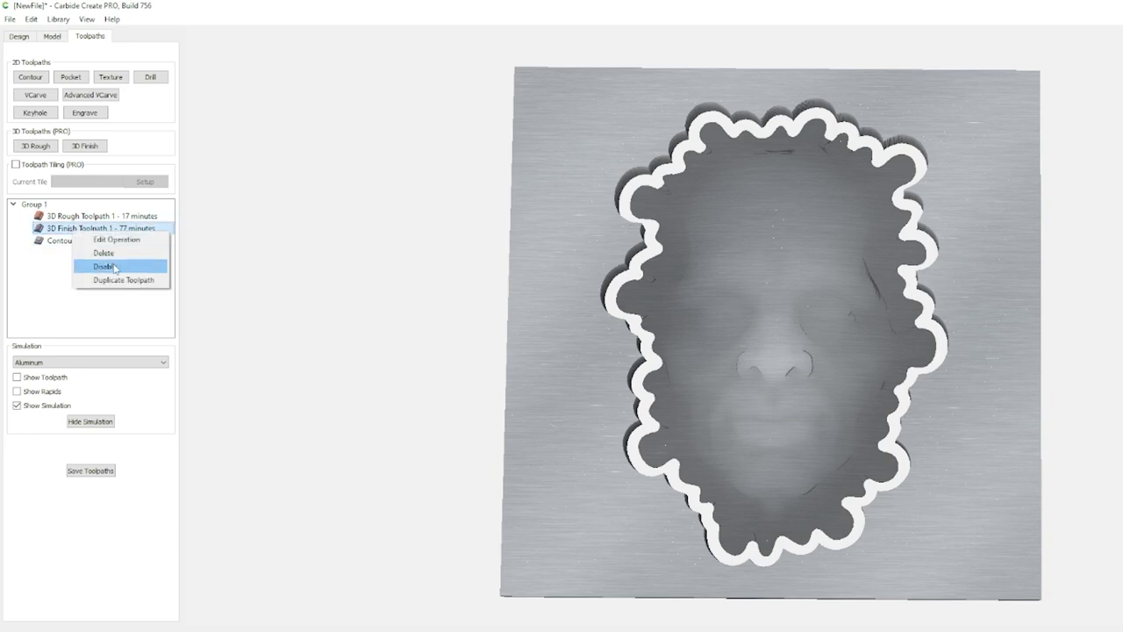
{"action": "left_click", "coordinate": [104, 265]}
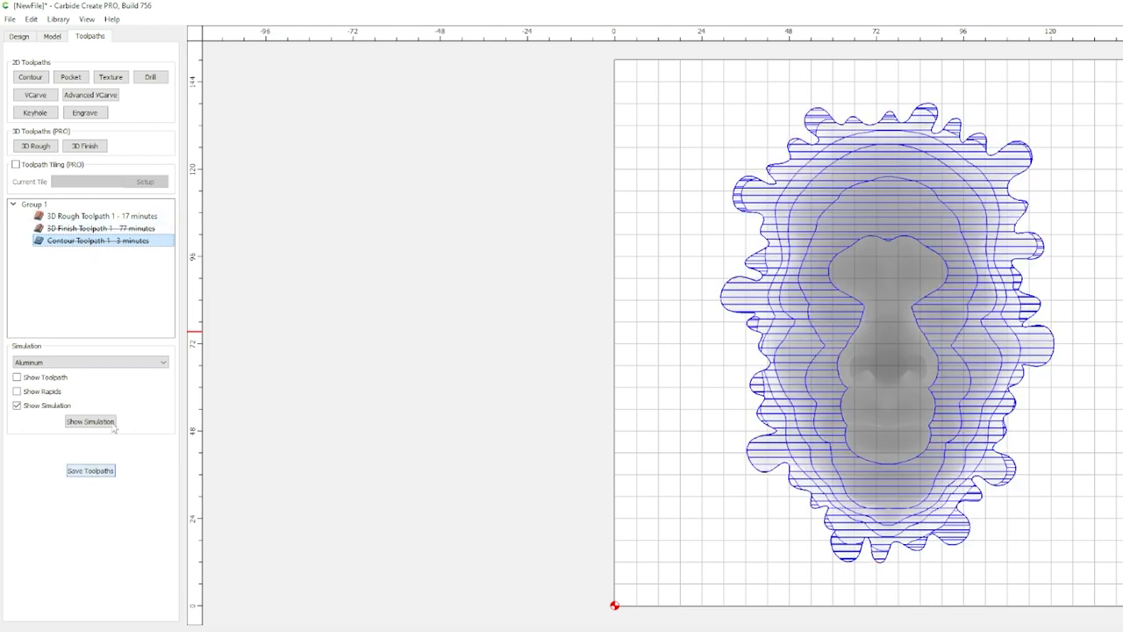
{"action": "right_click", "coordinate": [70, 216]}
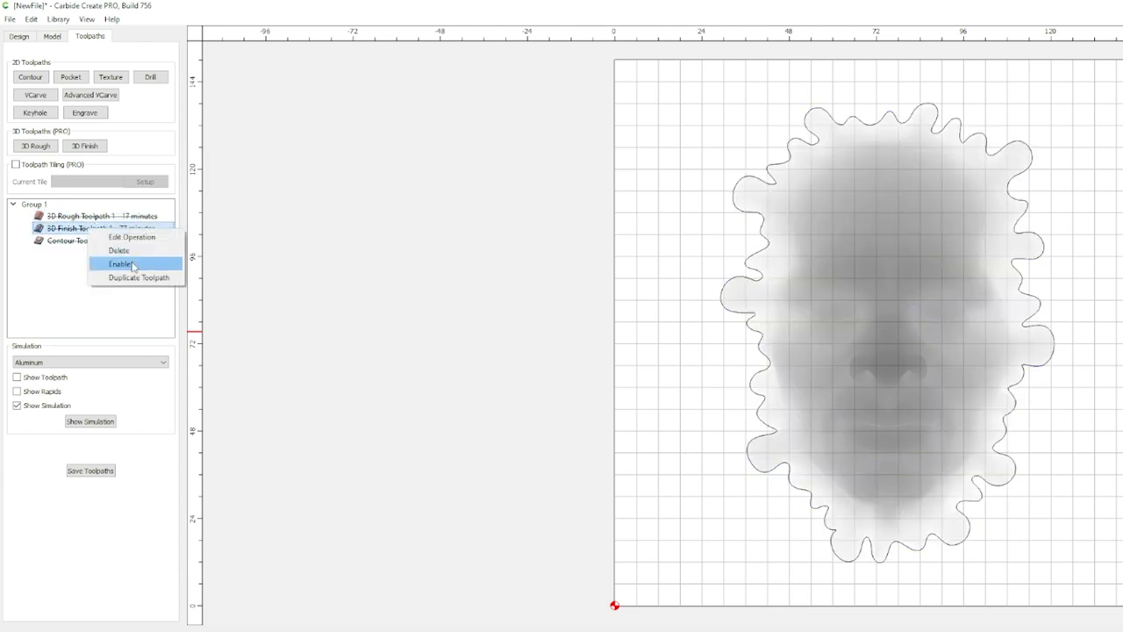
{"action": "left_click", "coordinate": [120, 264]}
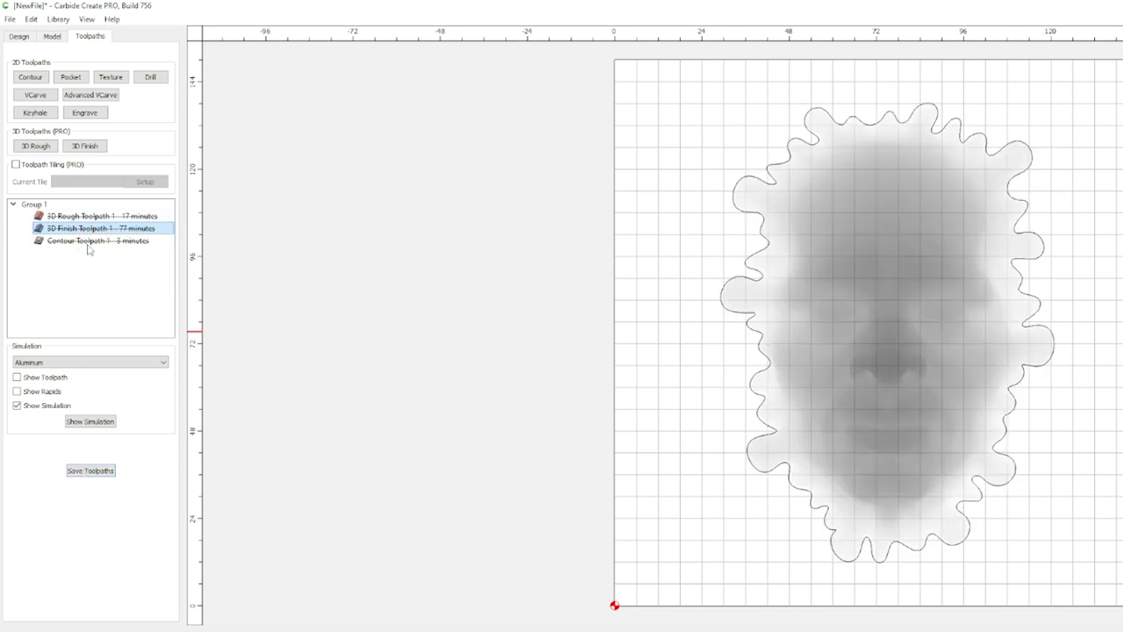
{"action": "left_click", "coordinate": [96, 240]}
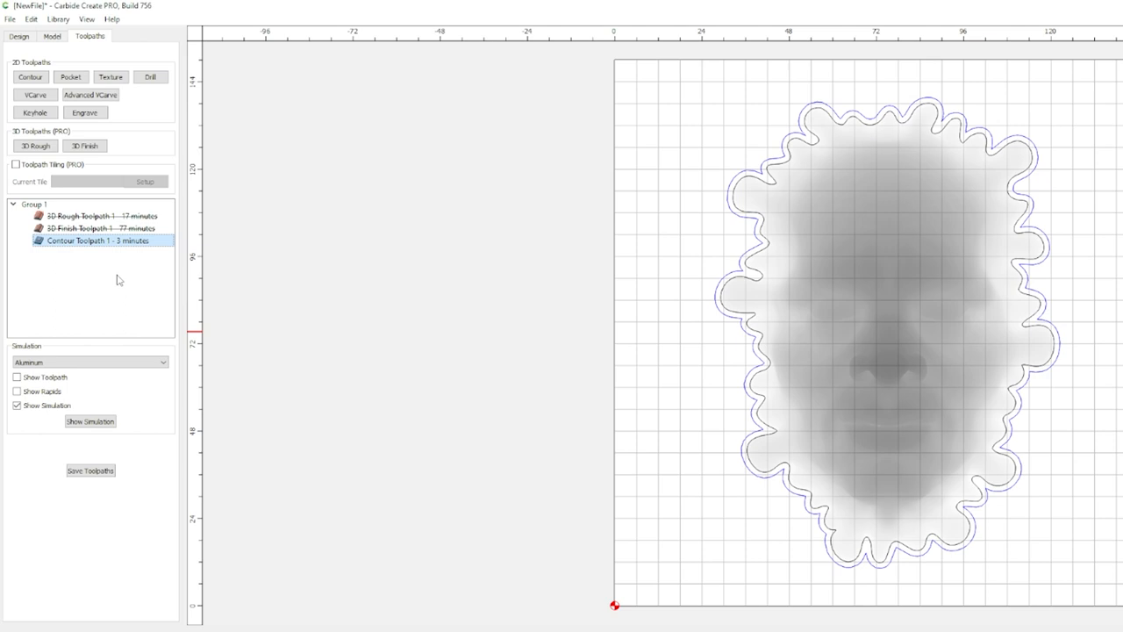
{"action": "mouse_move", "coordinate": [115, 276]}
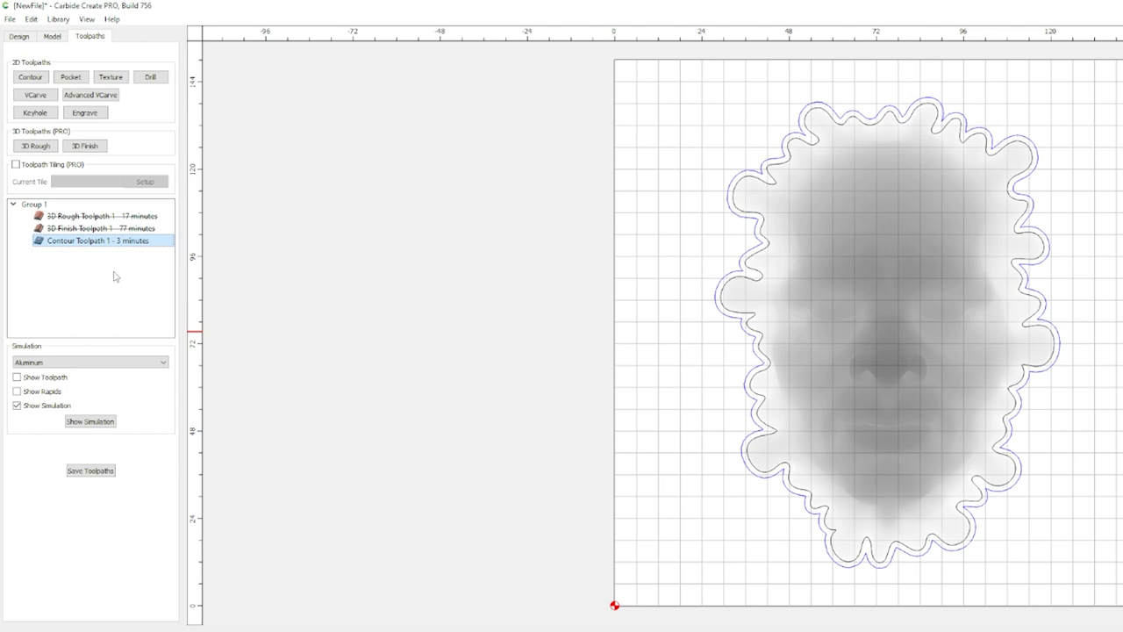